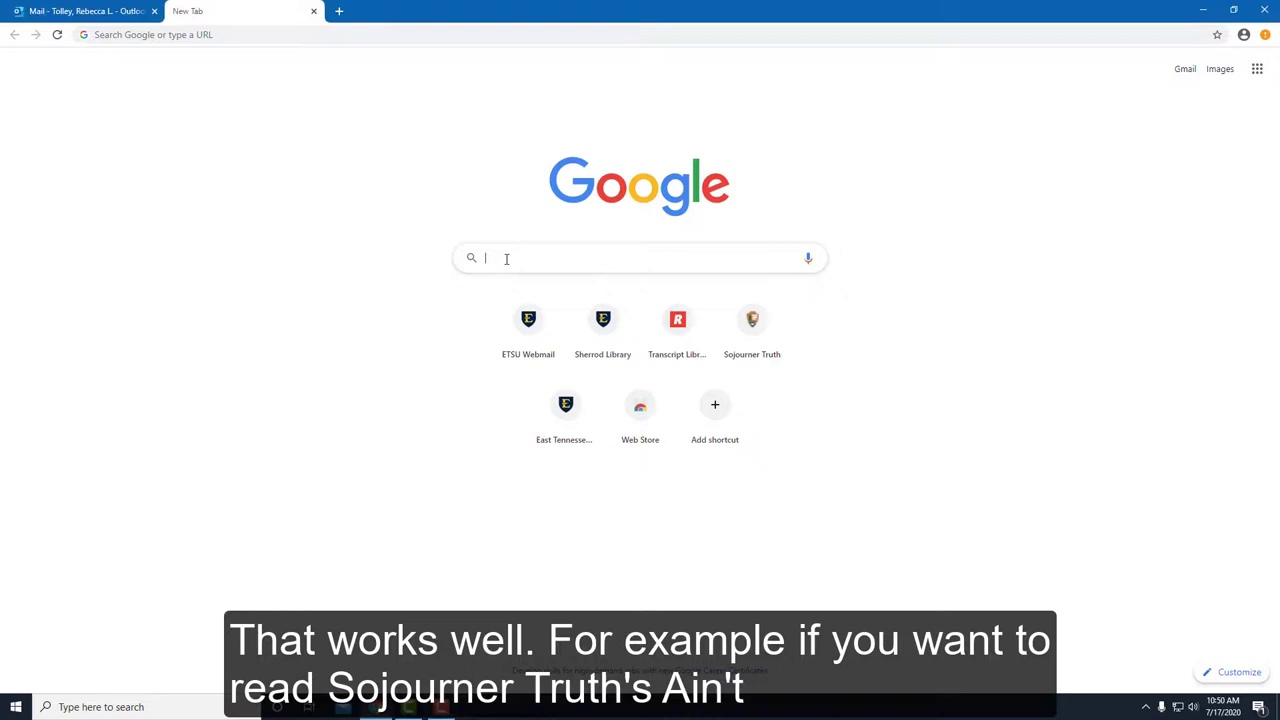
Step: Search Google for "sojourner truth ain't i a woman speech"
text(sojourner truth ain't i a)
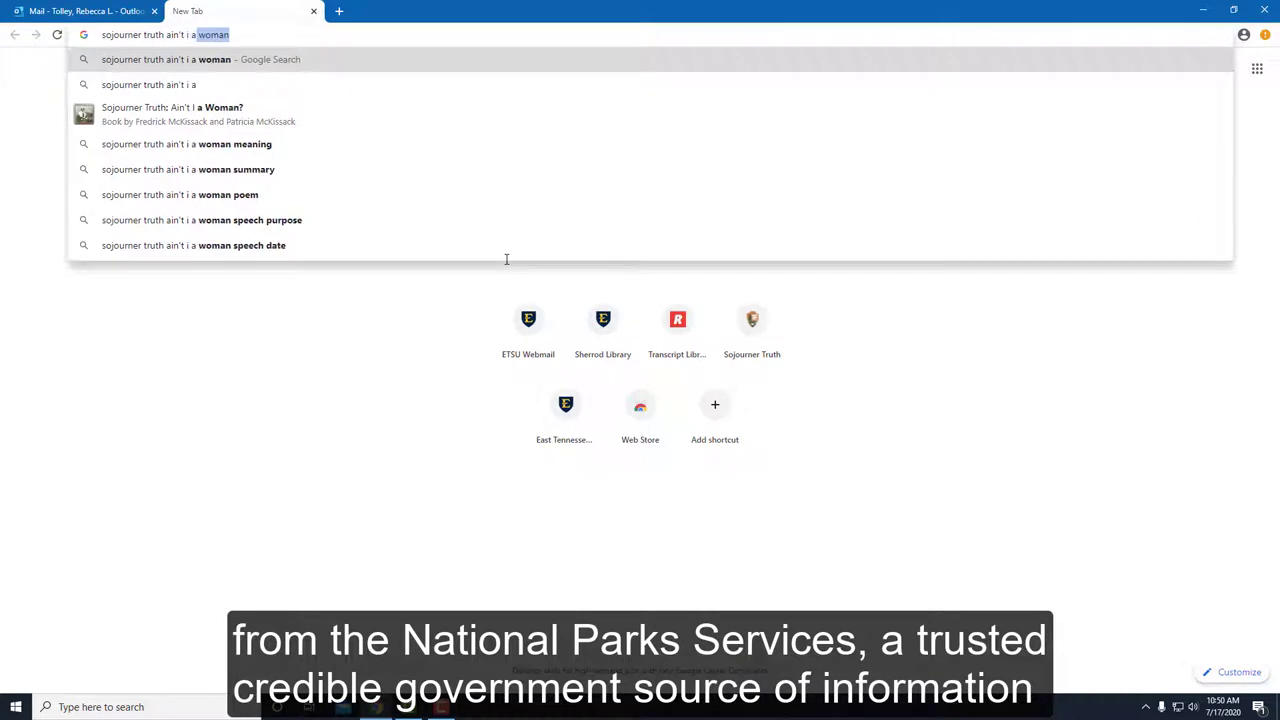
text(speech)
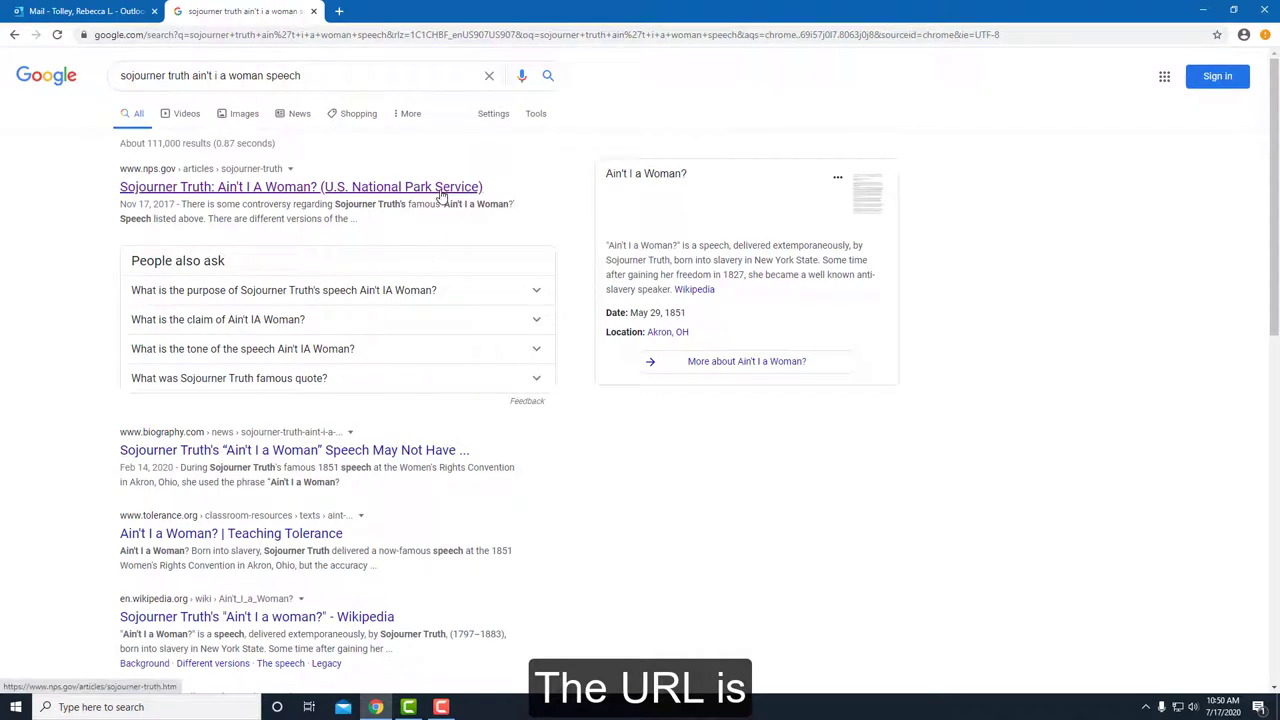
Step: Open the National Park Service "Ain't I A Woman?" article and scroll through the speech text
click(300, 187)
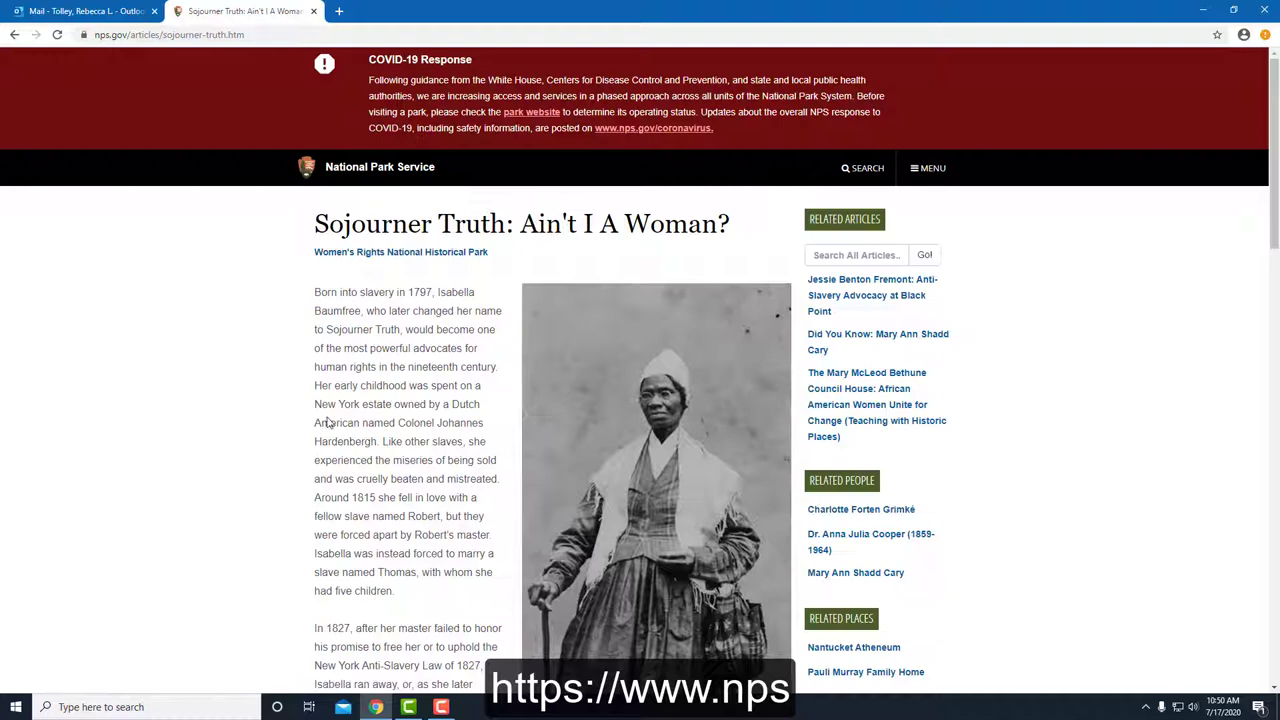
scroll(down, 3)
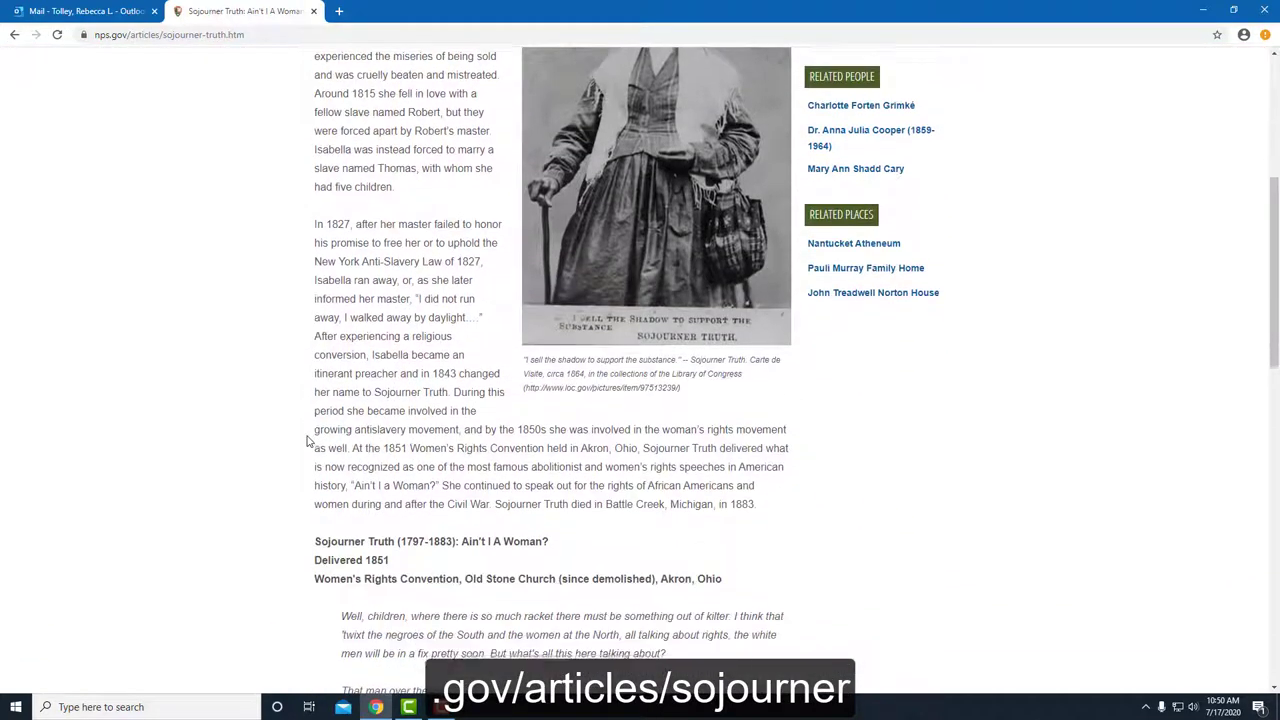
scroll(down, 3)
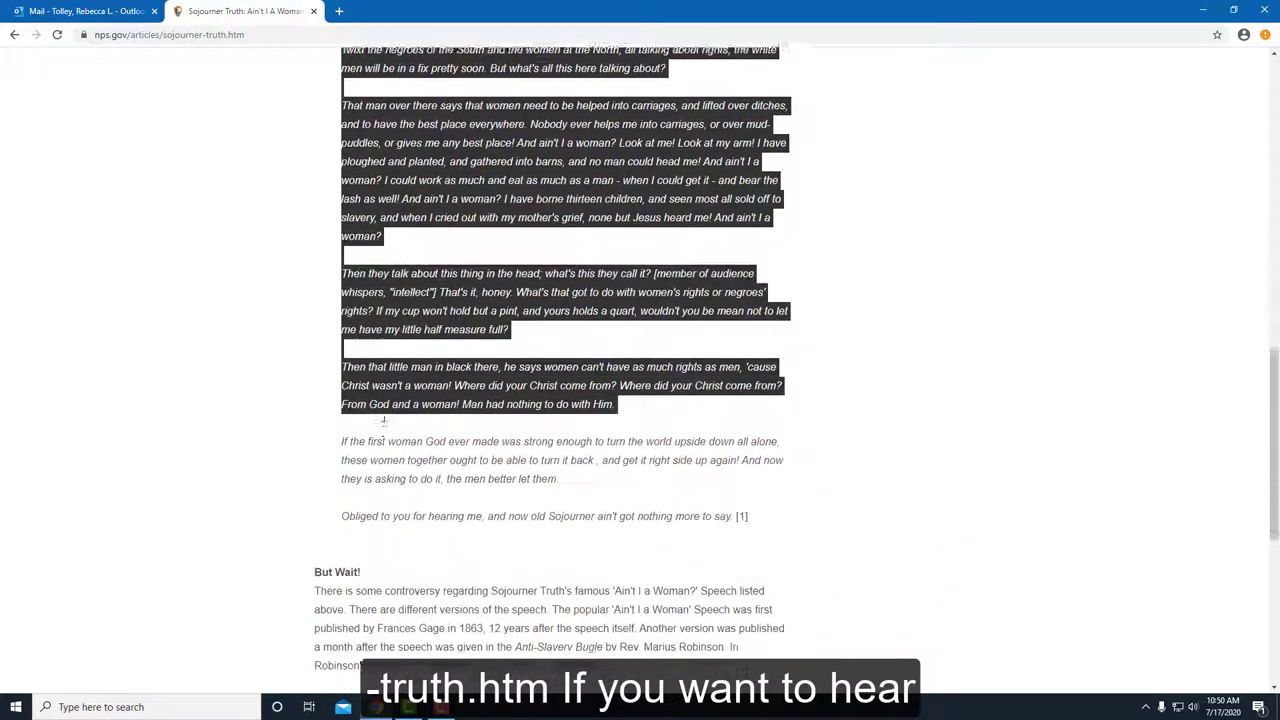
scroll(down, 3)
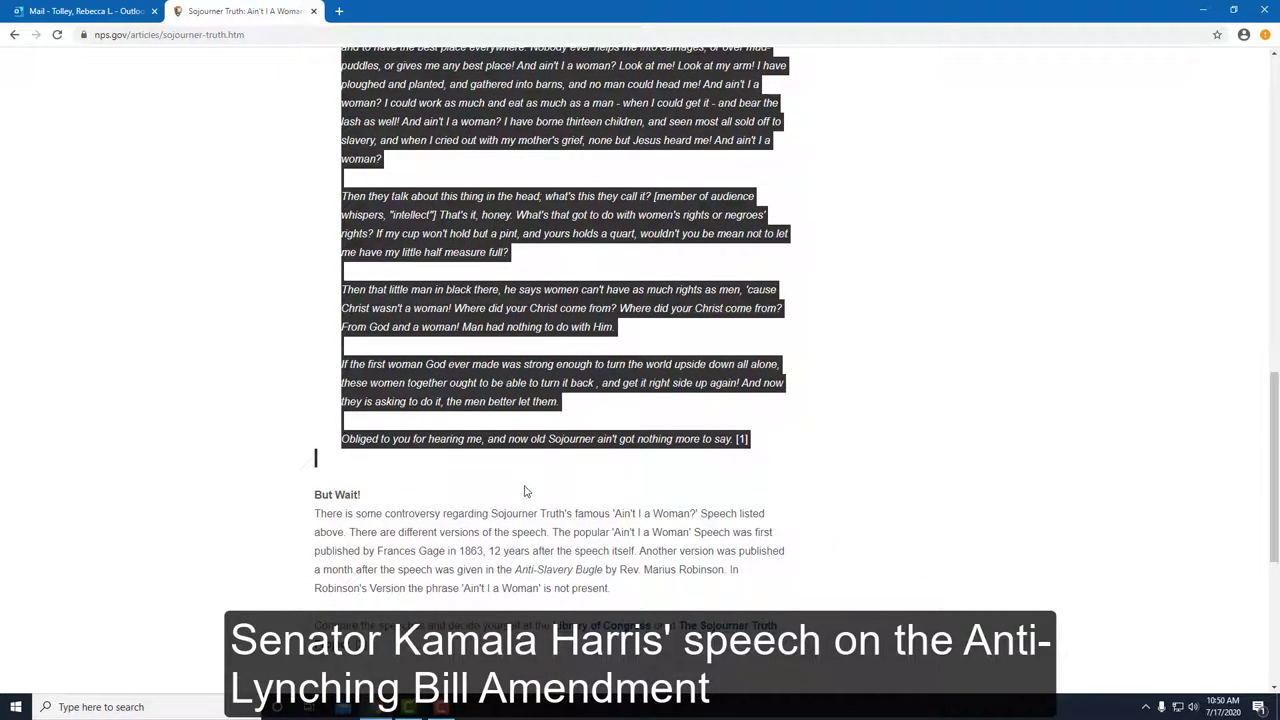
mouse_move(489, 457)
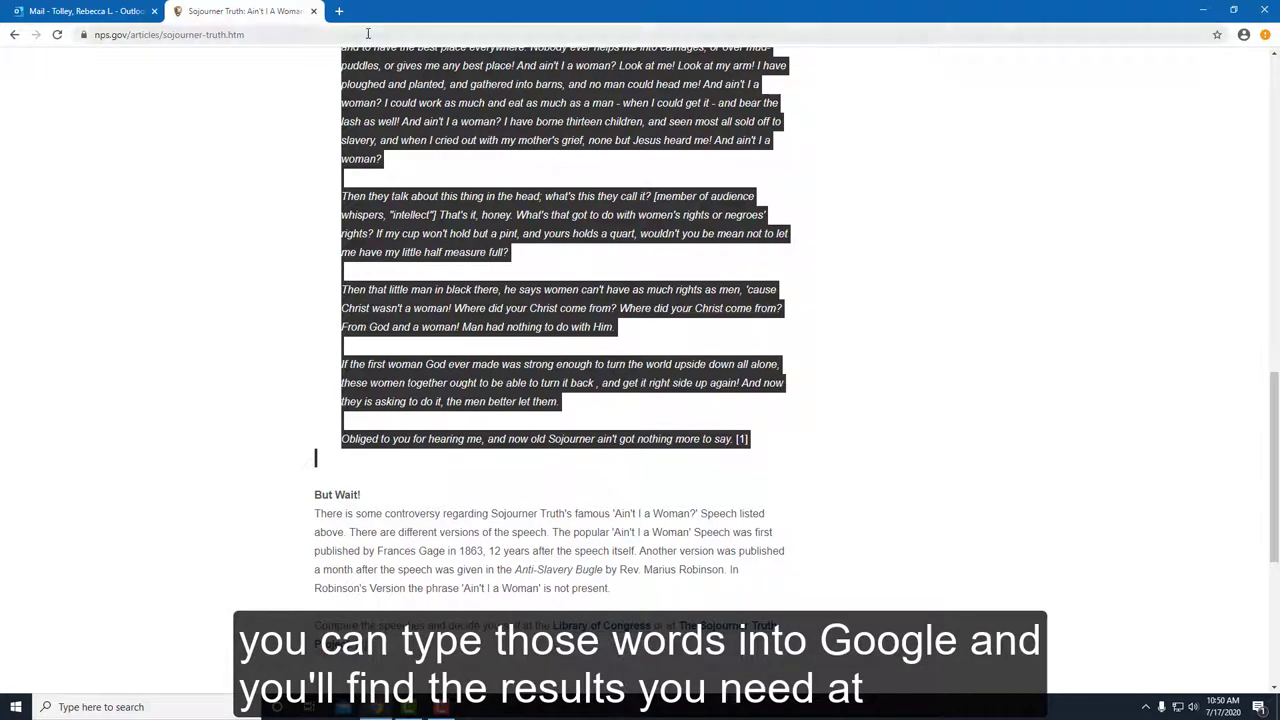
text(google)
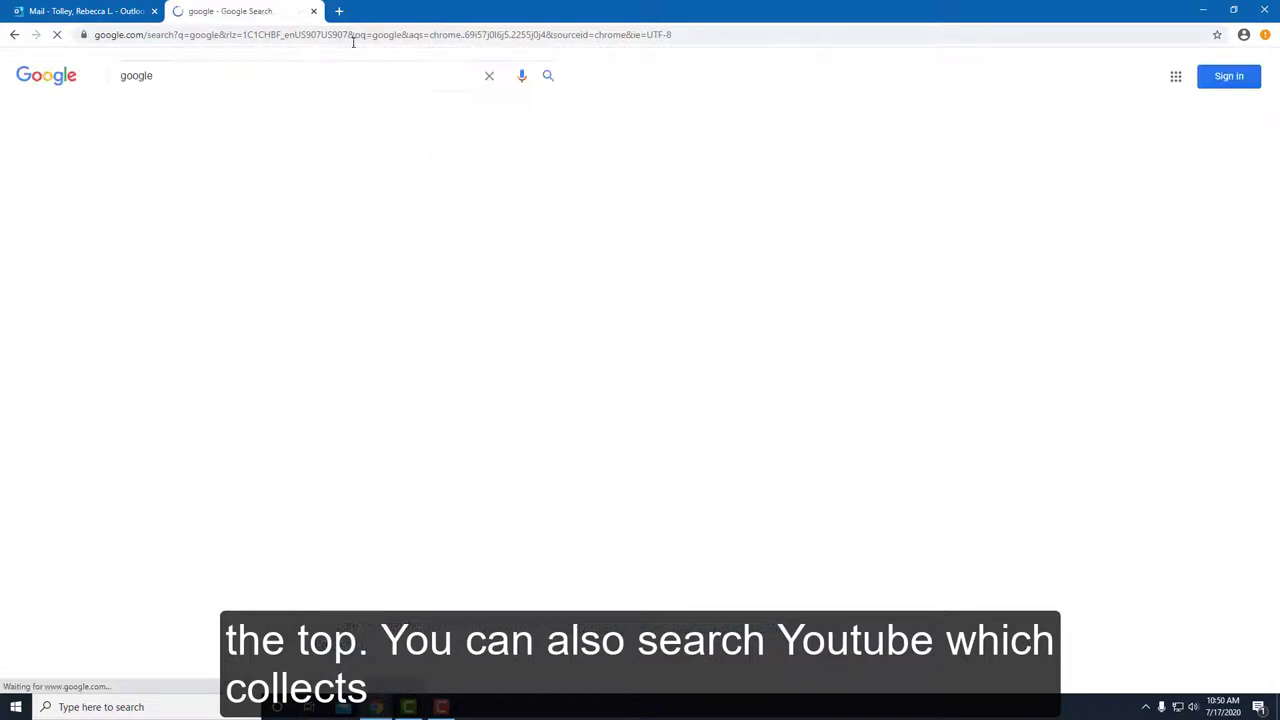
Step: Search Google for "kamala harris anti lynching speech" using the autocomplete suggestion
click(14, 34)
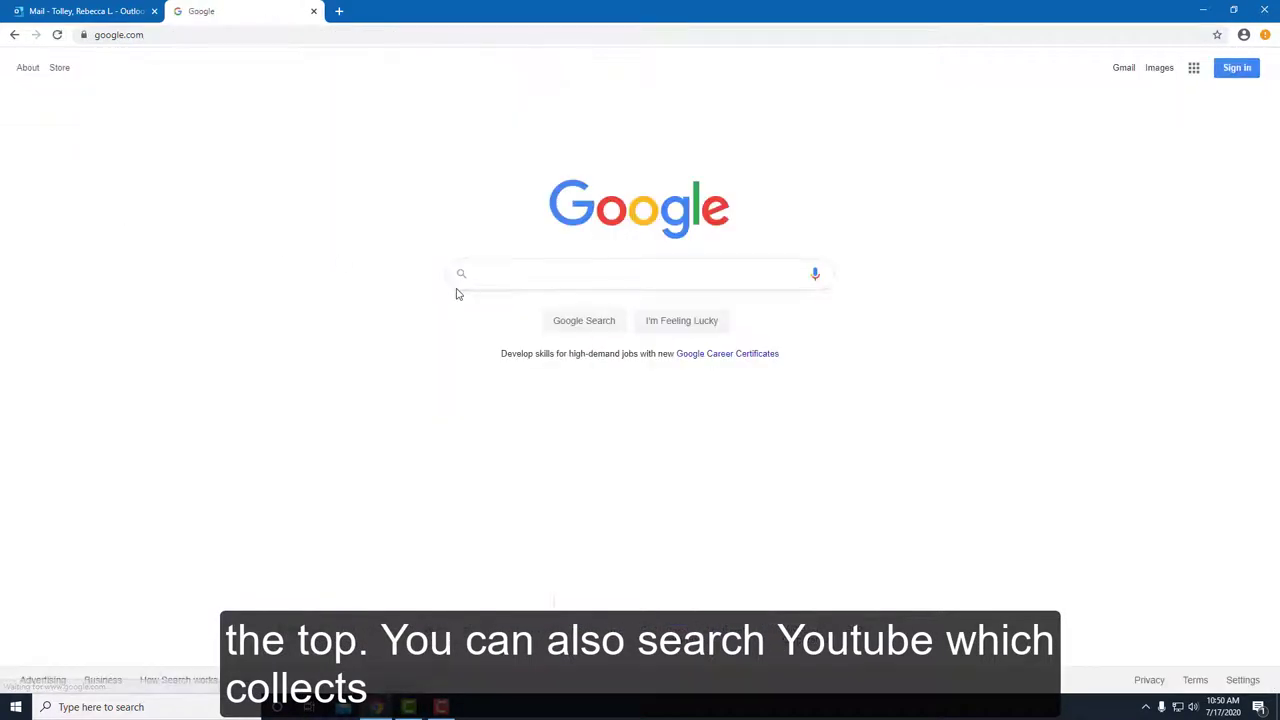
text(kamala harris anti)
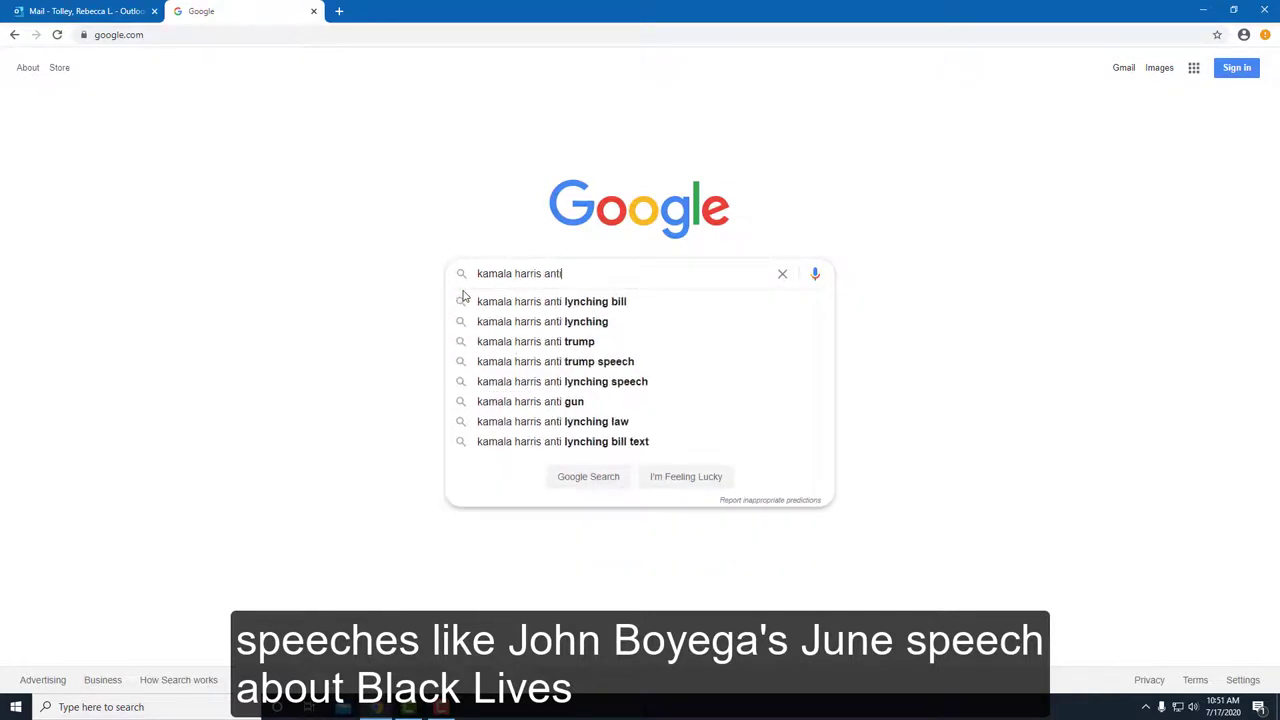
click(551, 301)
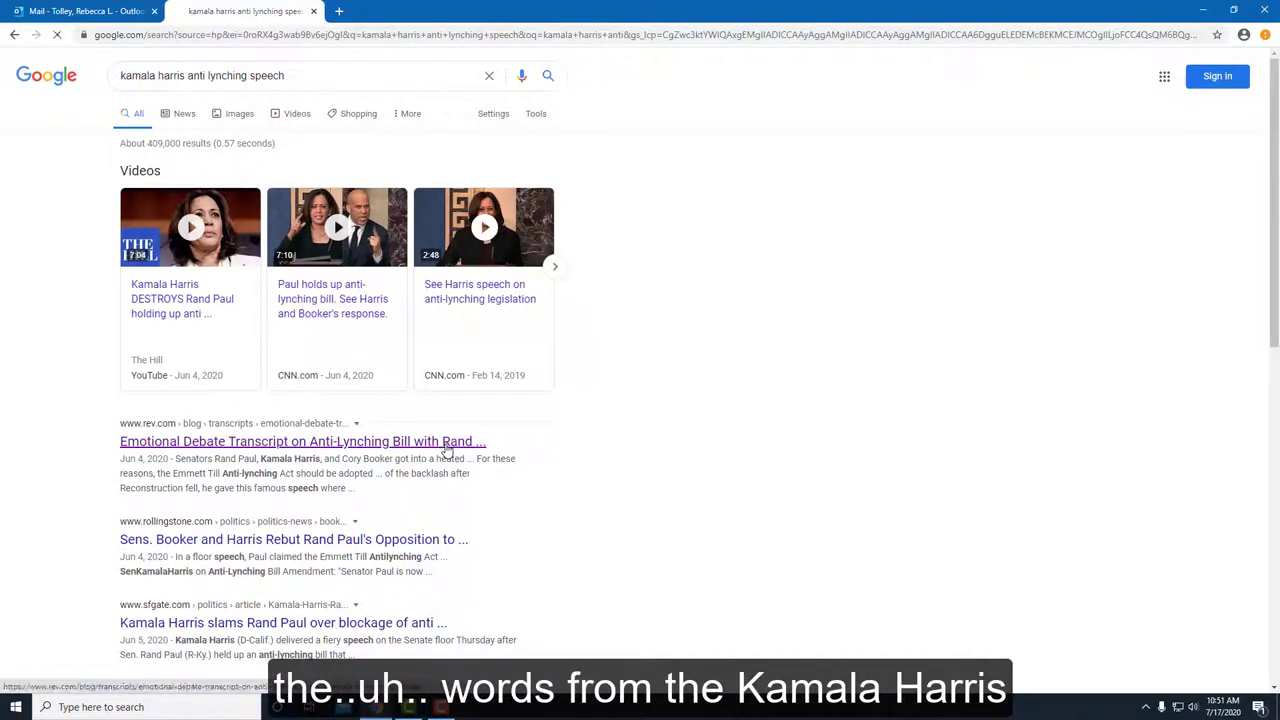
Step: Open the Rev.com anti-lynching bill debate transcript and scroll through it
click(302, 441)
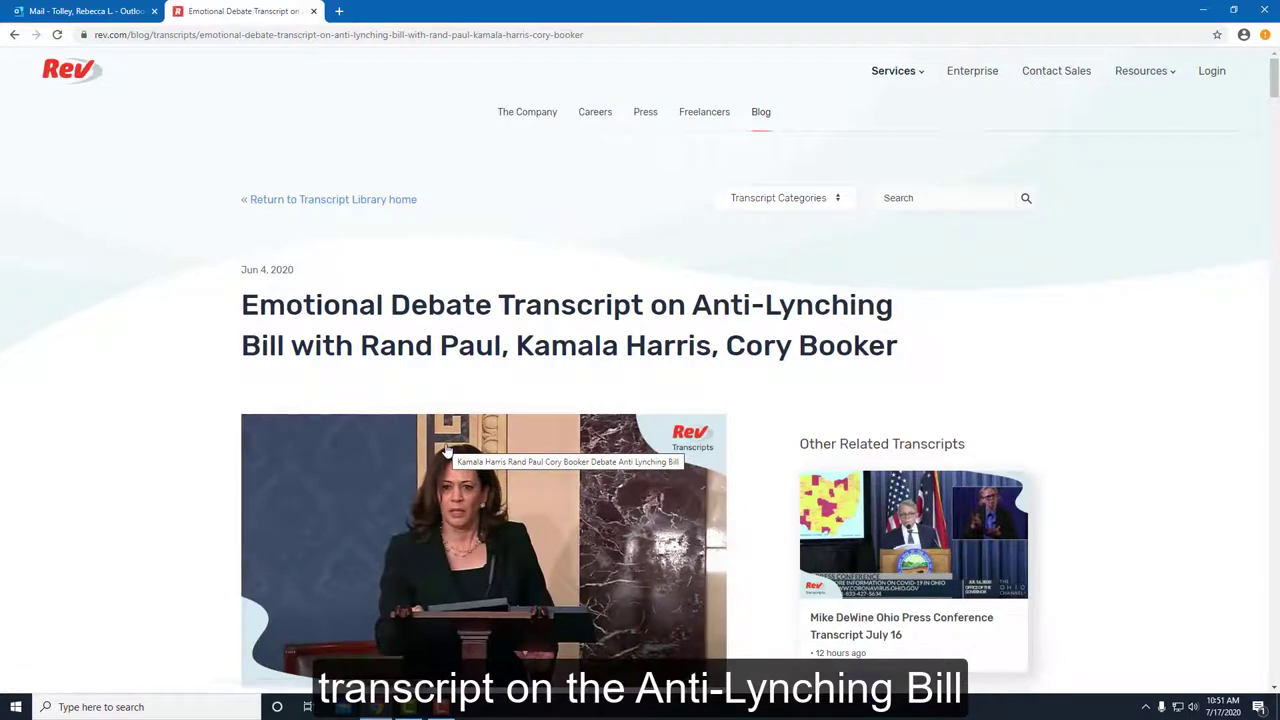
scroll(down, 3)
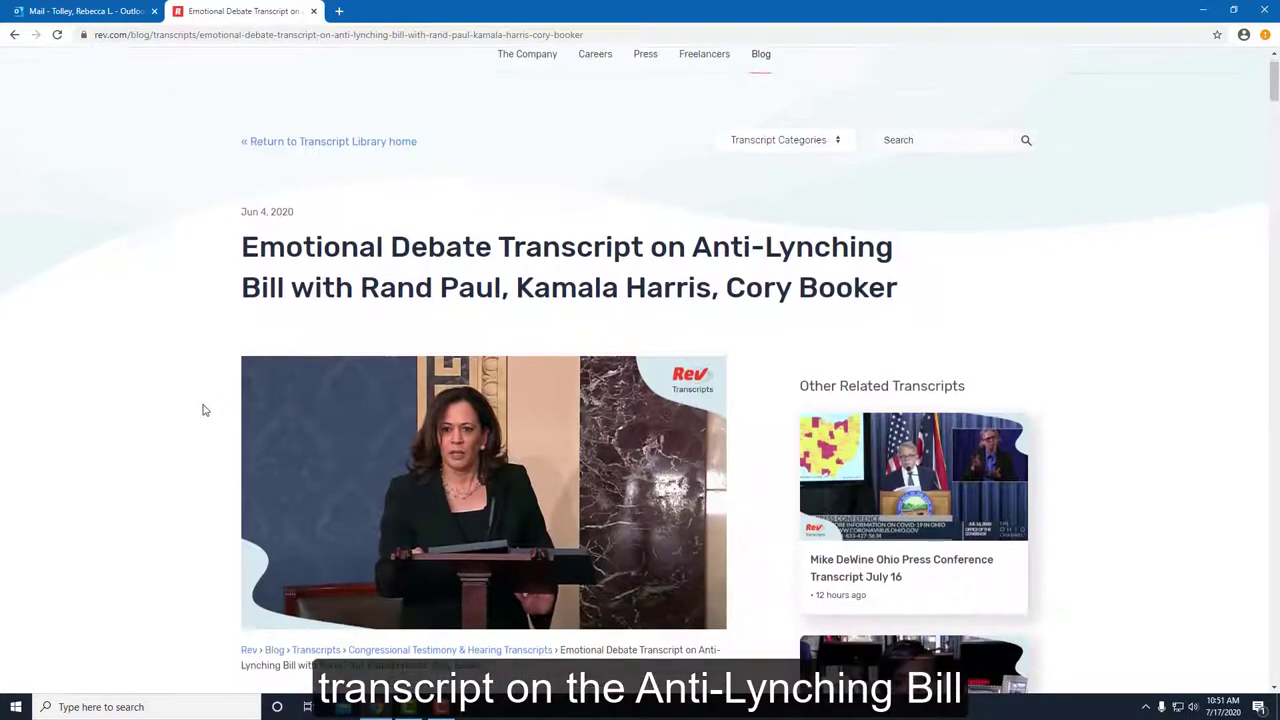
scroll(down, 3)
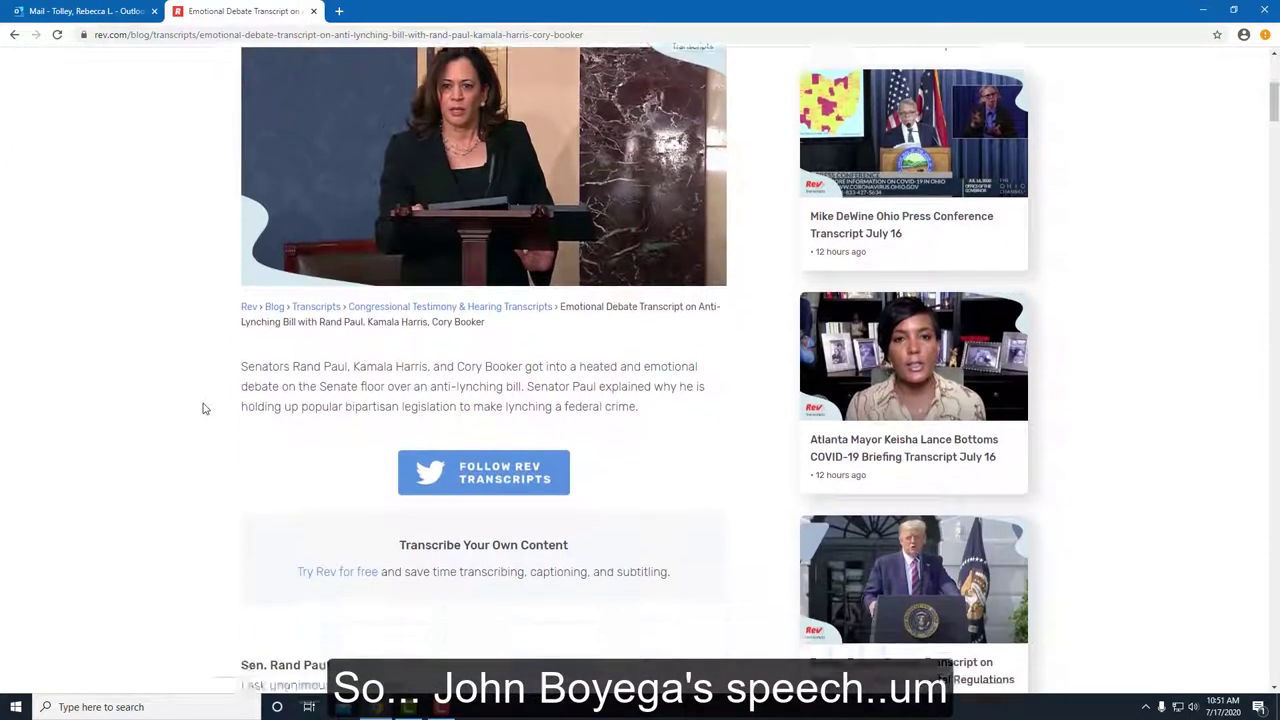
scroll(down, 3)
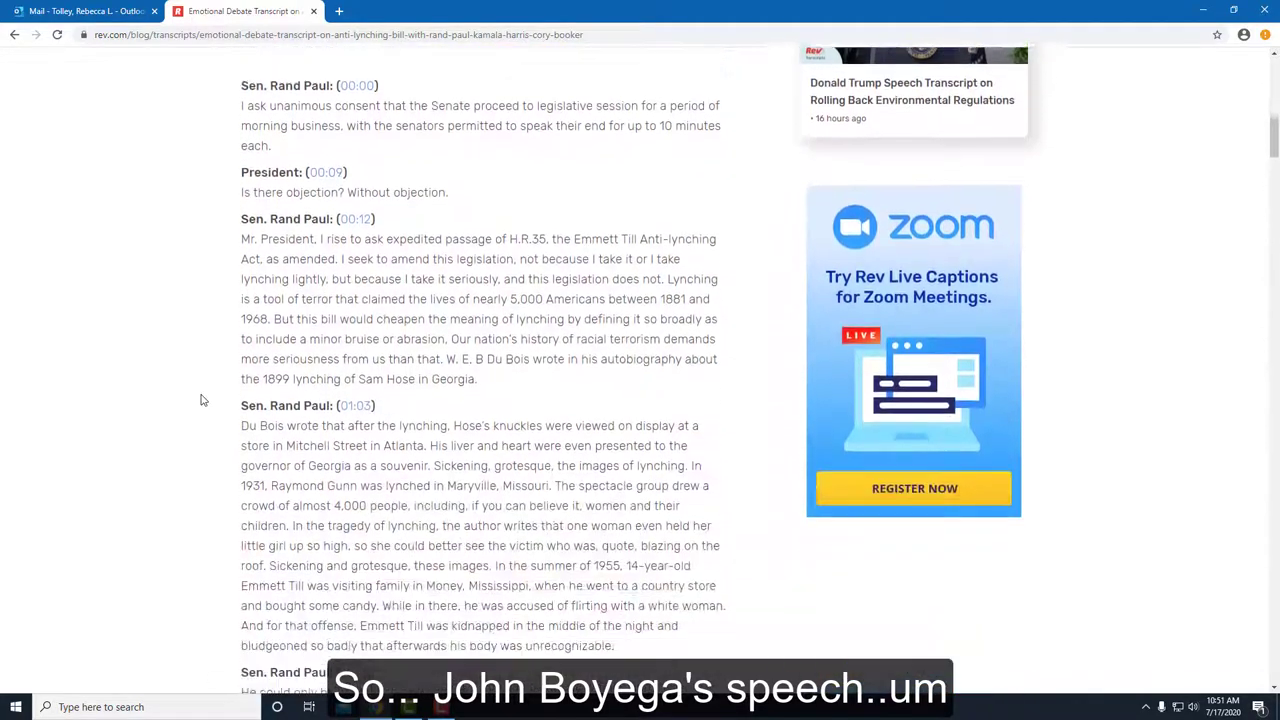
scroll(down, 3)
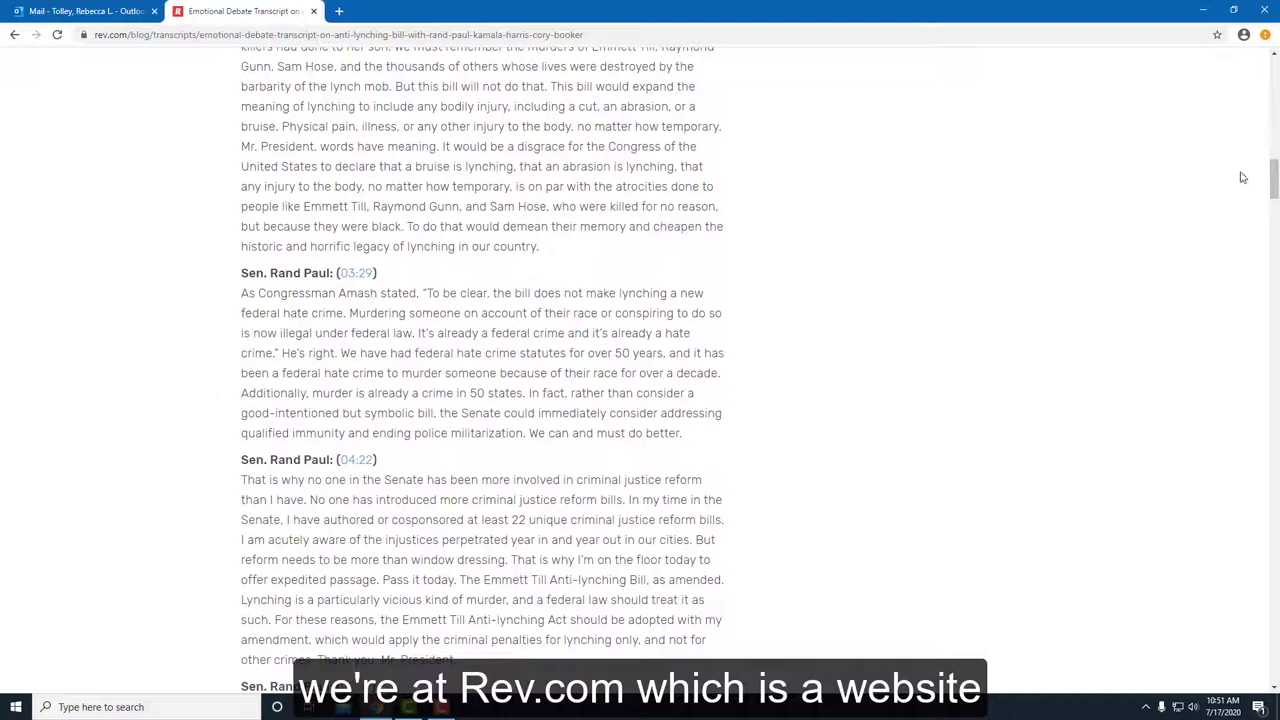
scroll(up, 3)
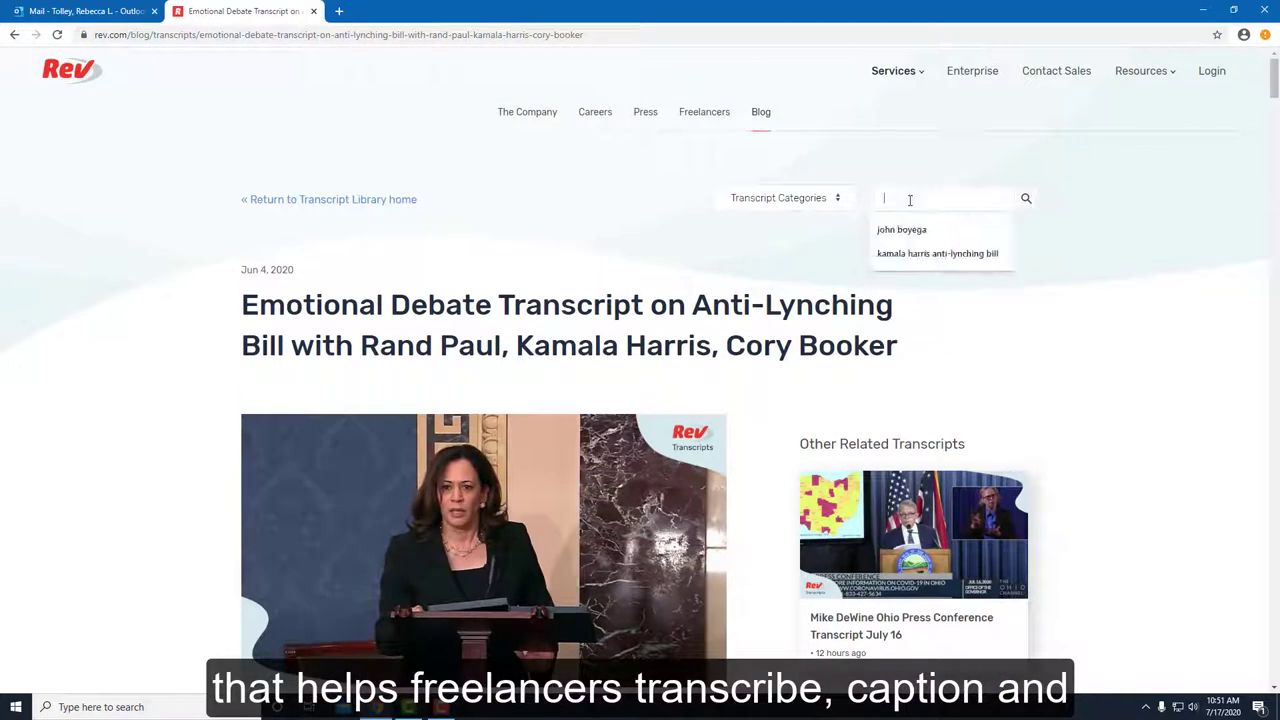
Step: Search Rev's transcripts for "john boyega"
click(901, 229)
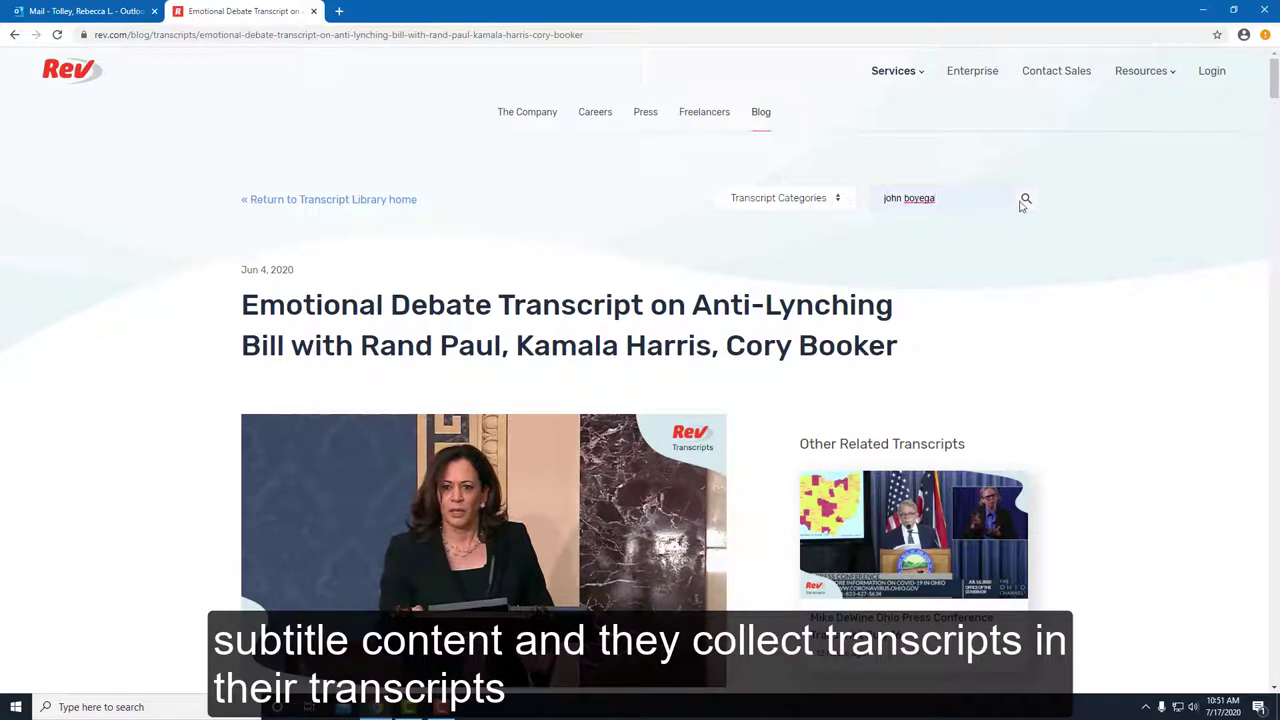
click(1025, 198)
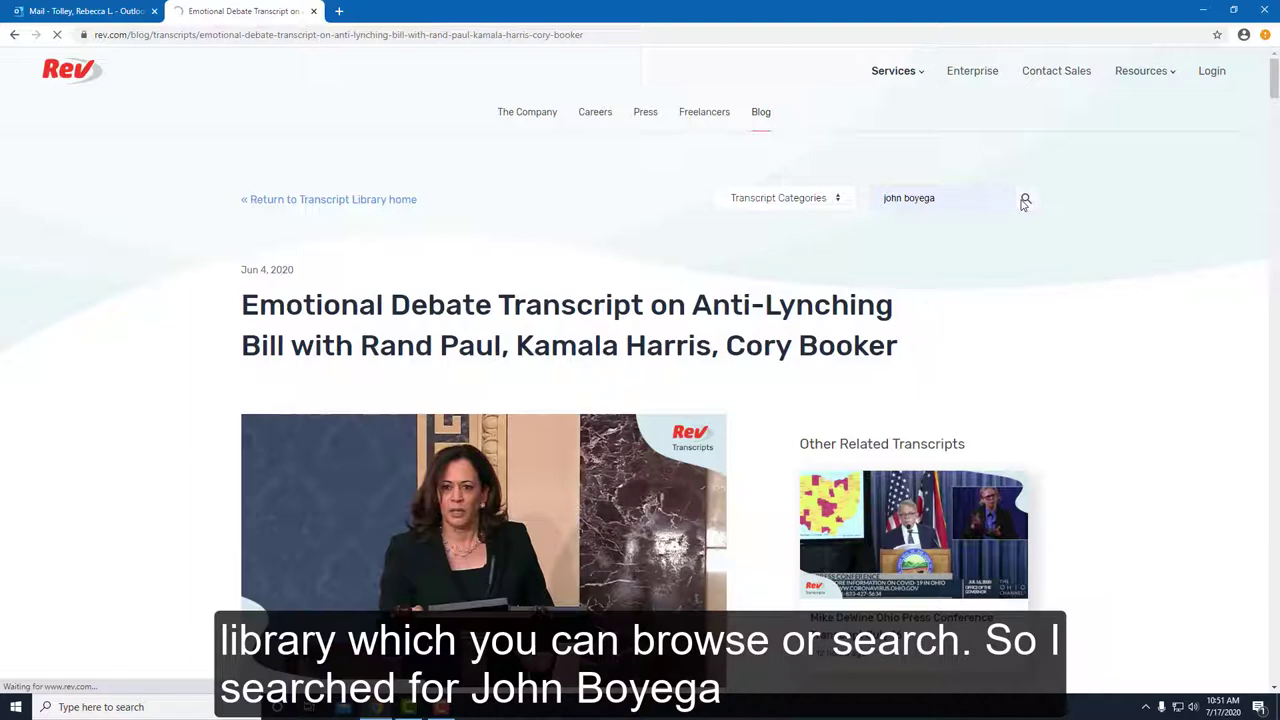
click(1025, 198)
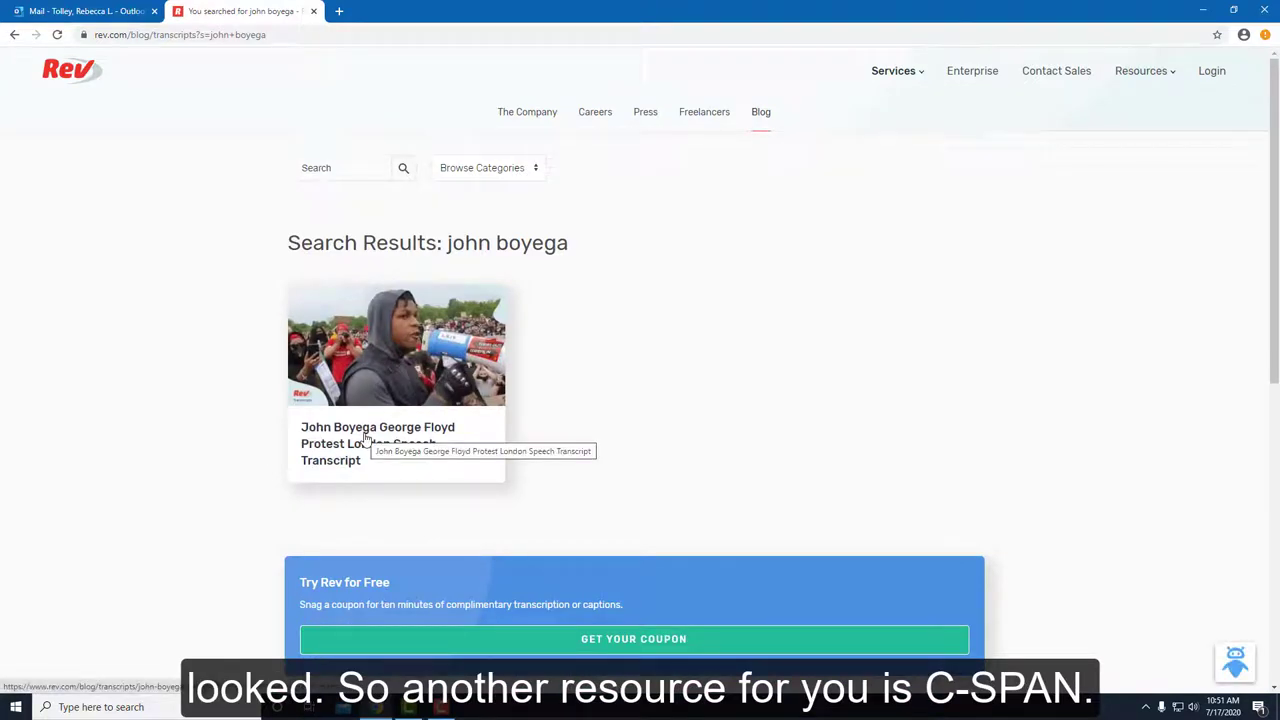
Step: Open John Boyega's George Floyd protest London speech transcript and scroll the text
click(396, 345)
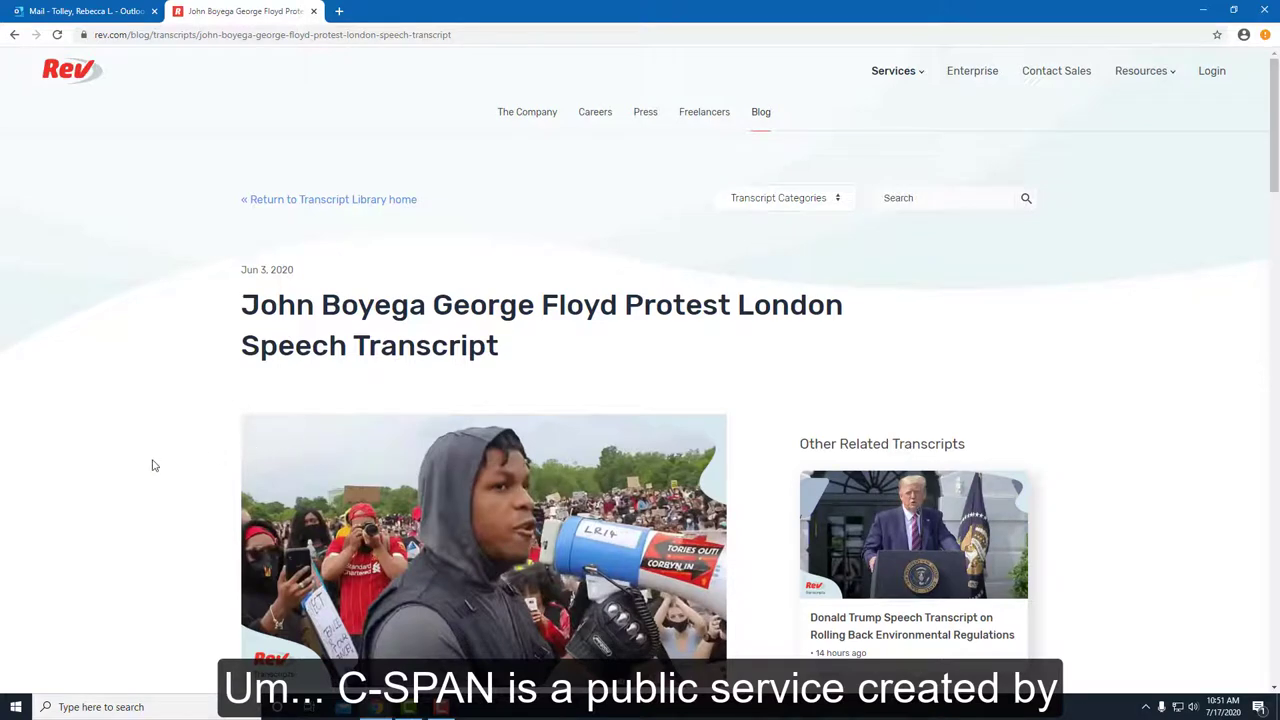
scroll(down, 3)
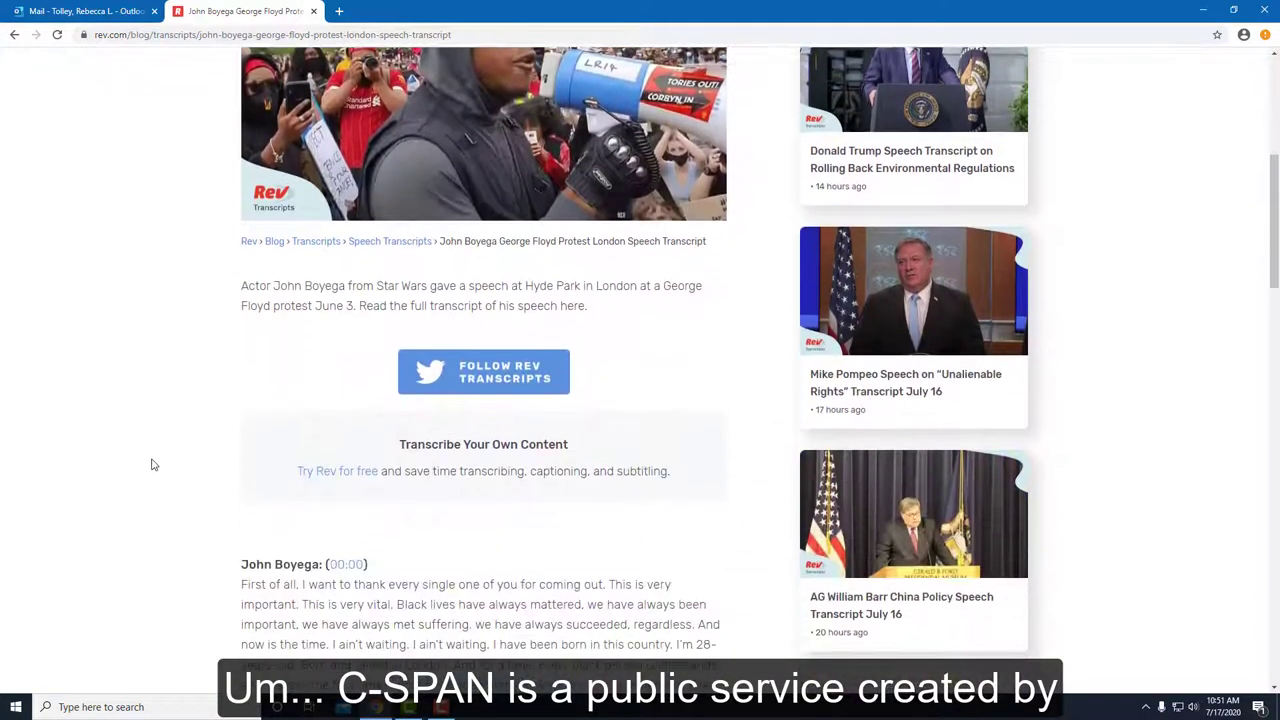
scroll(down, 3)
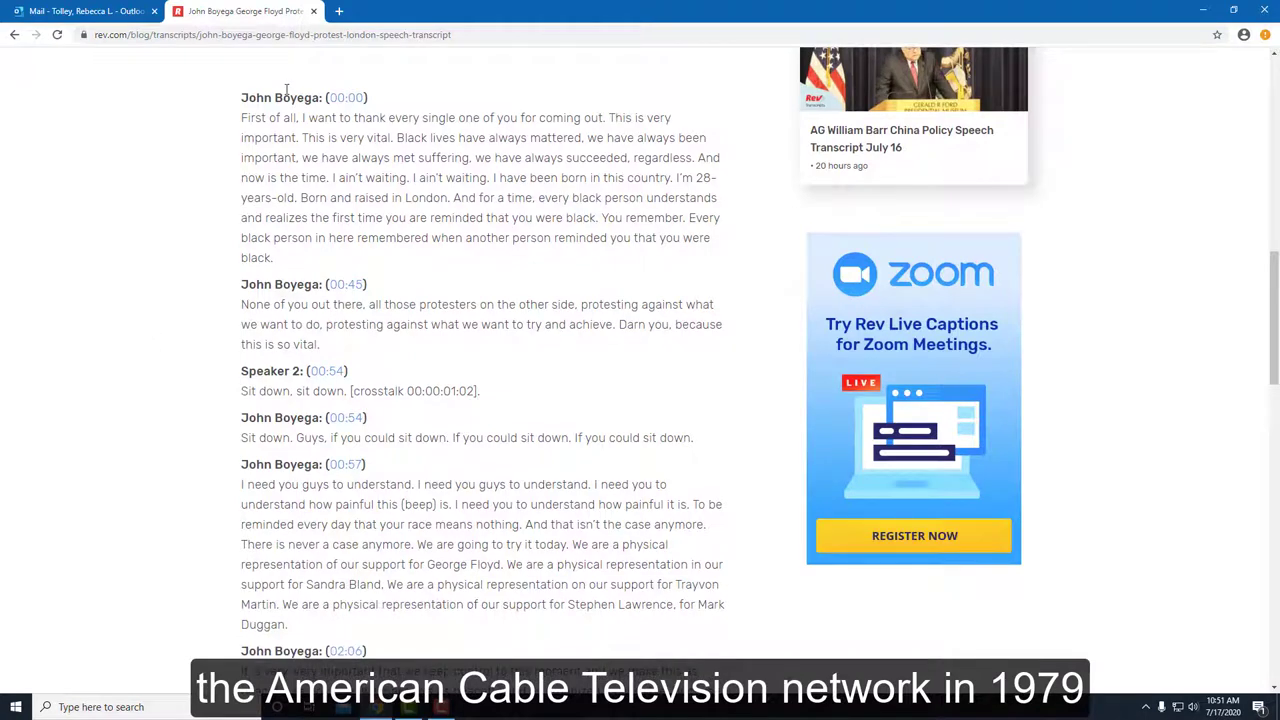
click(270, 34)
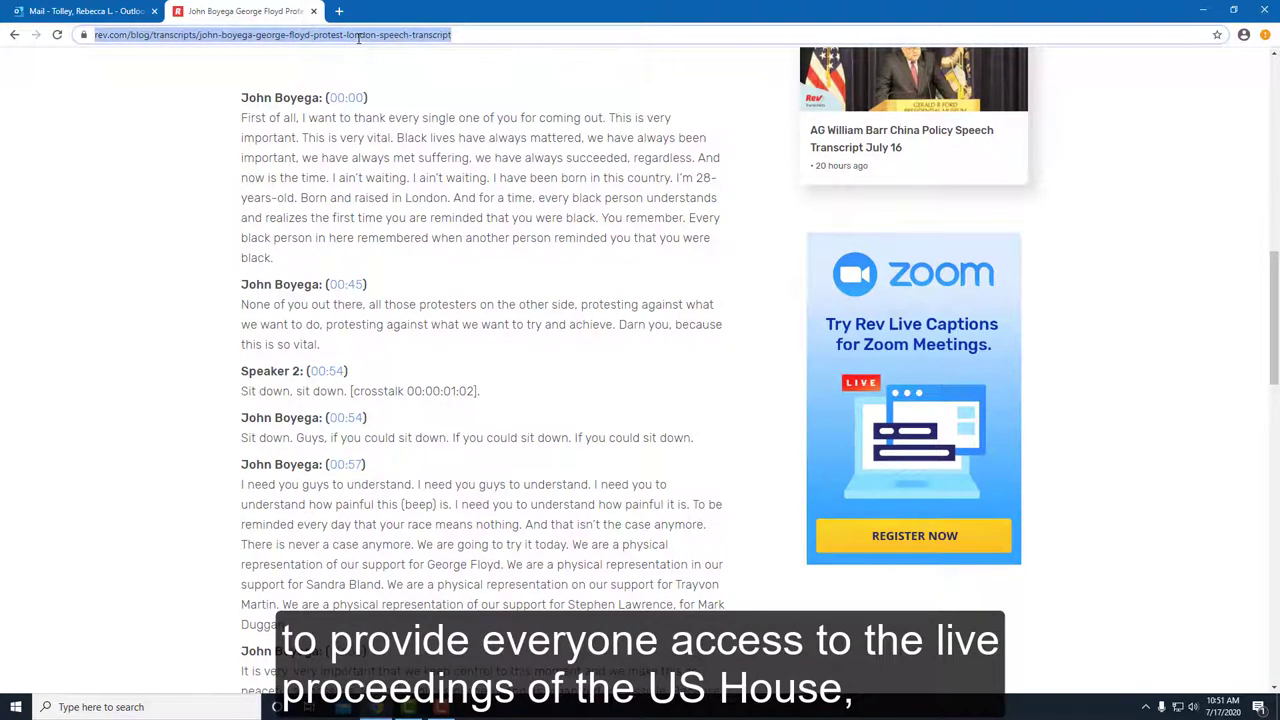
Step: Go to C-SPAN and search its video library for "kamala harris"
text(cspan.org/?gclid=EAIaIQobChMI3a6i5cTU6gIVhK7ICh10YQPXEAAYASAAEgLnM_D_BwE)
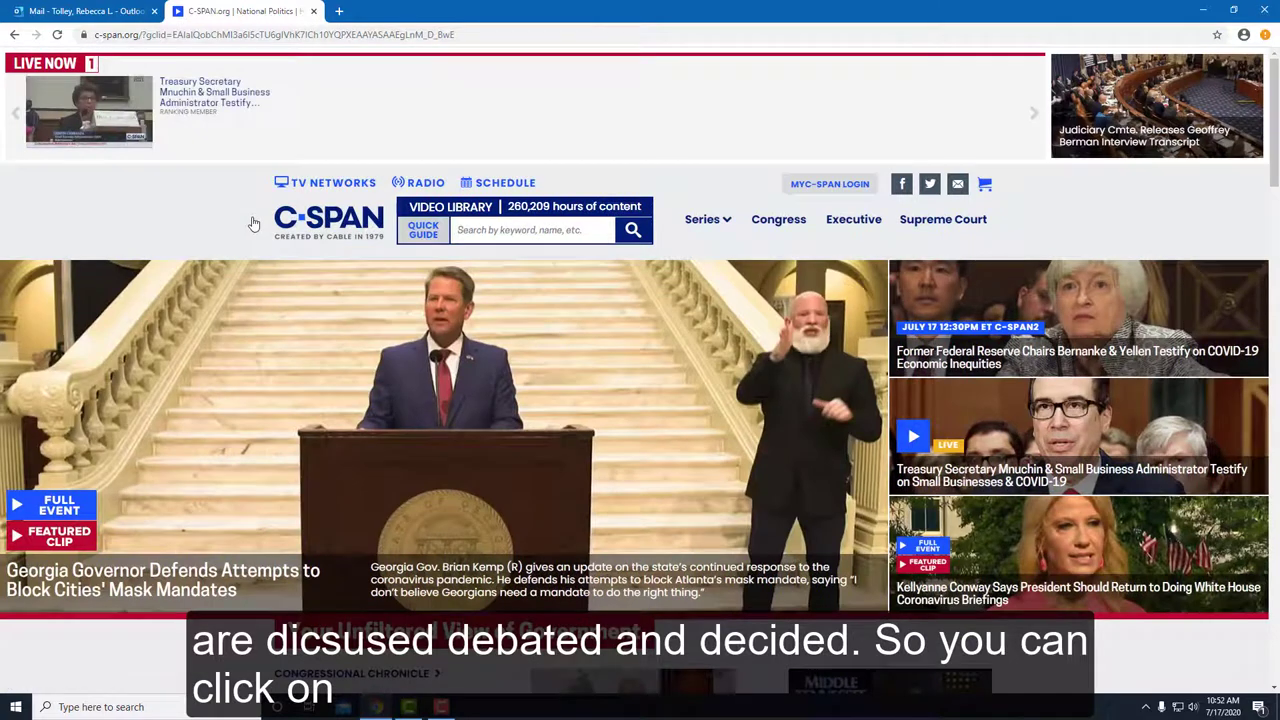
click(530, 230)
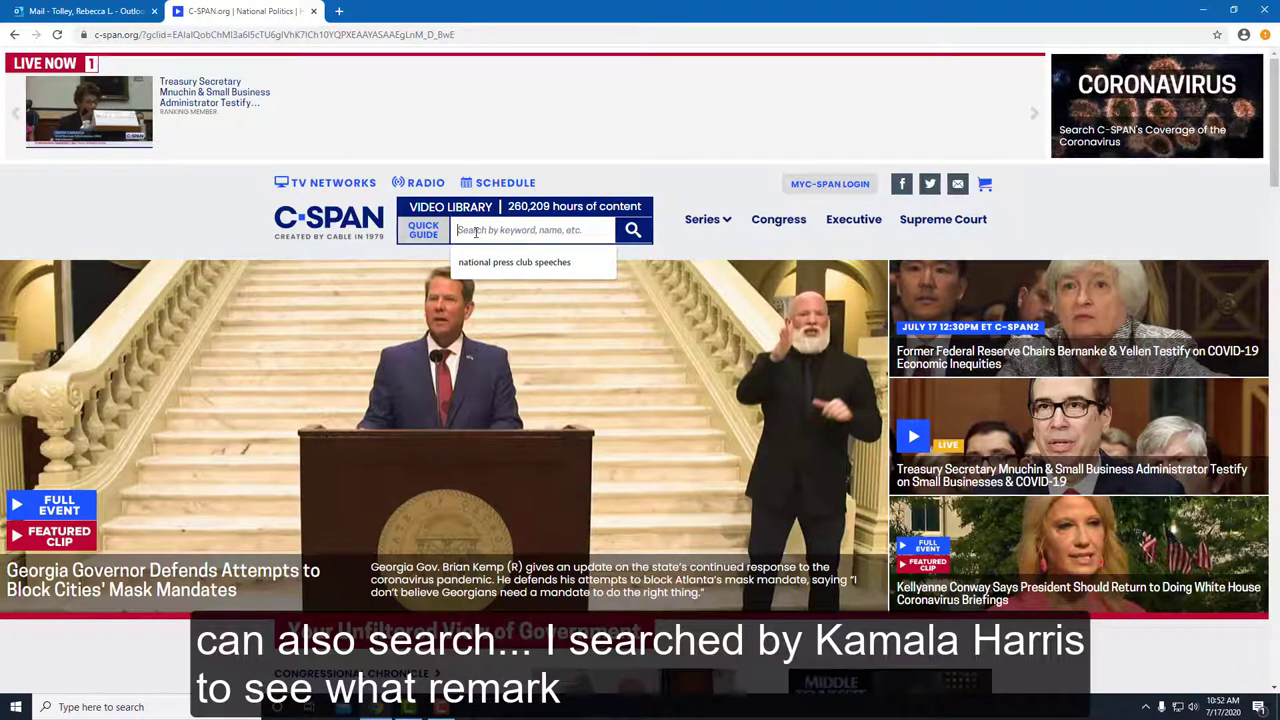
text(kamala harris)
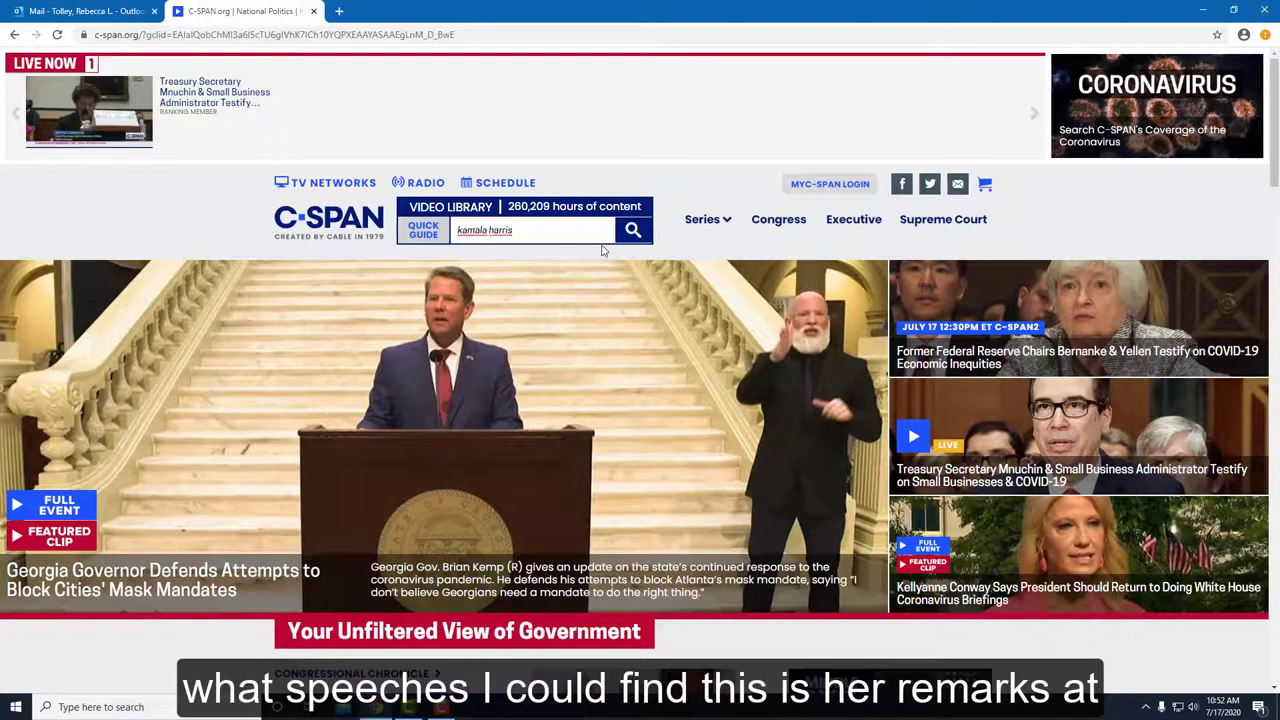
click(632, 230)
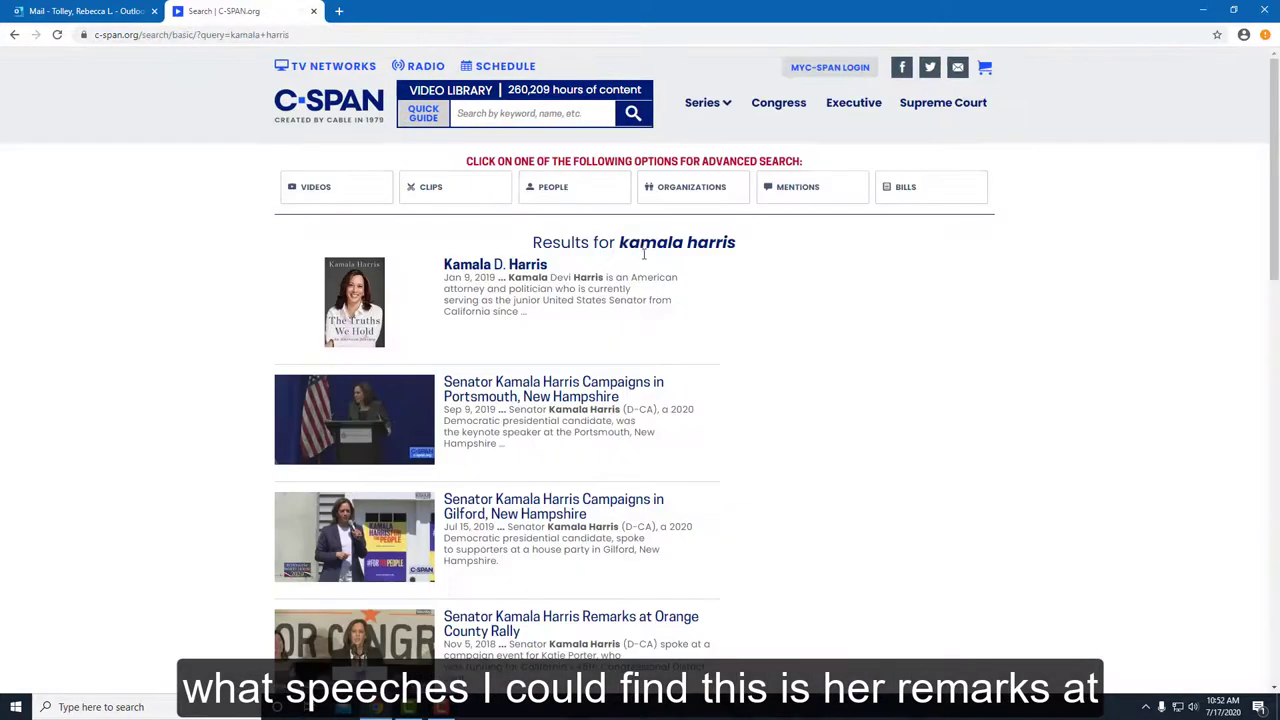
mouse_move(849, 424)
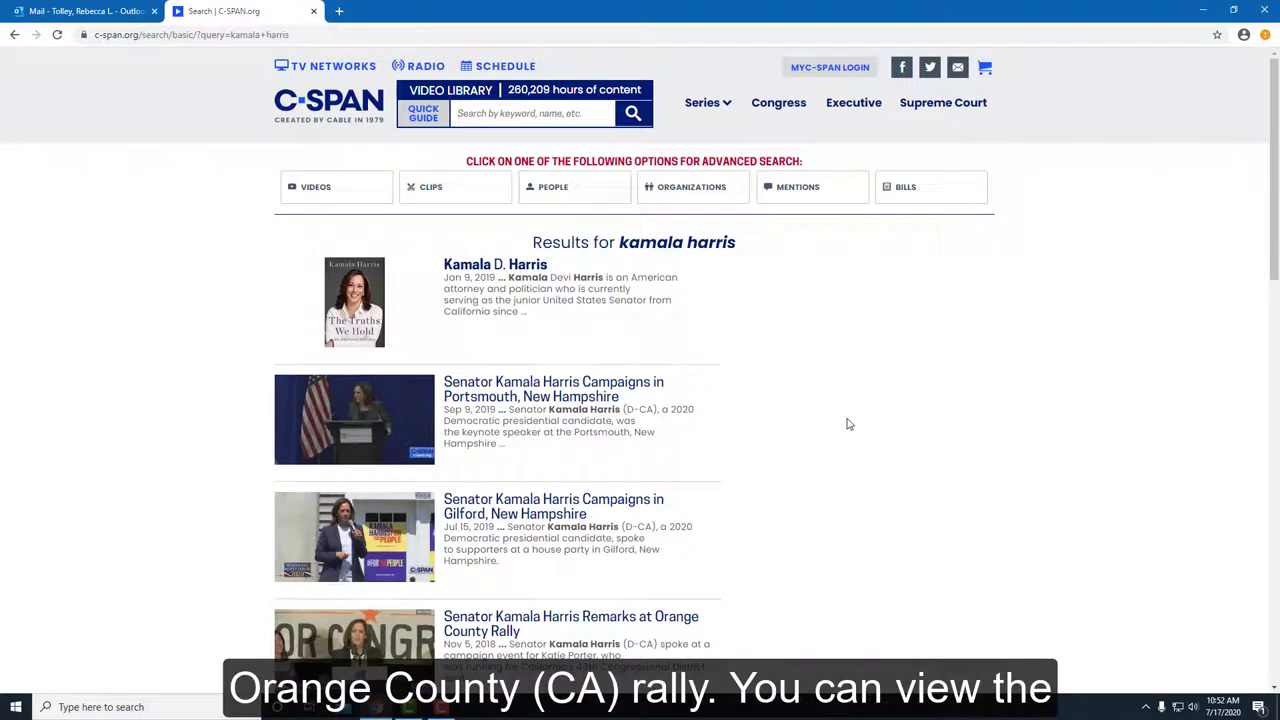
Step: Open the "Senator Kamala Harris Remarks at Orange County Rally" video result
scroll(down, 3)
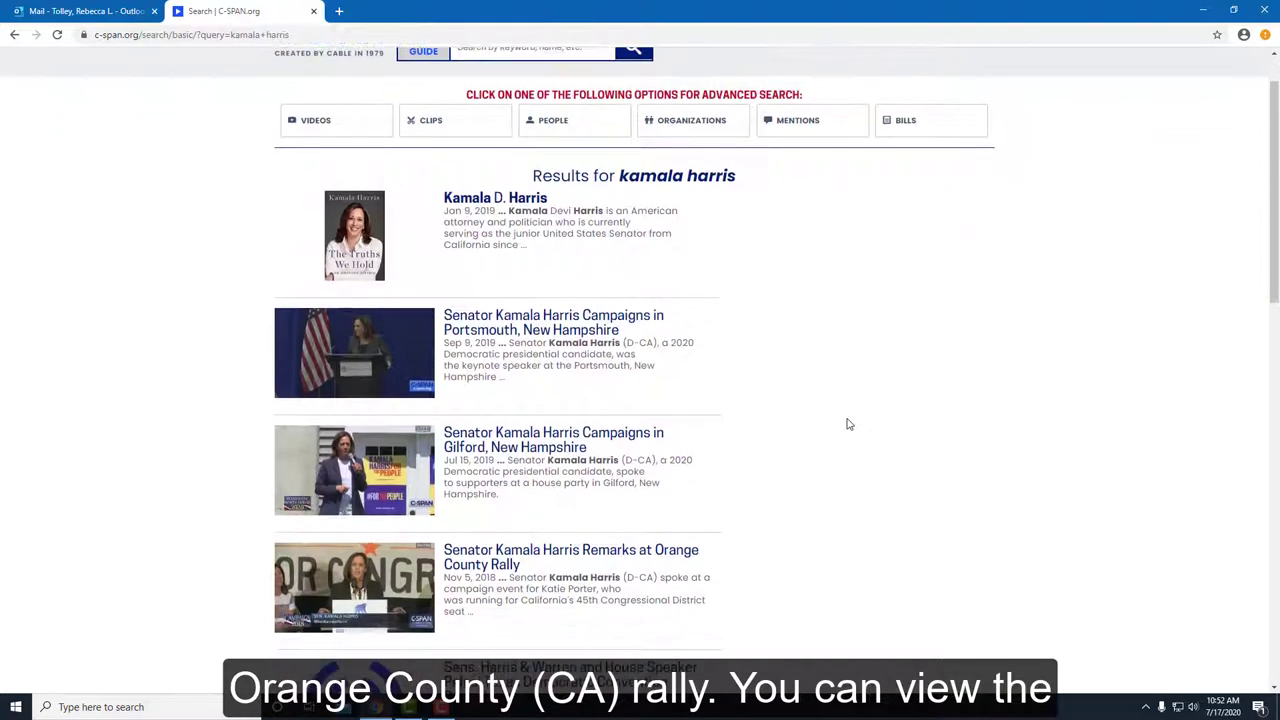
scroll(down, 3)
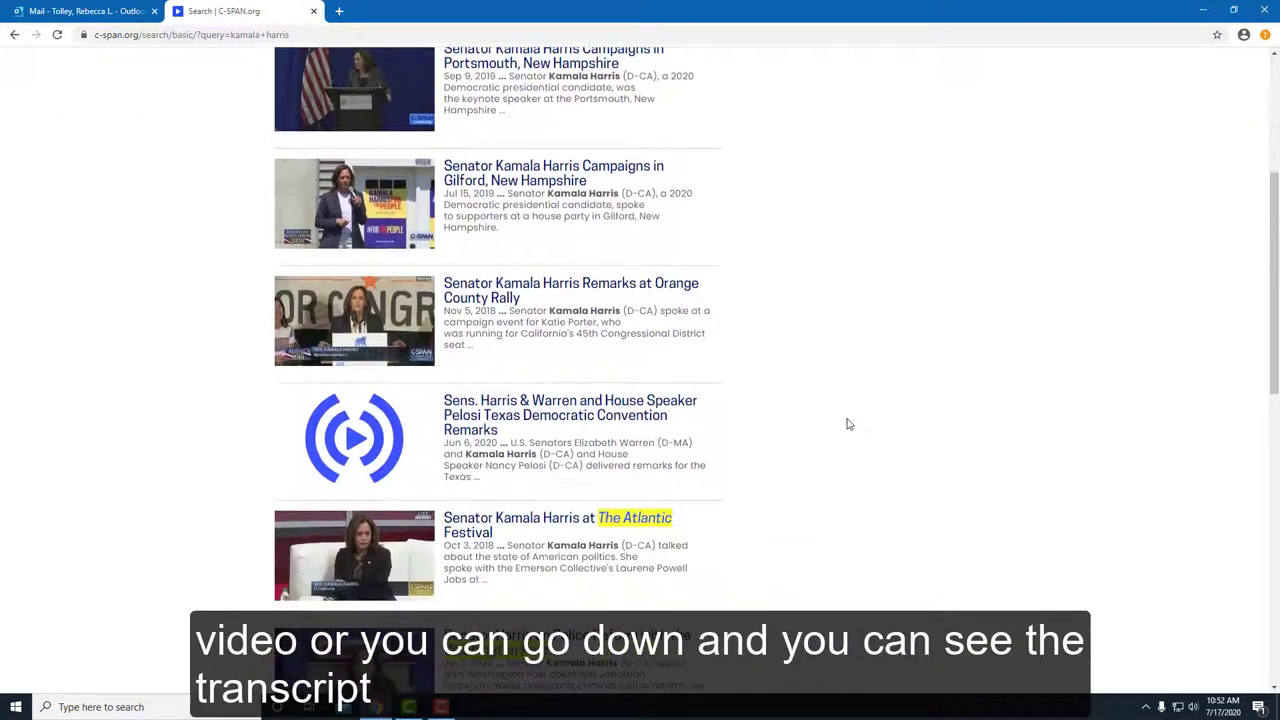
scroll(down, 3)
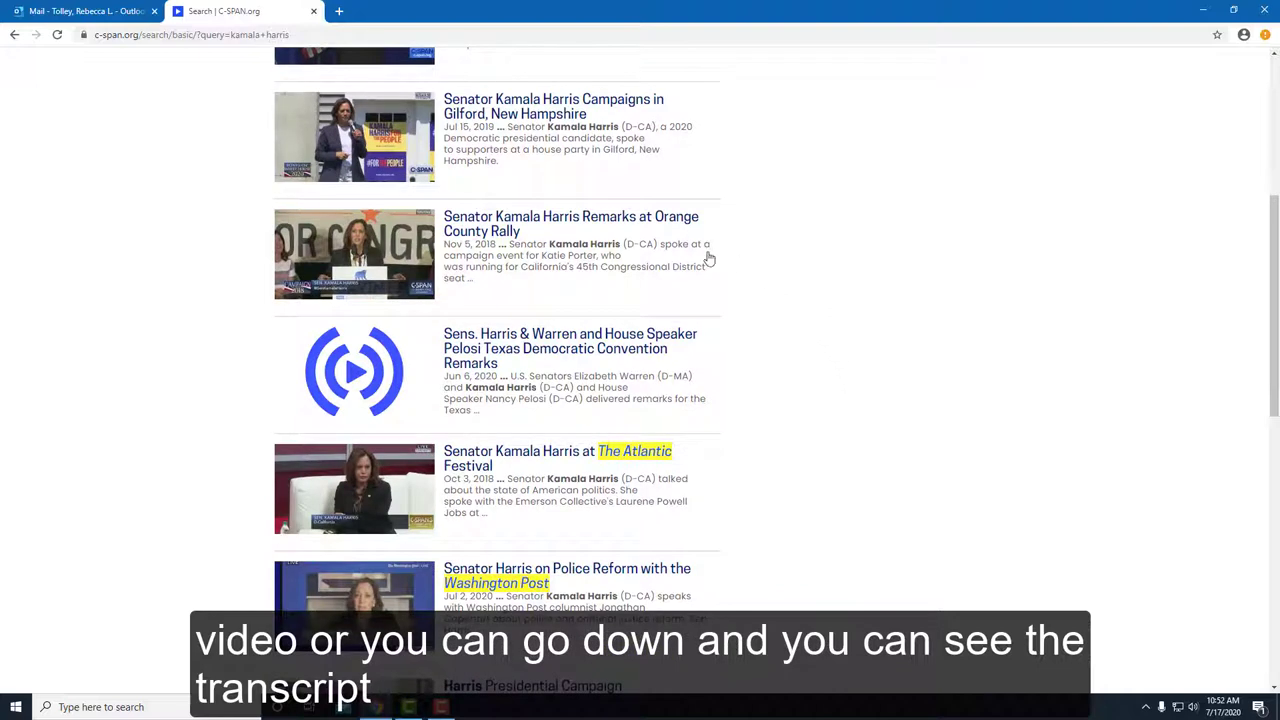
click(571, 223)
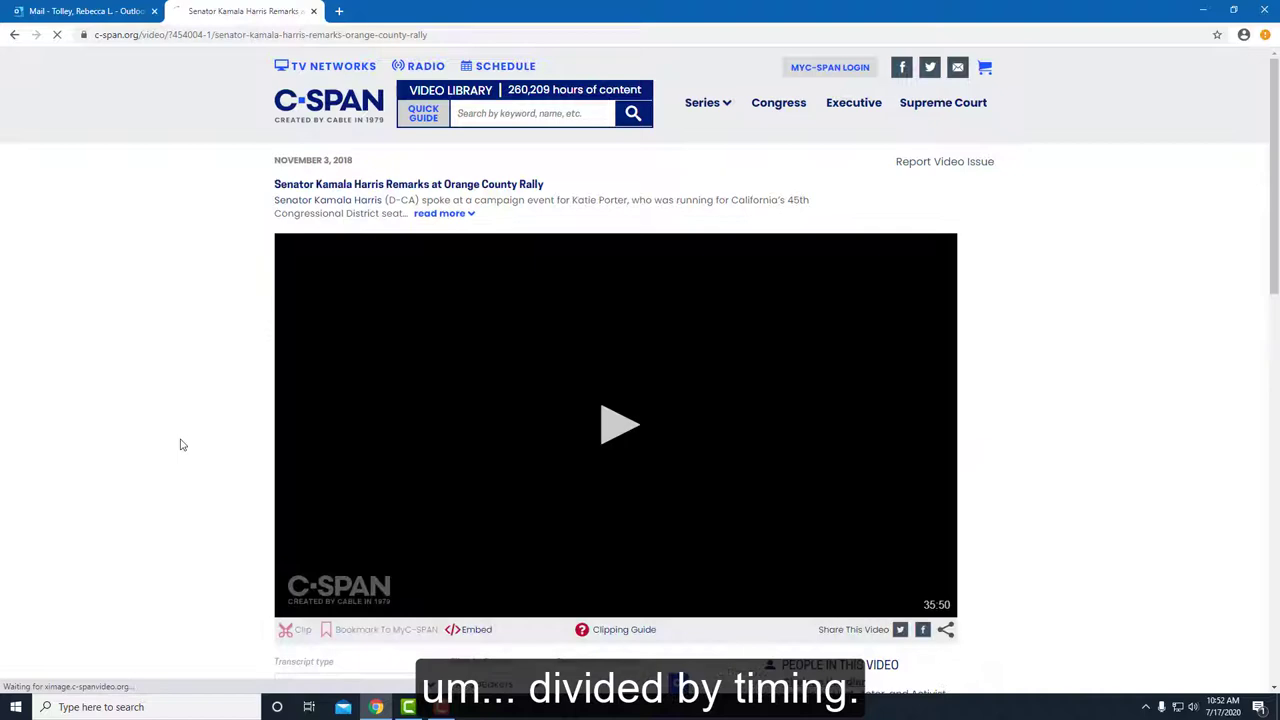
scroll(down, 3)
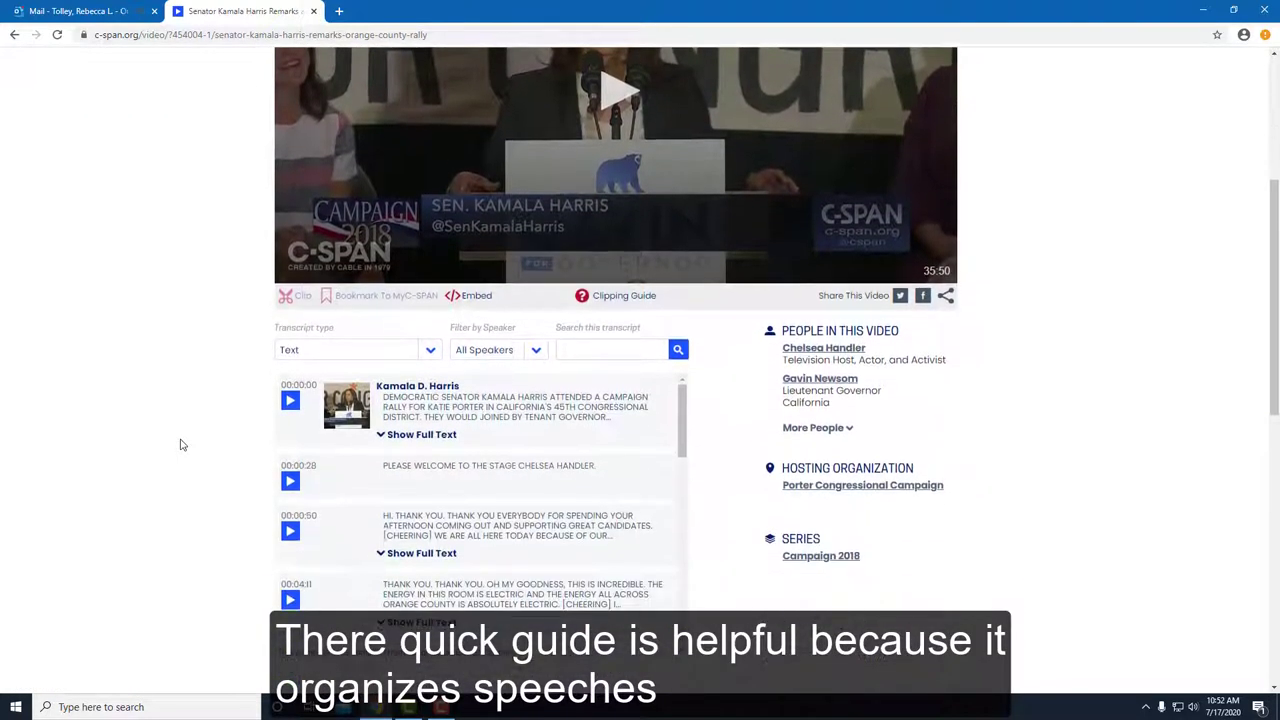
scroll(down, 3)
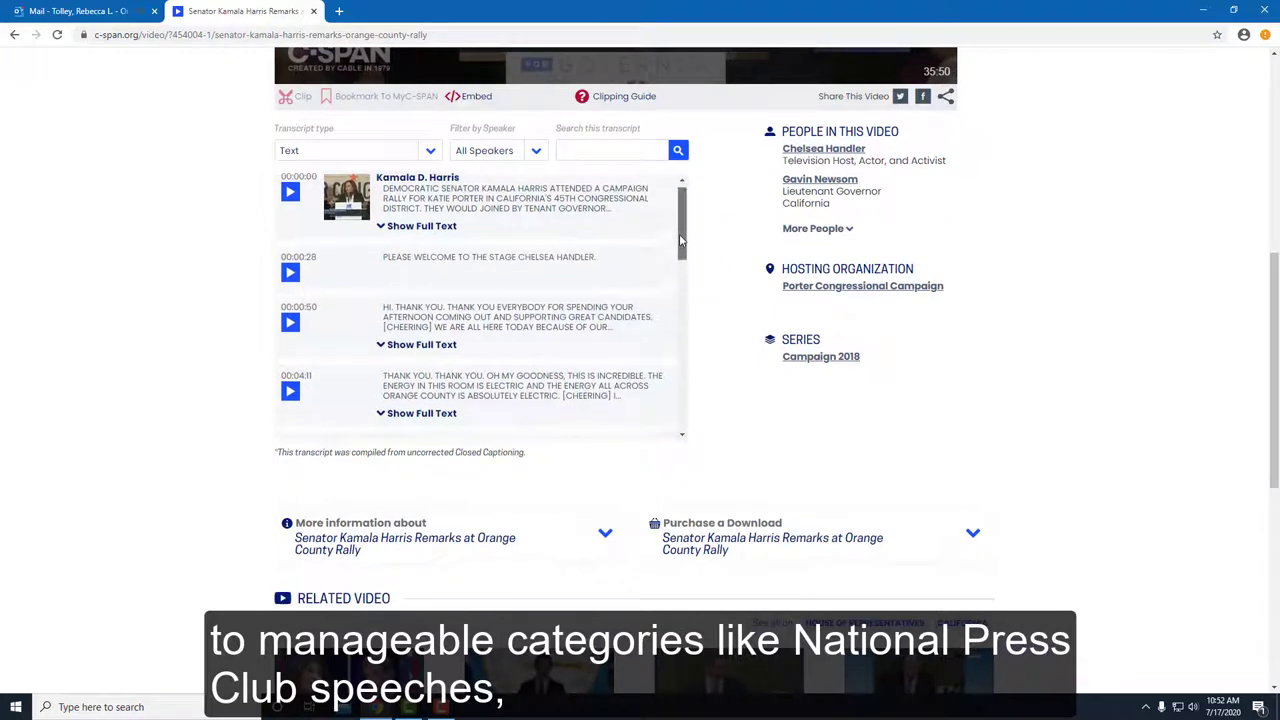
scroll(down, 3)
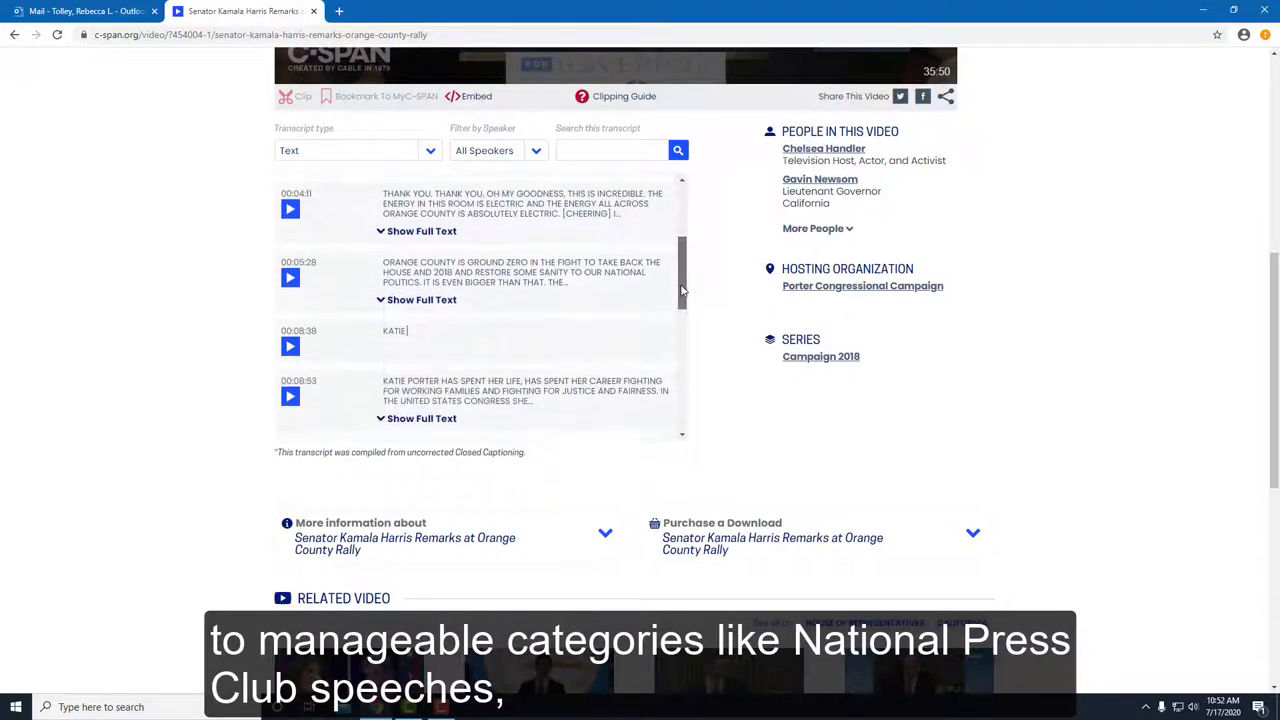
scroll(down, 3)
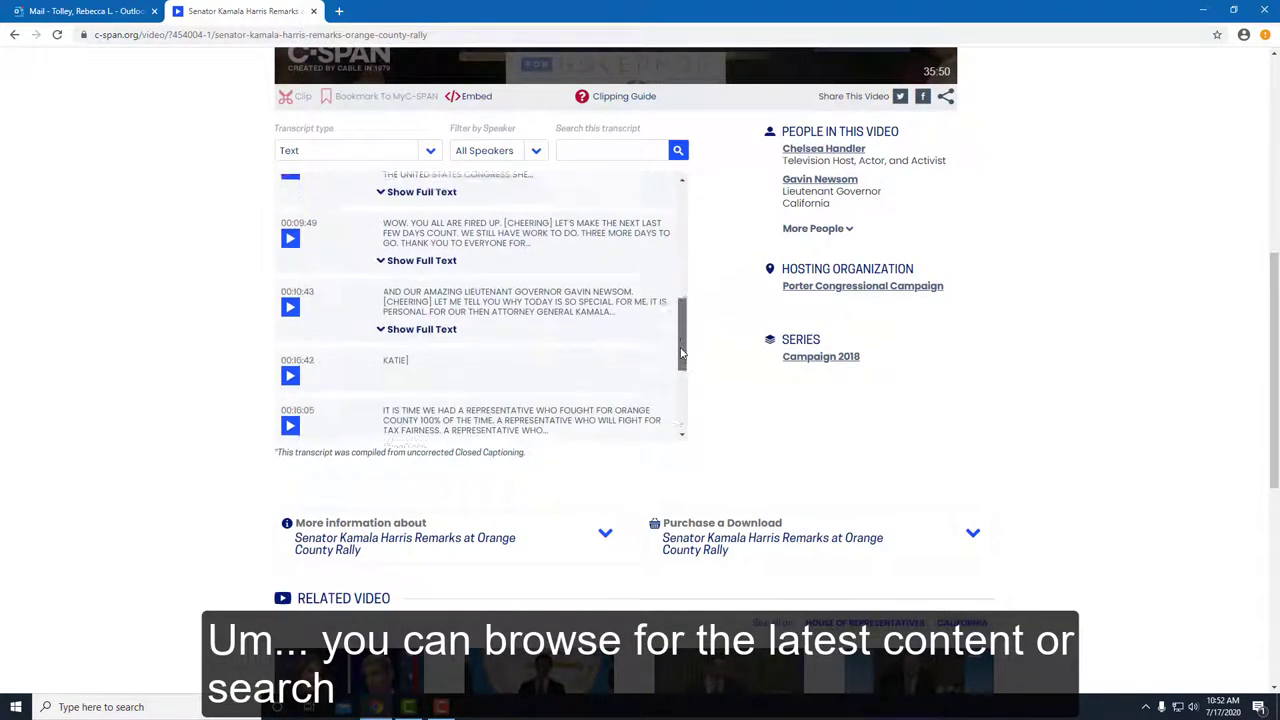
scroll(down, 3)
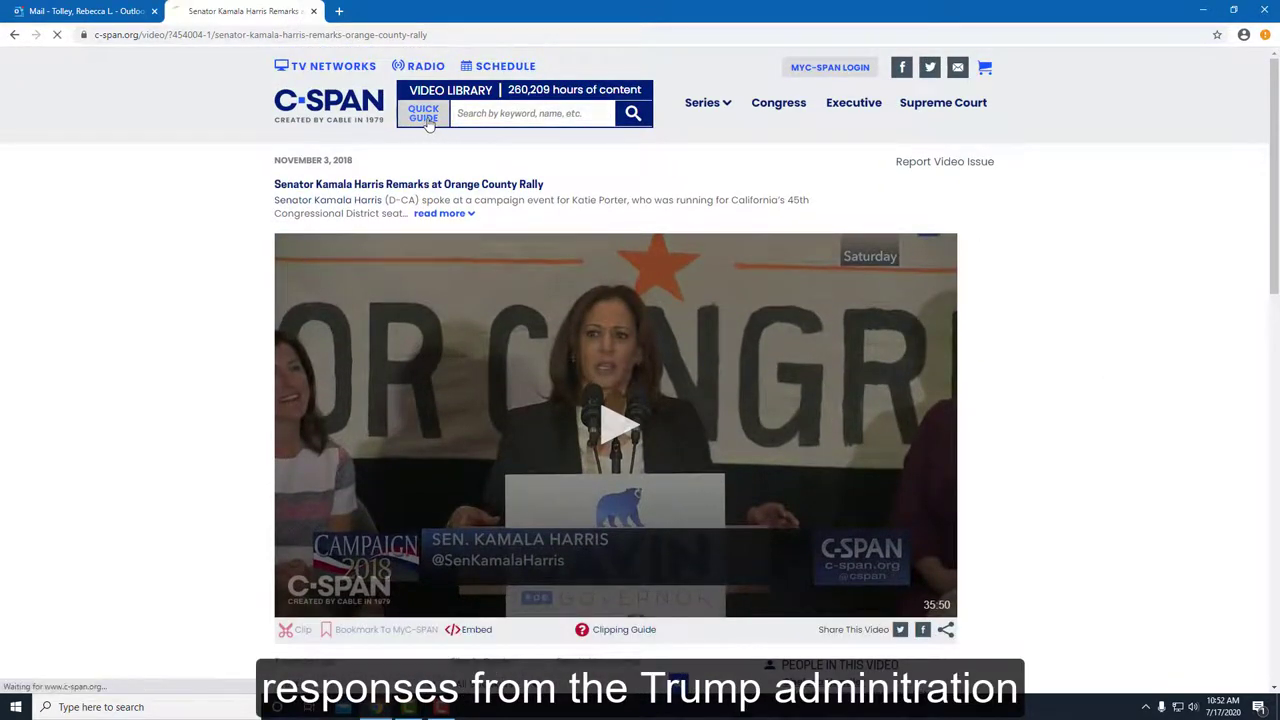
Step: Browse C-SPAN's Quick Guide and scroll through the Coronavirus coverage page
click(423, 113)
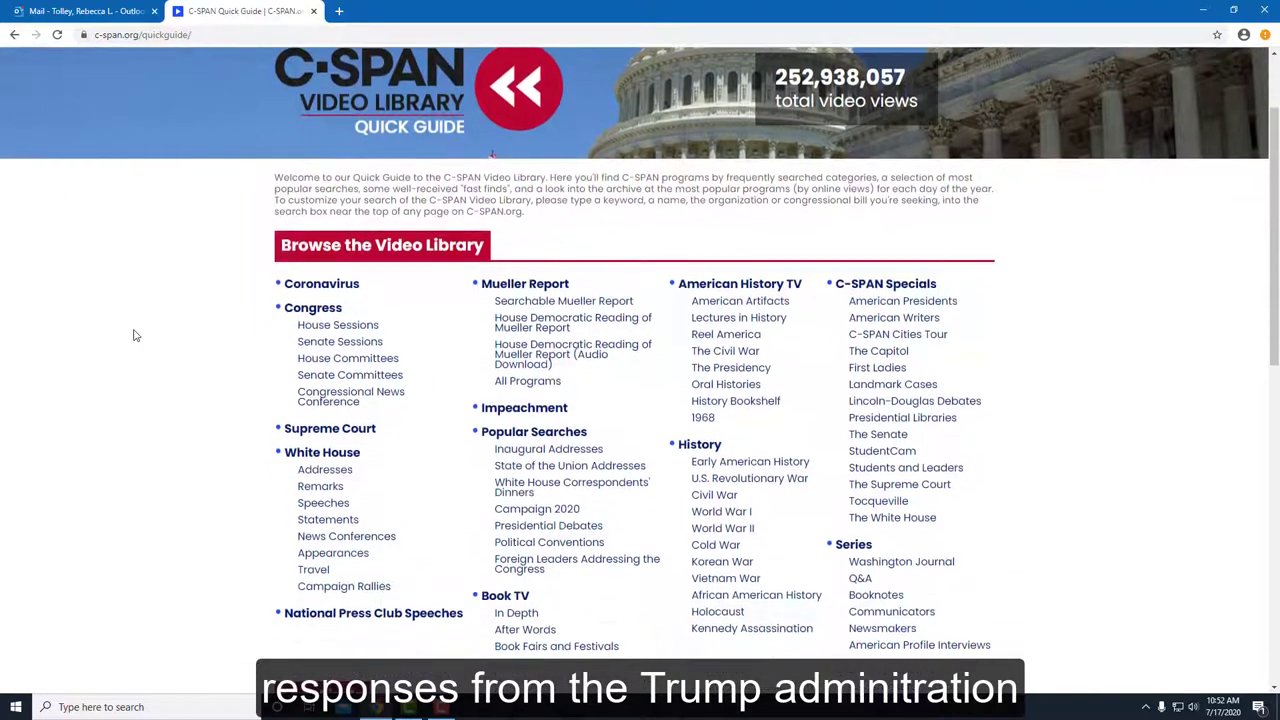
scroll(down, 3)
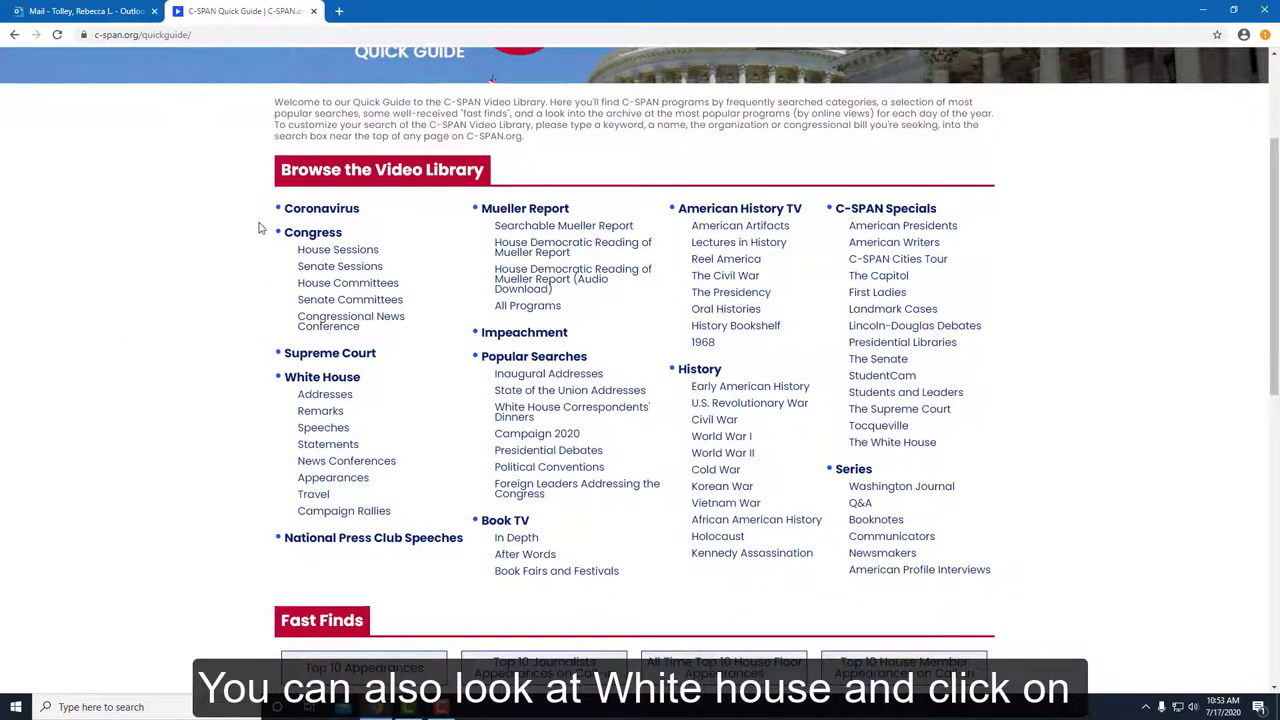
click(321, 208)
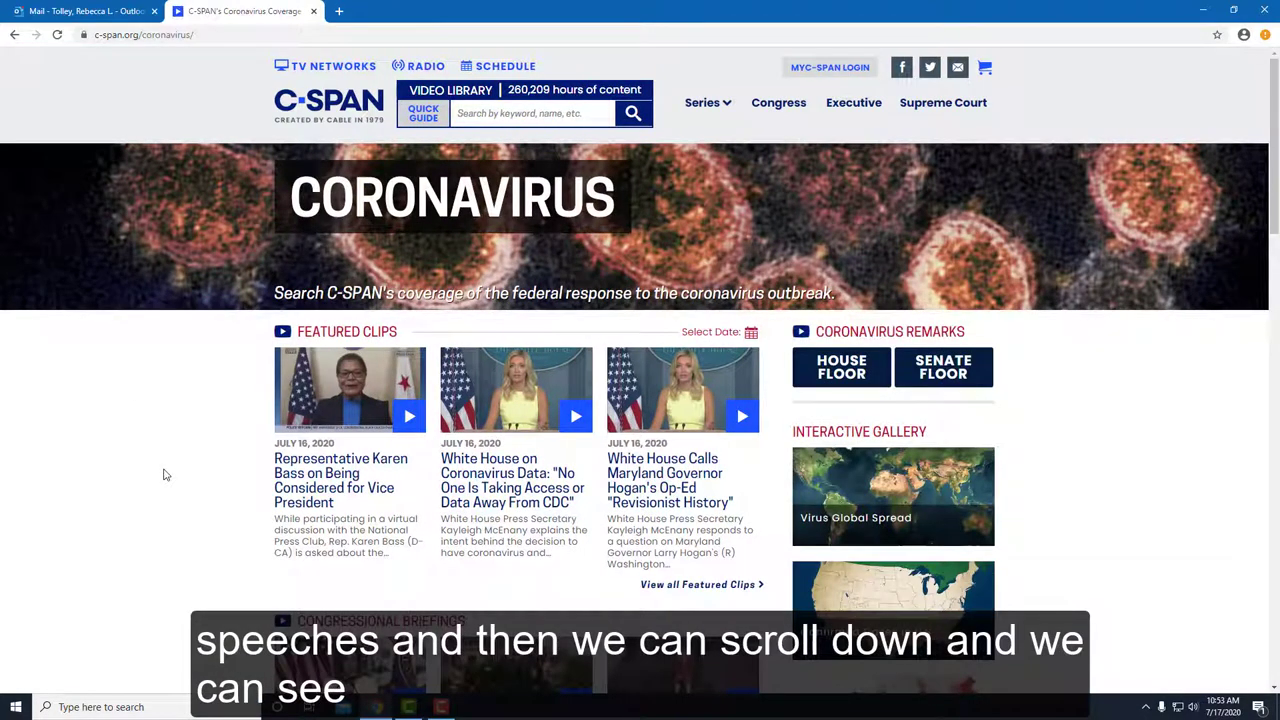
scroll(down, 3)
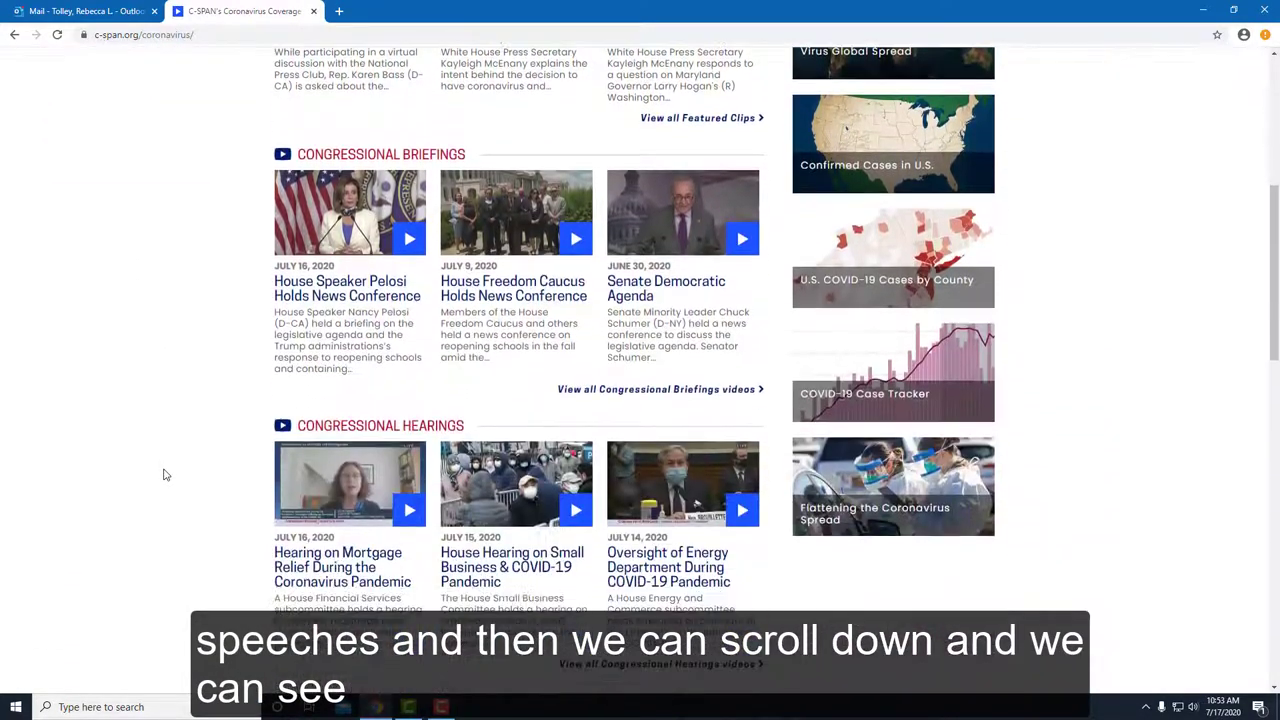
scroll(down, 3)
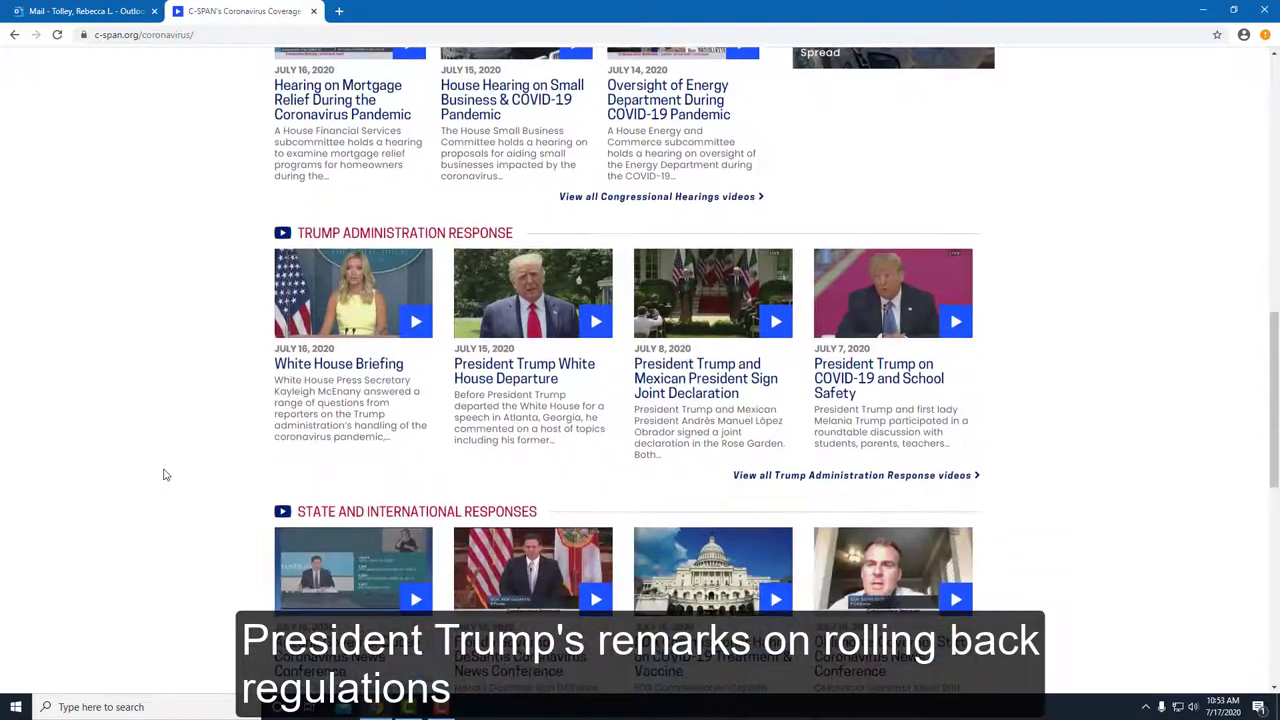
scroll(down, 3)
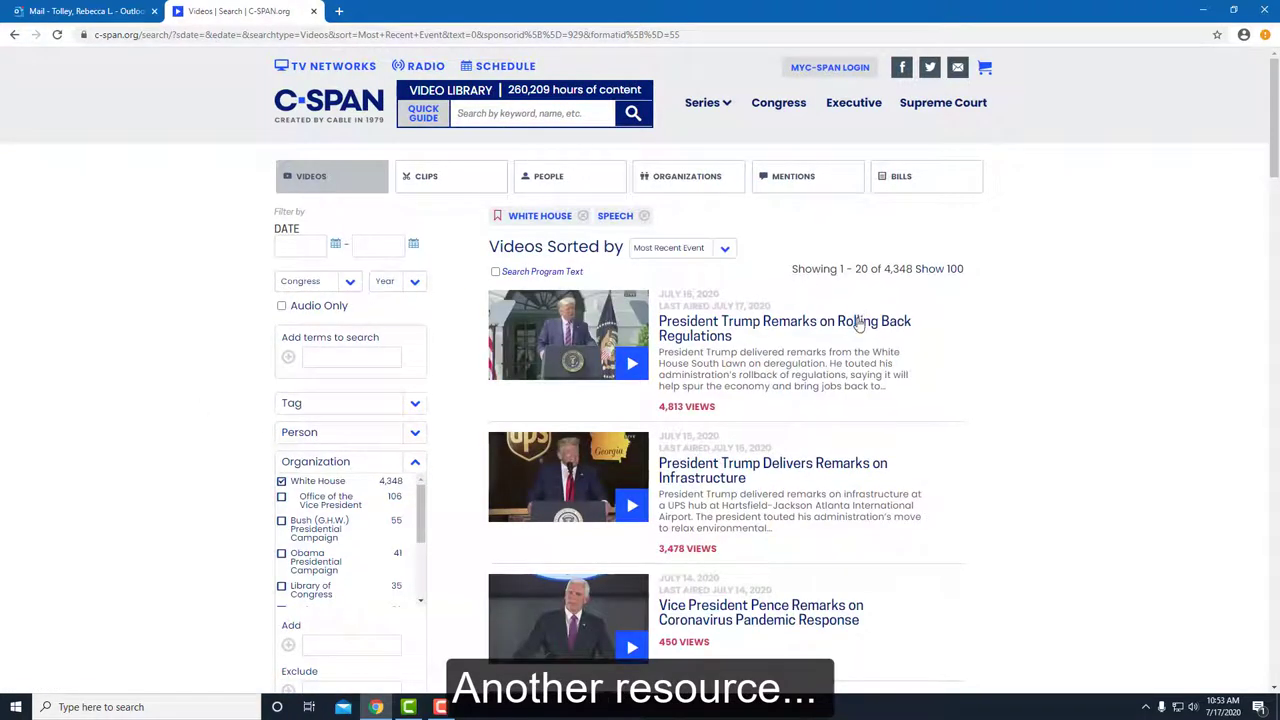
Step: Open "President Trump Remarks on Rolling Back Regulations" and scroll its full transcript
click(784, 328)
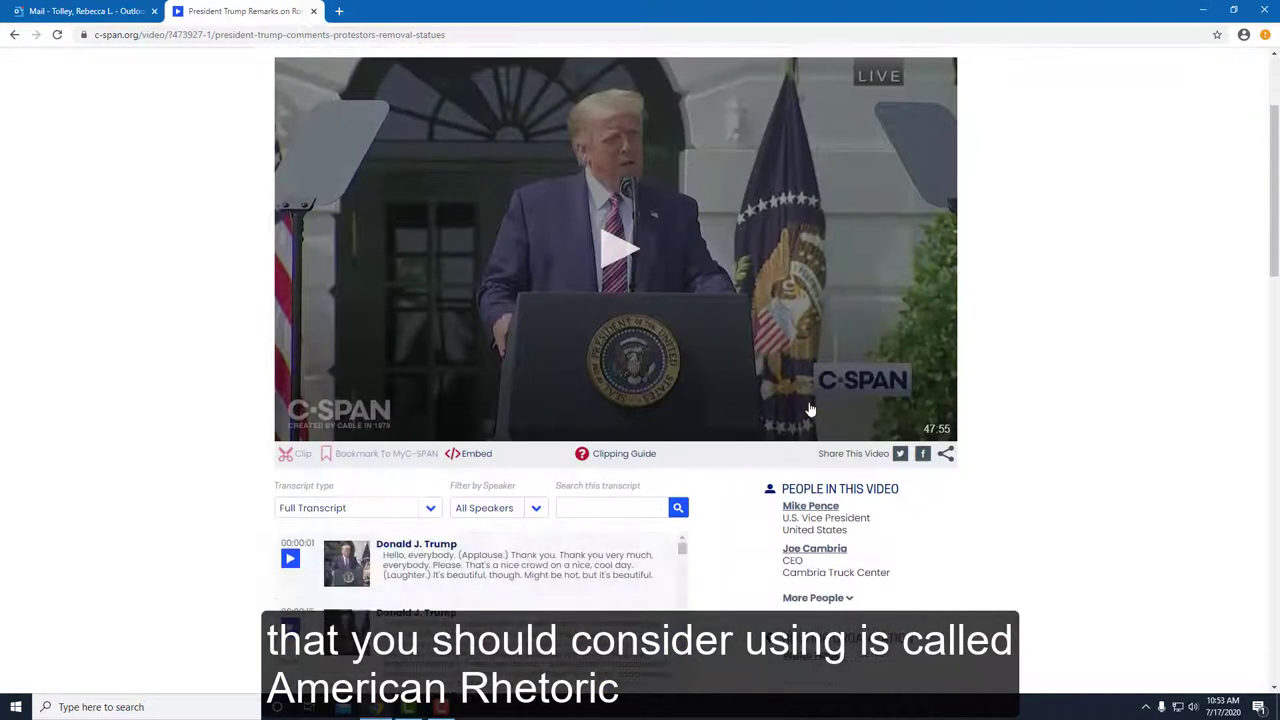
scroll(down, 3)
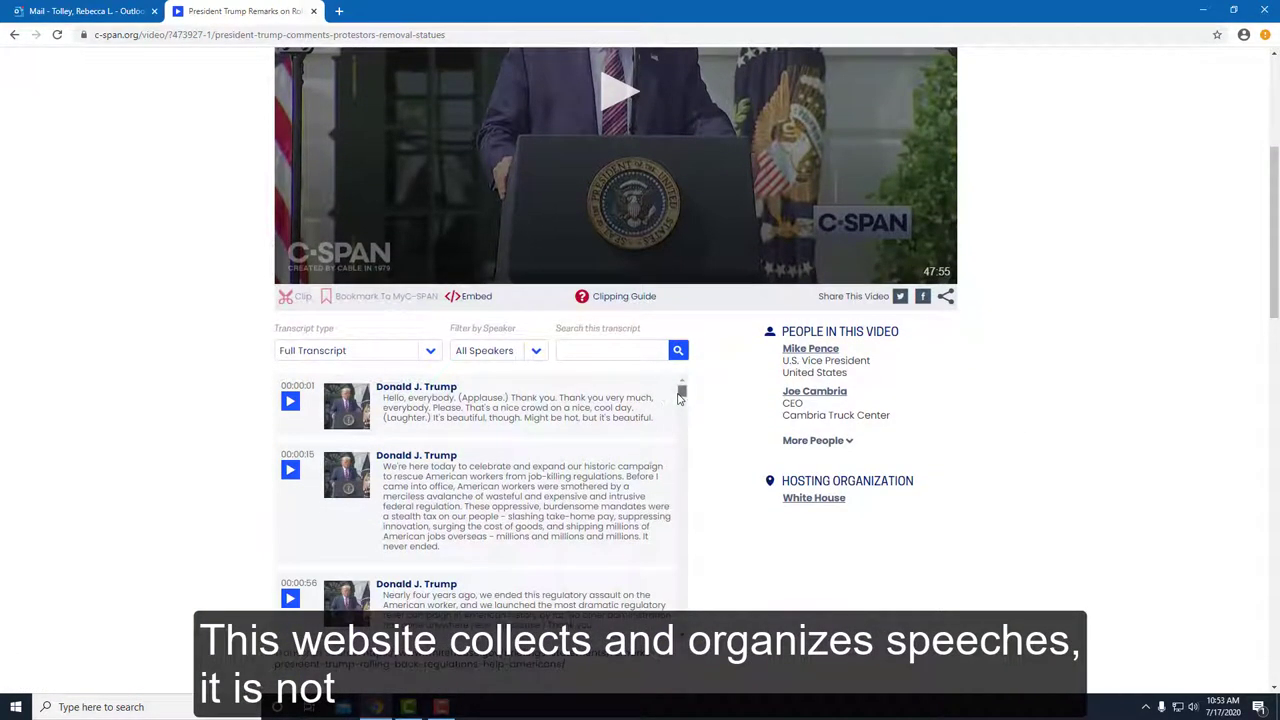
scroll(down, 3)
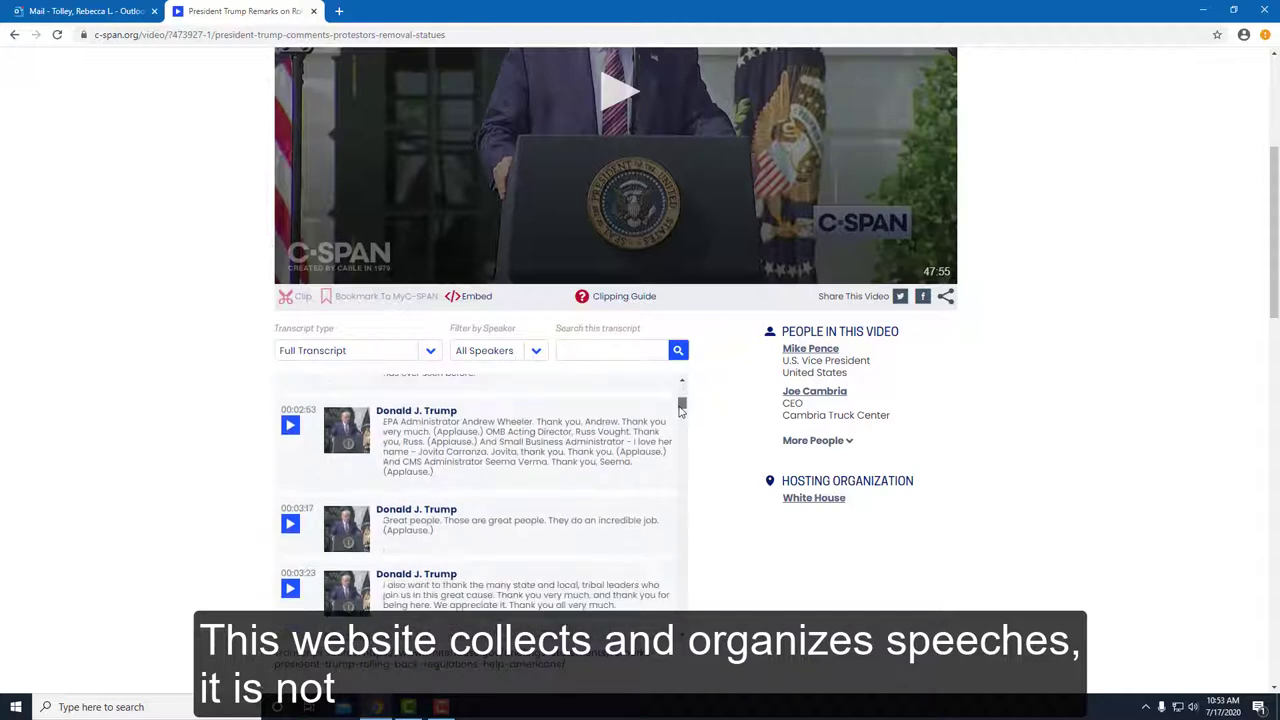
scroll(down, 3)
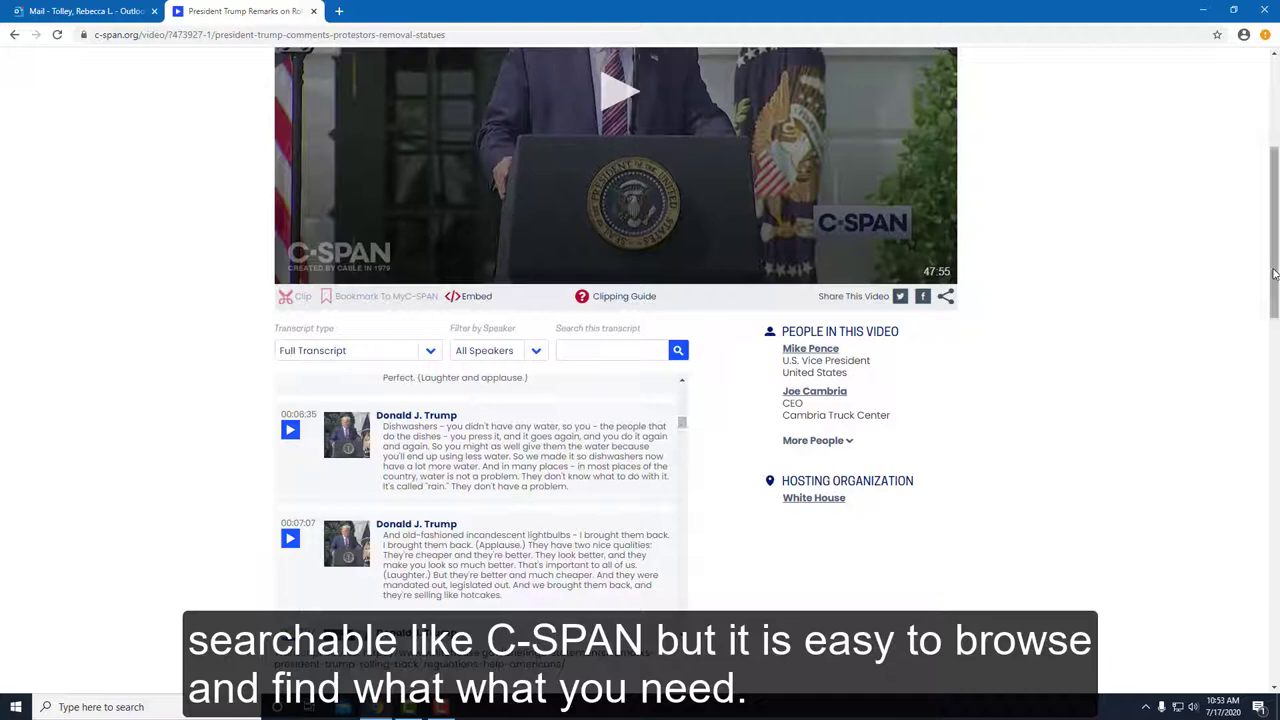
scroll(up, 3)
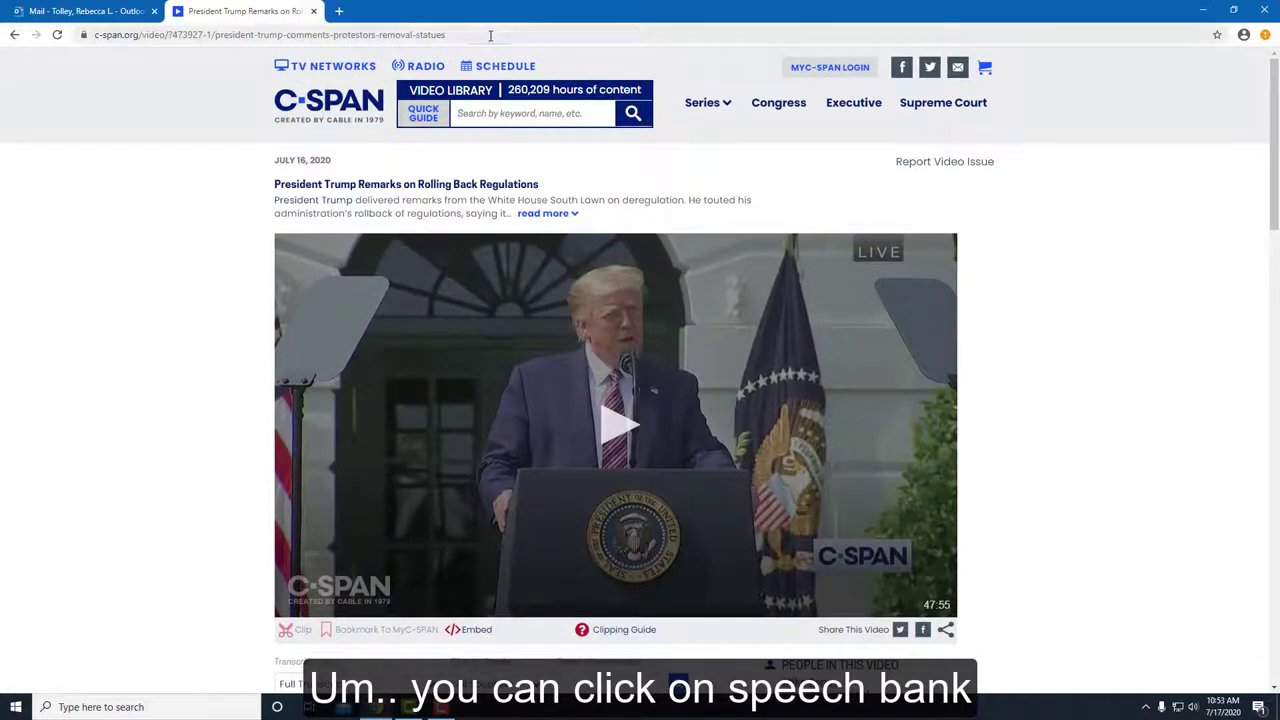
text(americanrhetoric.com)
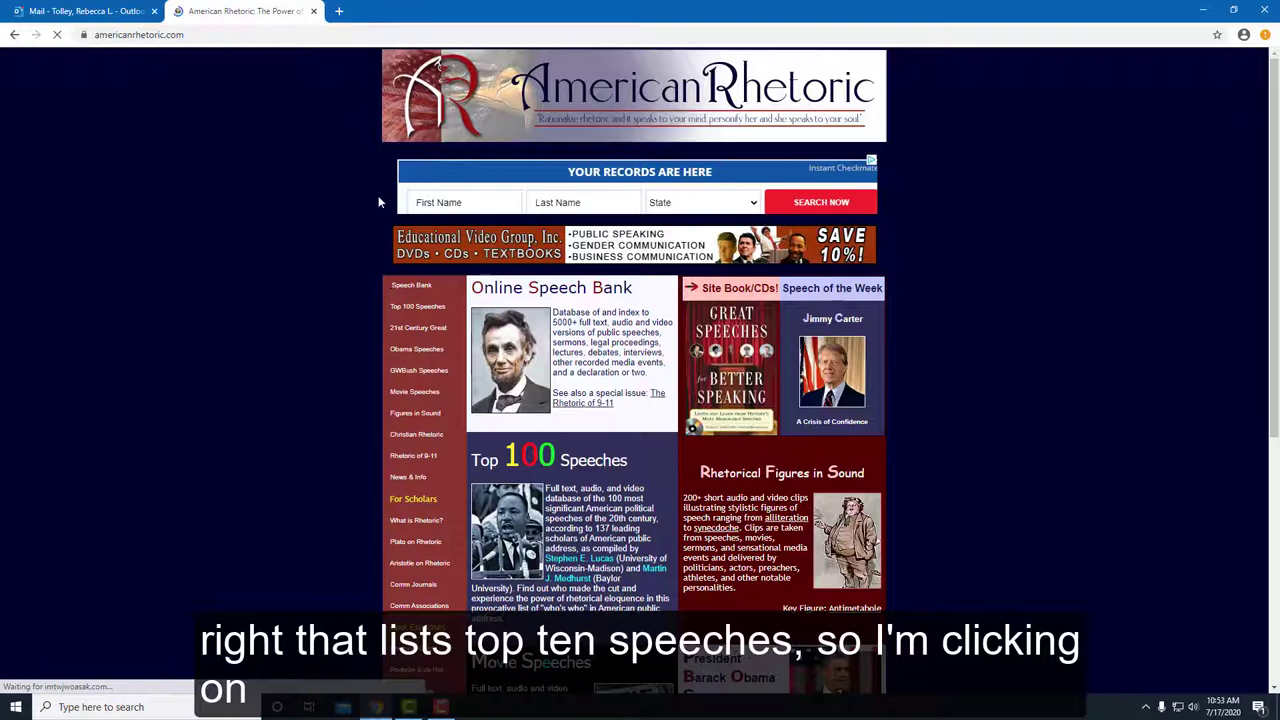
Step: Scroll the American Rhetoric homepage and open Top 100 Speeches from the sidebar
scroll(down, 3)
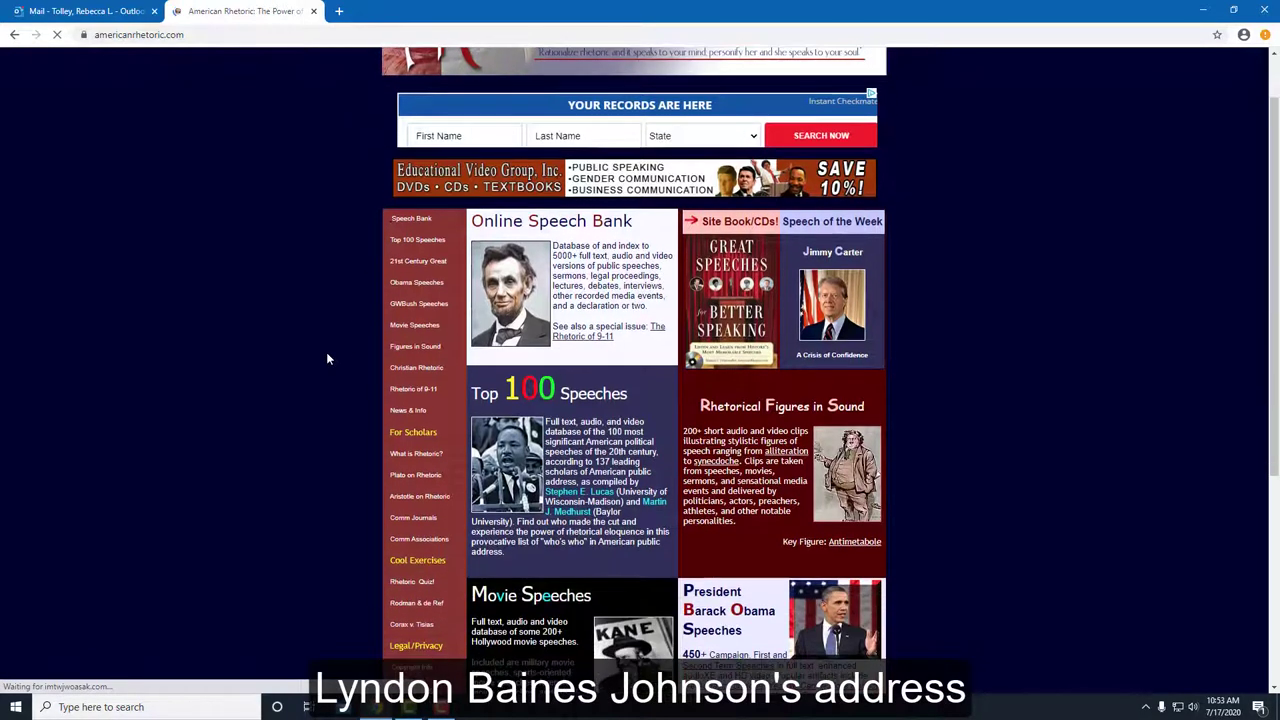
scroll(down, 3)
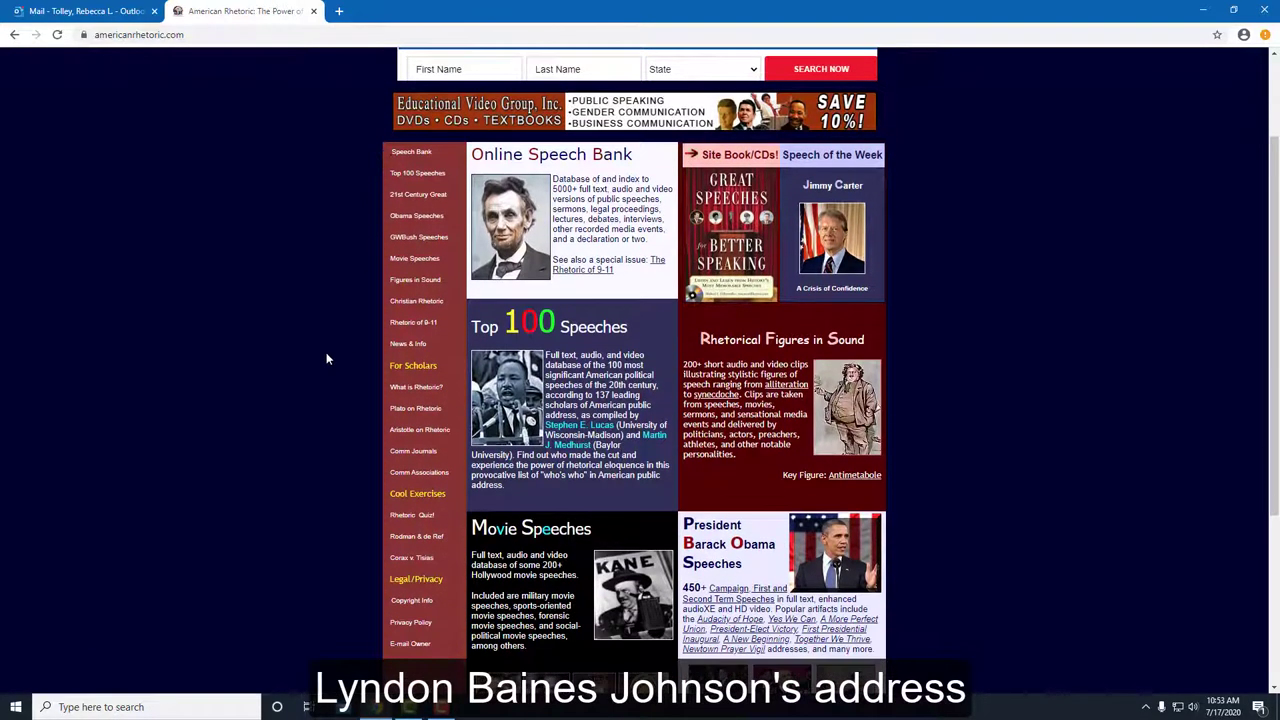
mouse_move(417, 173)
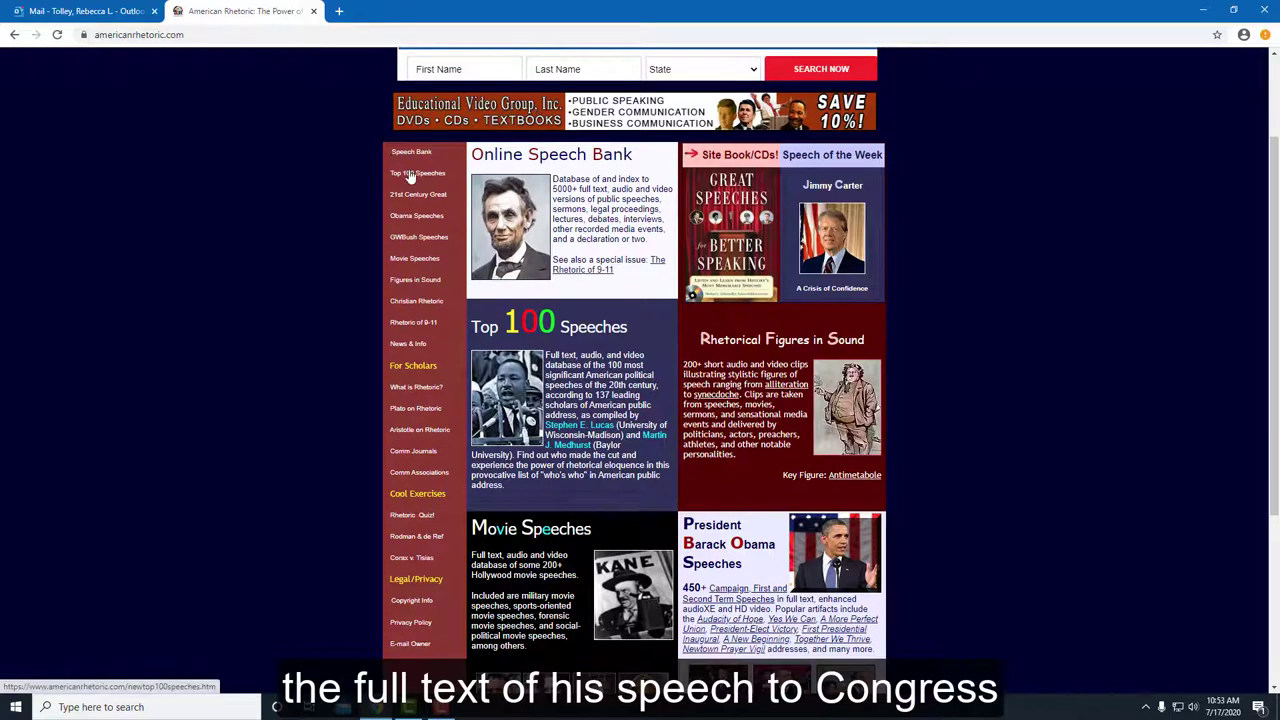
click(418, 173)
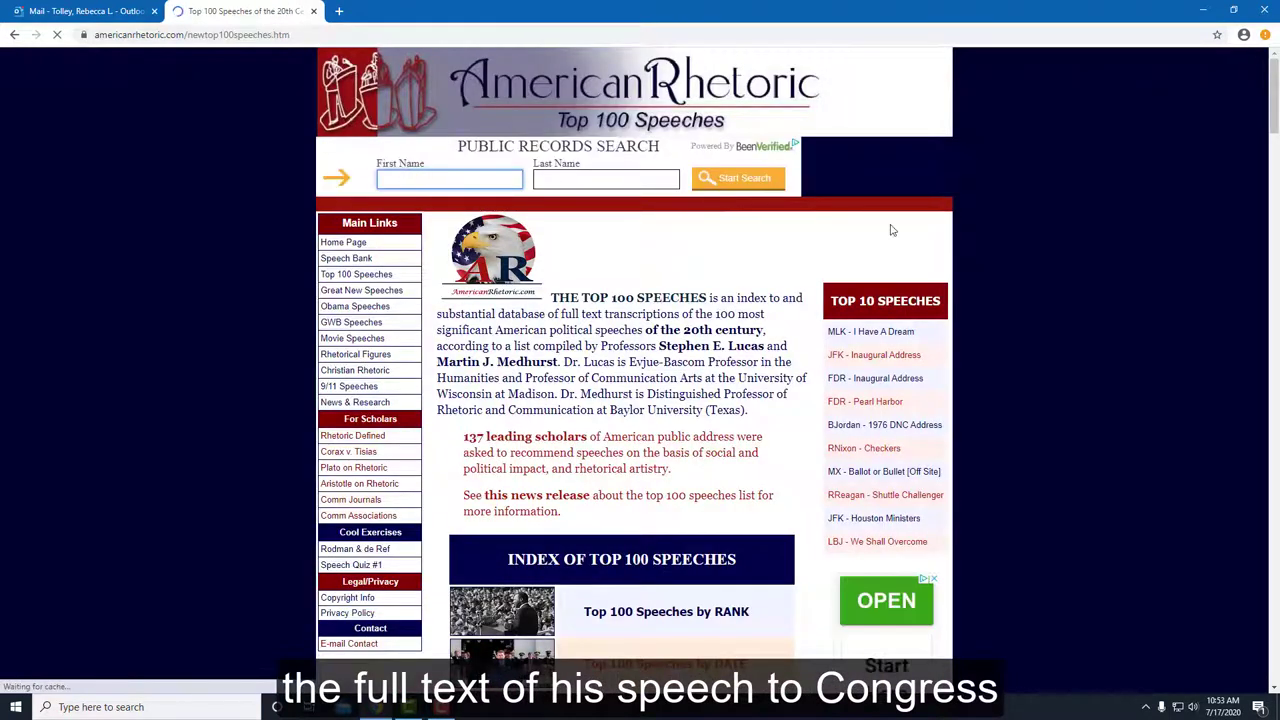
scroll(down, 3)
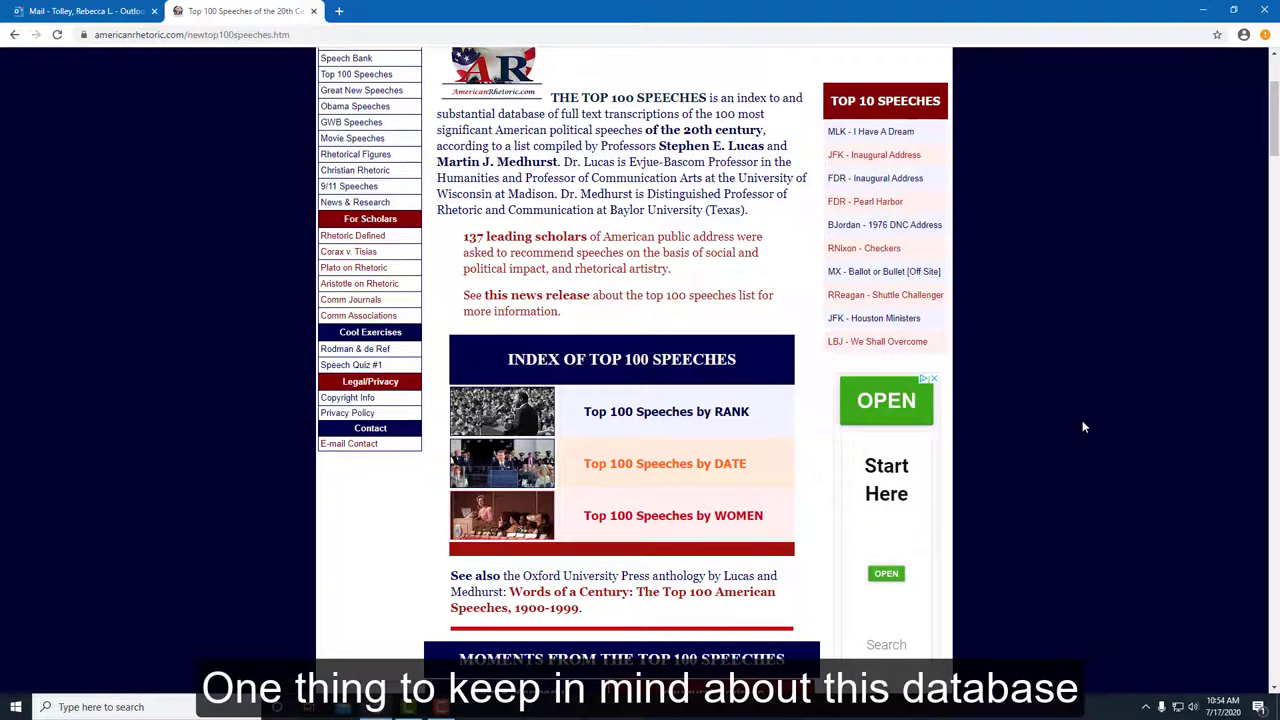
click(877, 341)
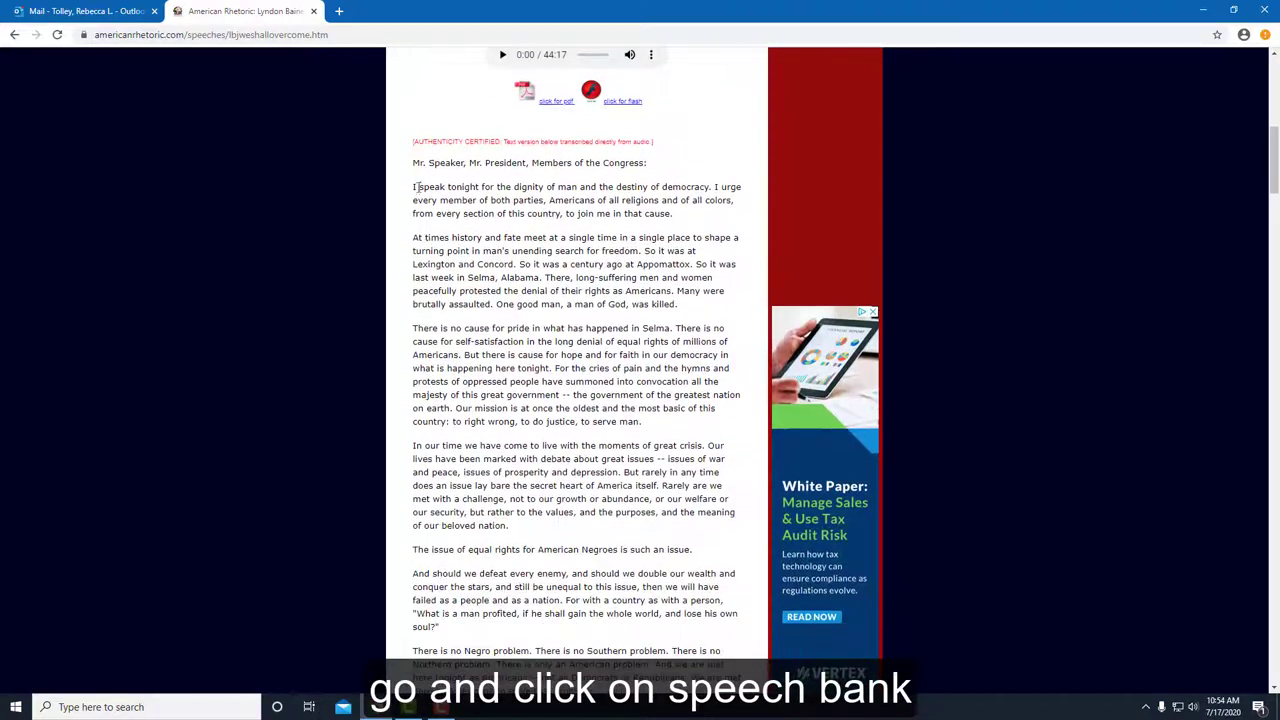
drag(412, 162, 459, 291)
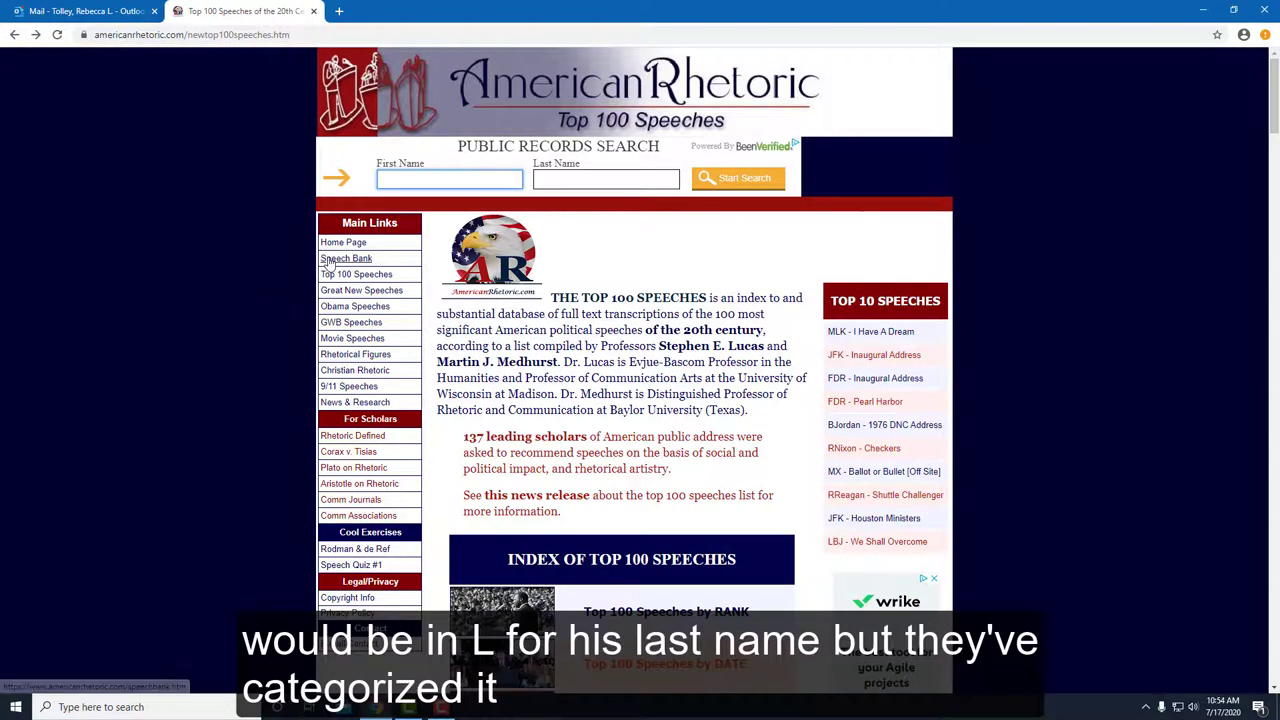
Step: Go through the Speech Bank's A–F index to Lincoln's Gettysburg Address and scroll its text
click(346, 258)
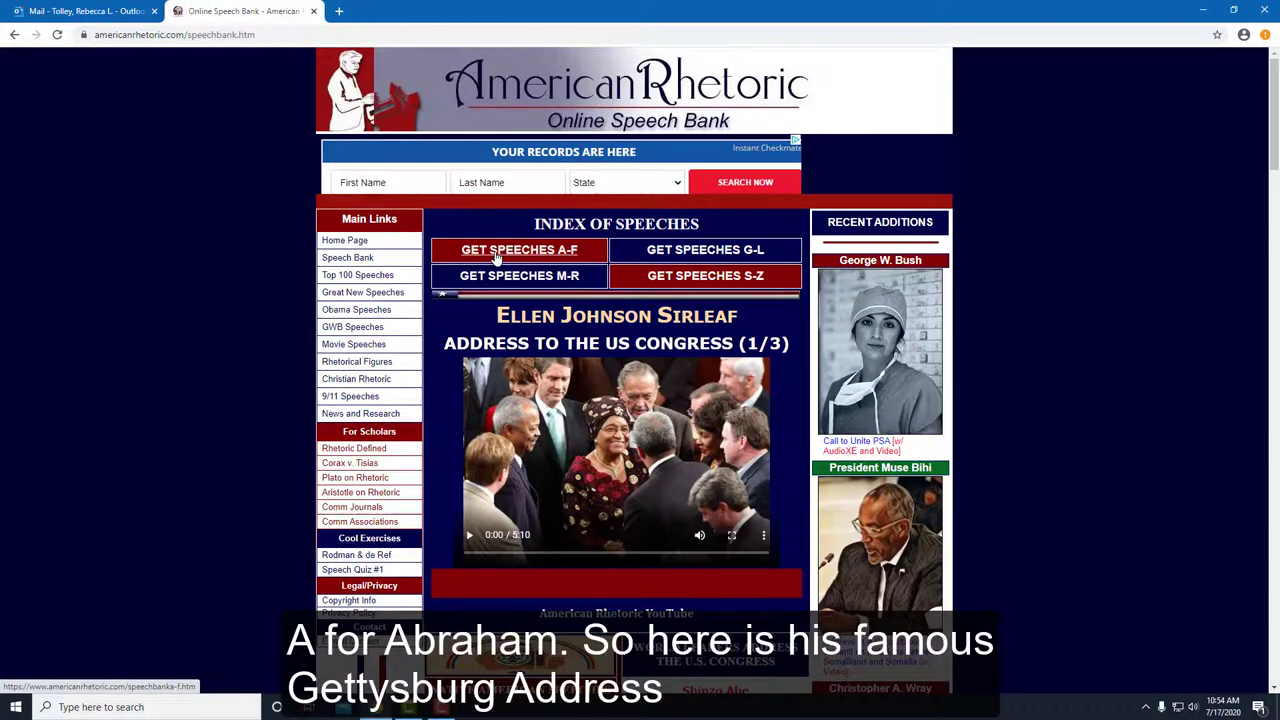
click(519, 249)
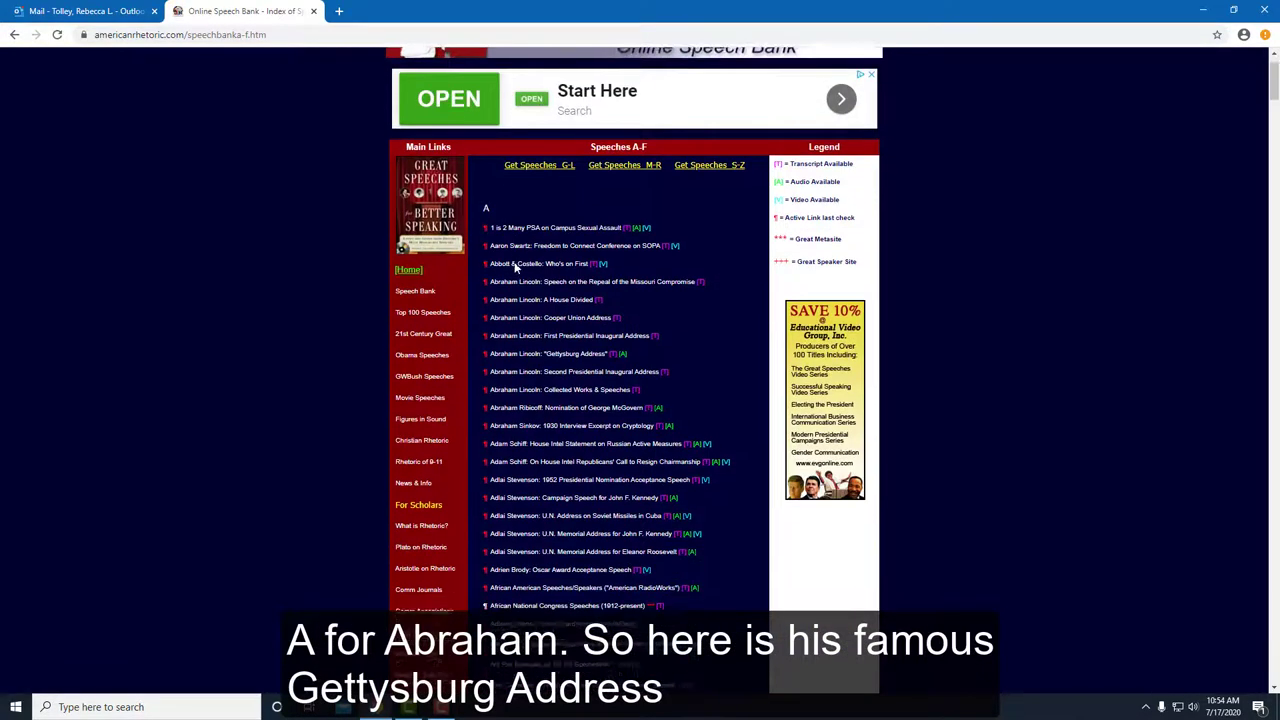
scroll(down, 3)
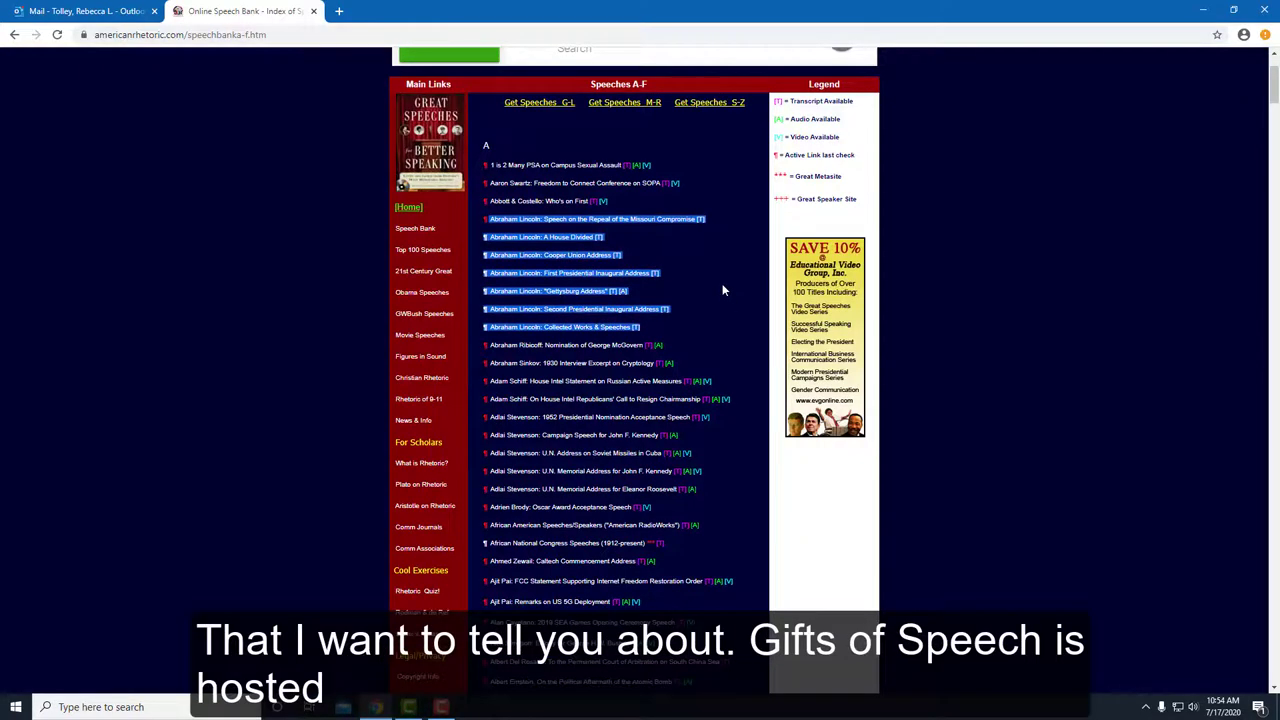
click(551, 291)
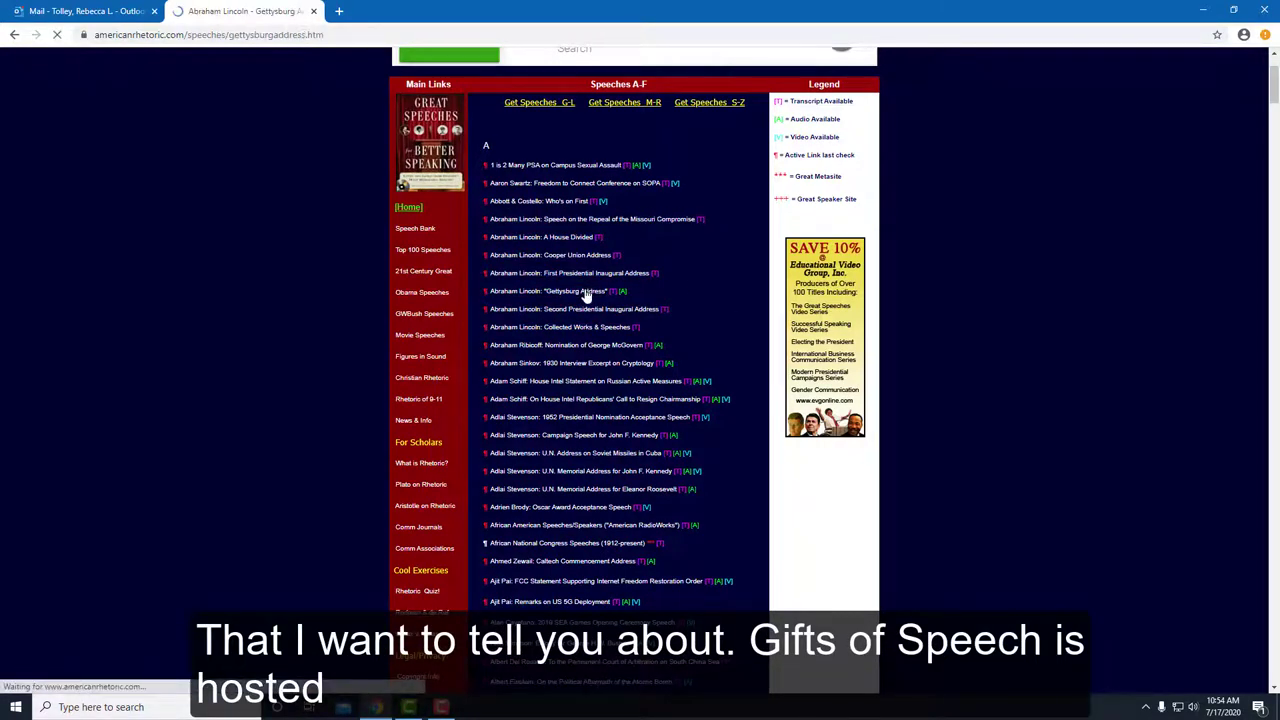
click(548, 291)
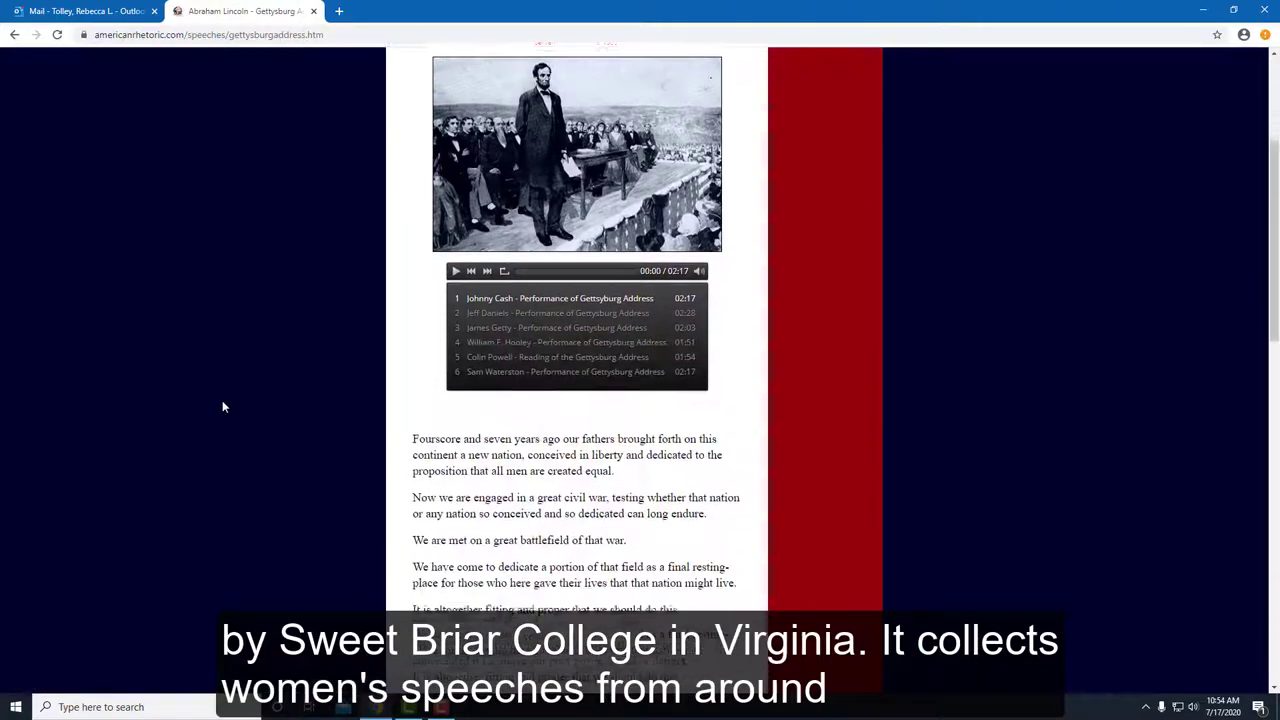
scroll(down, 3)
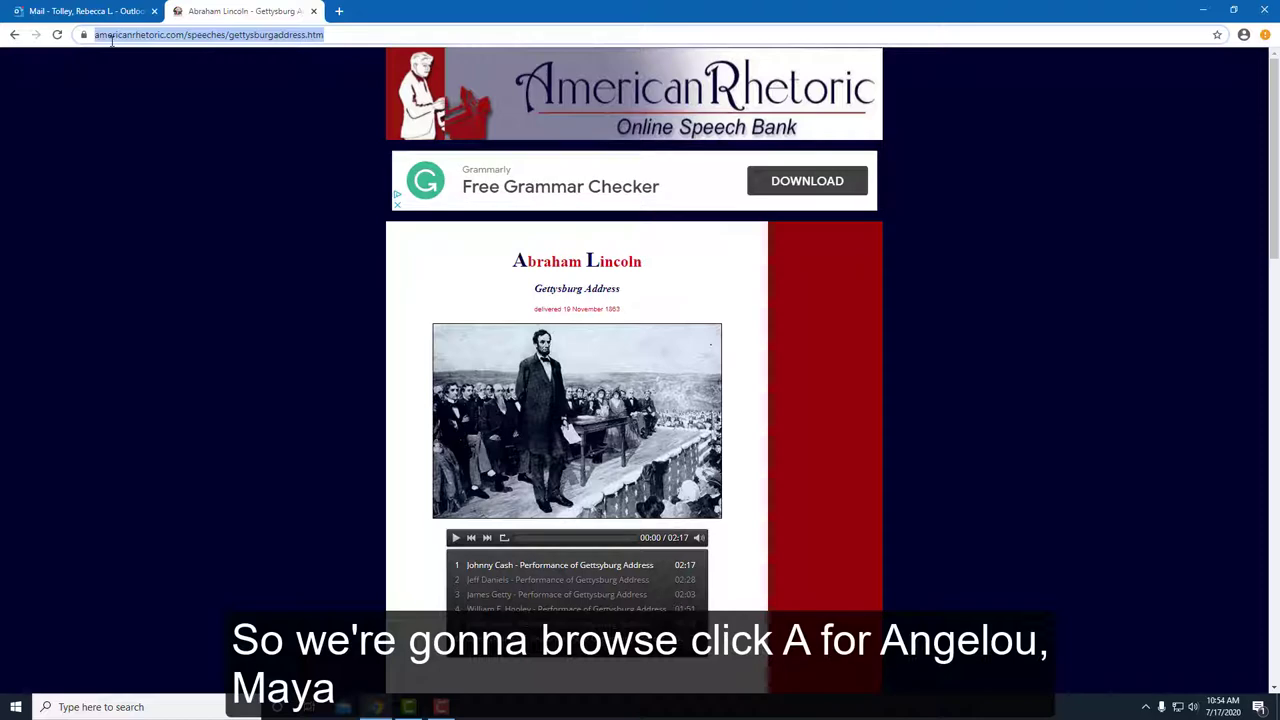
Step: Search Google for 'gifts', open Gifts of Speech, and browse speakers under A
text(gifts of speech)
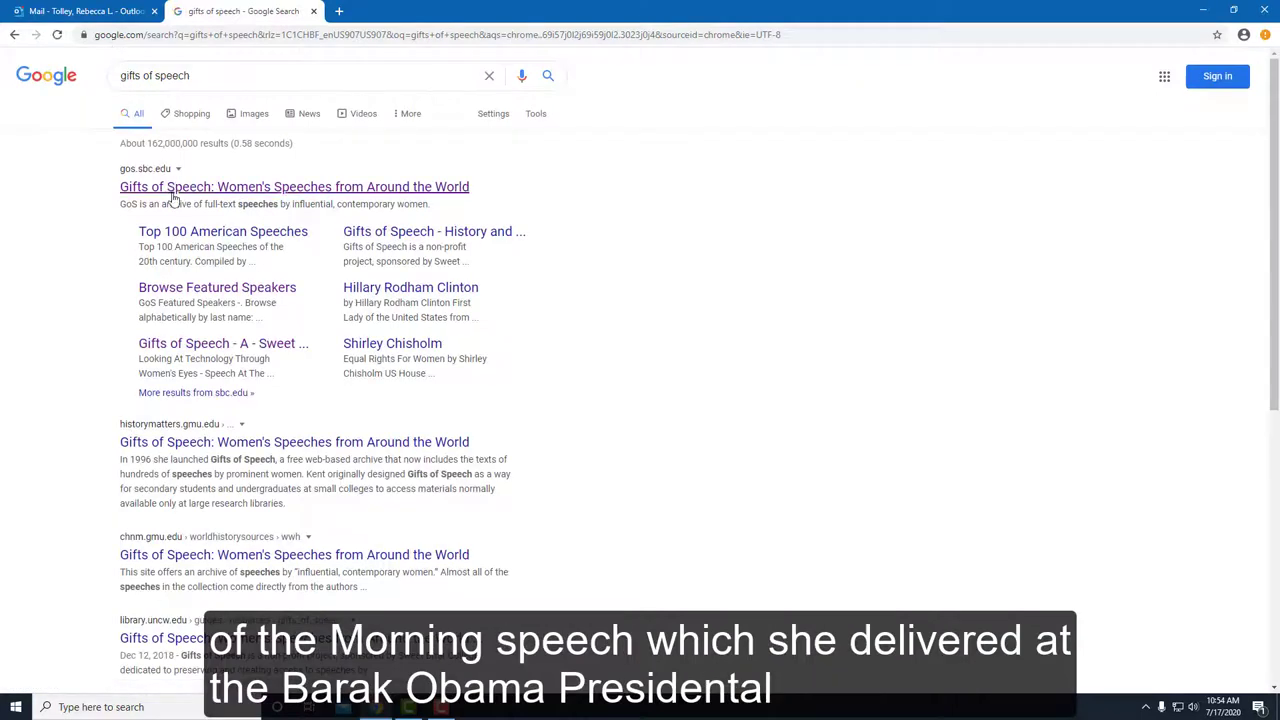
click(294, 186)
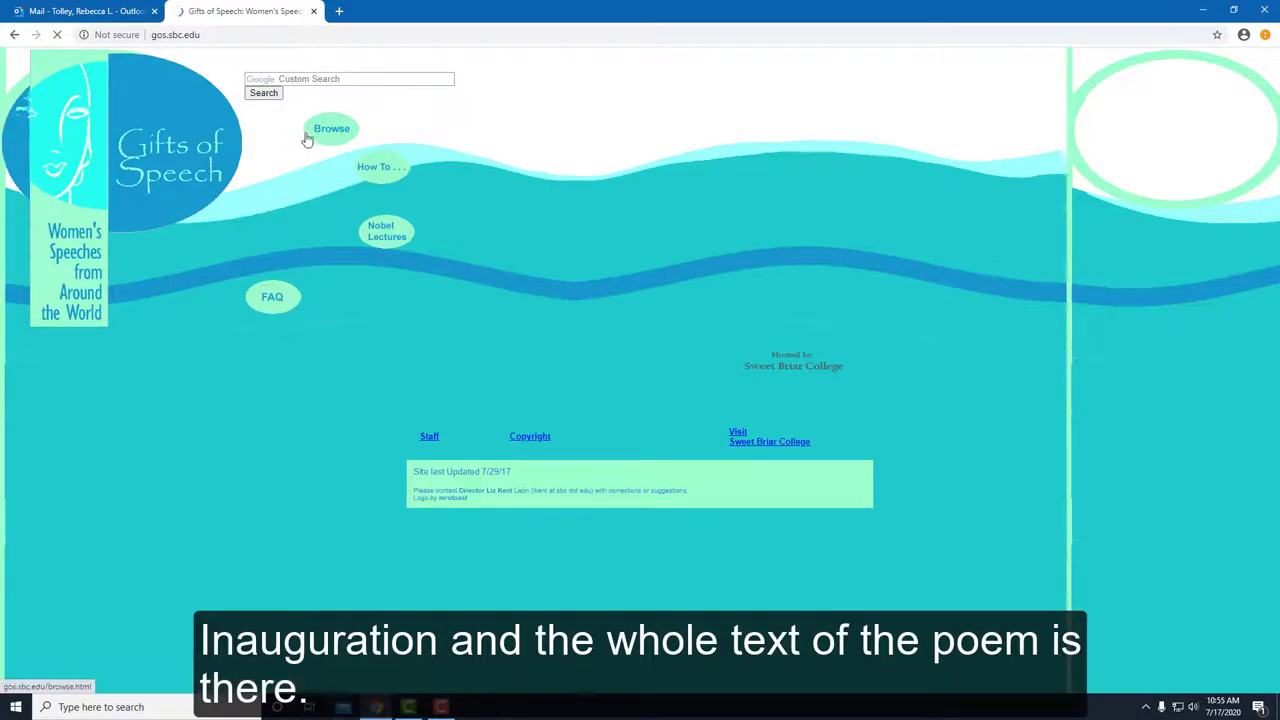
click(331, 128)
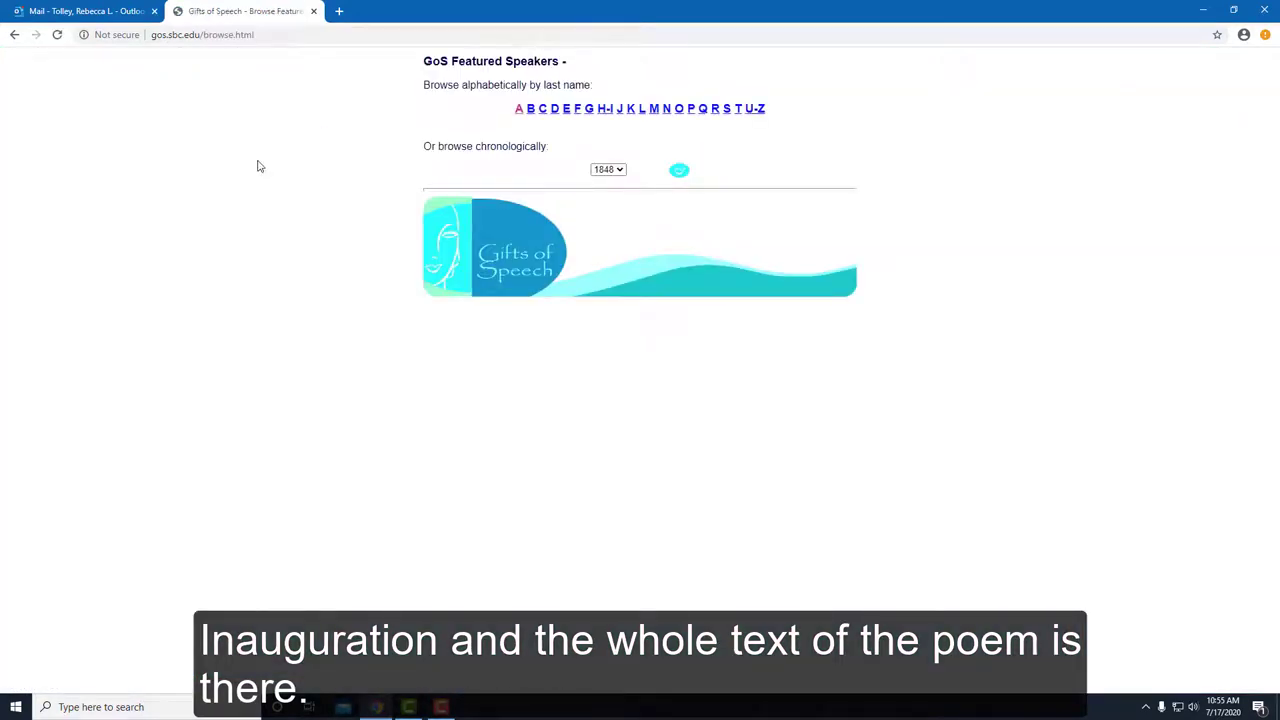
click(518, 108)
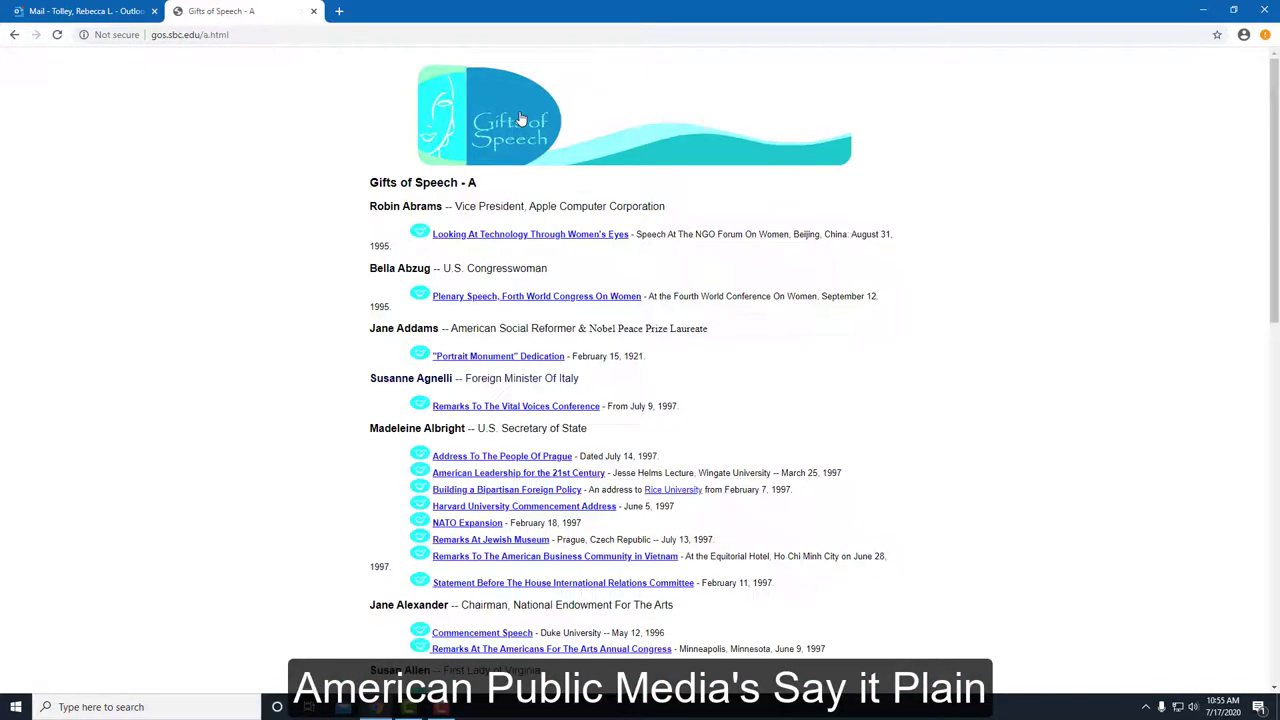
Step: Open Maya Angelou's 'On The Pulse Of Morning' and scroll through its text
scroll(down, 3)
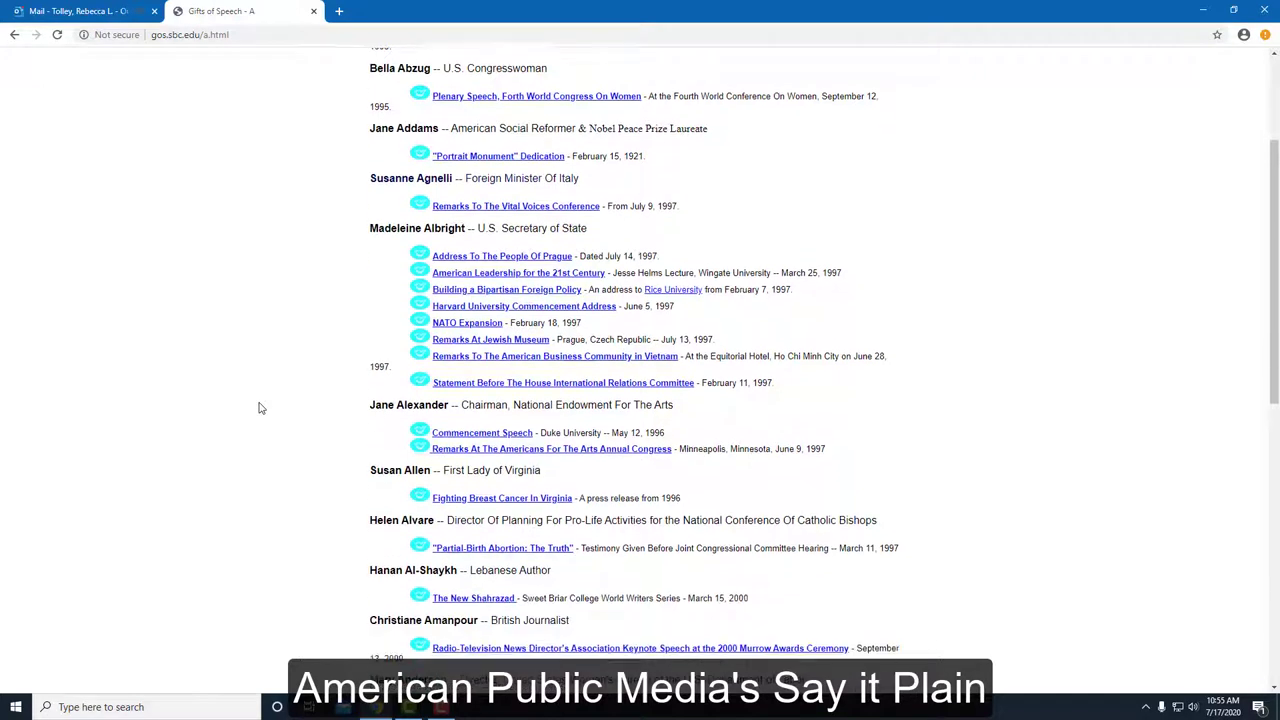
scroll(down, 3)
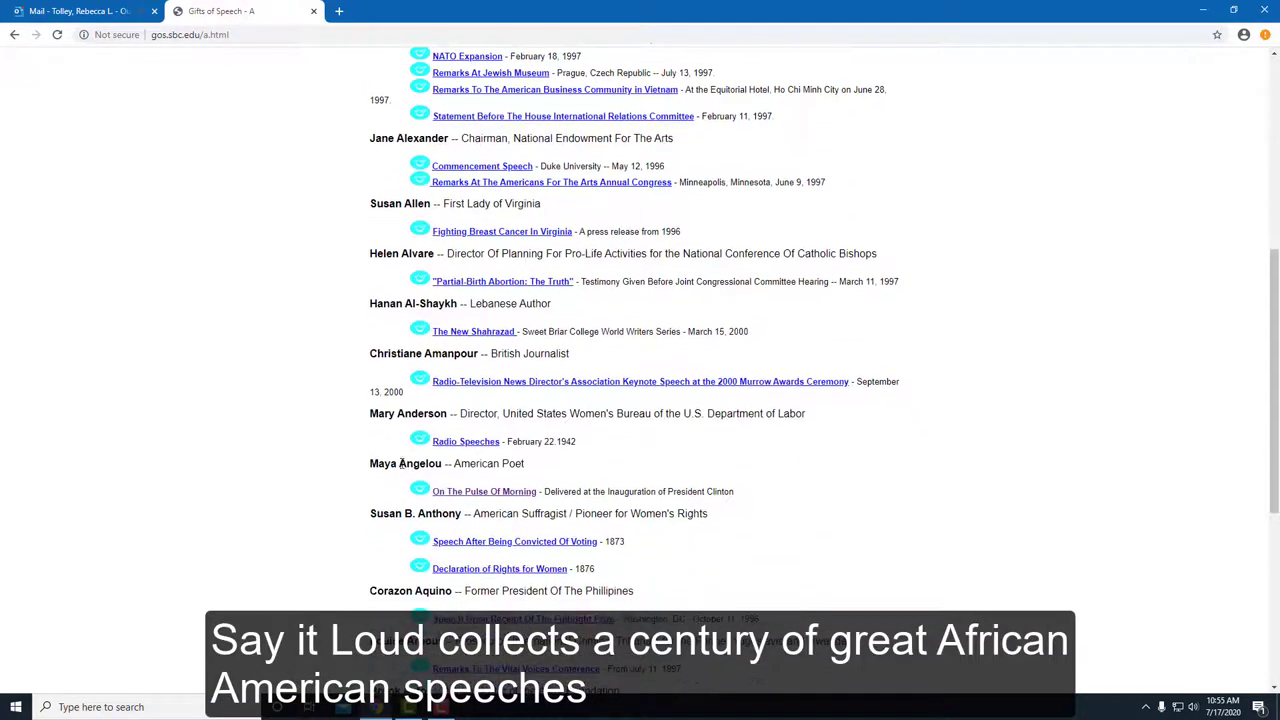
click(483, 491)
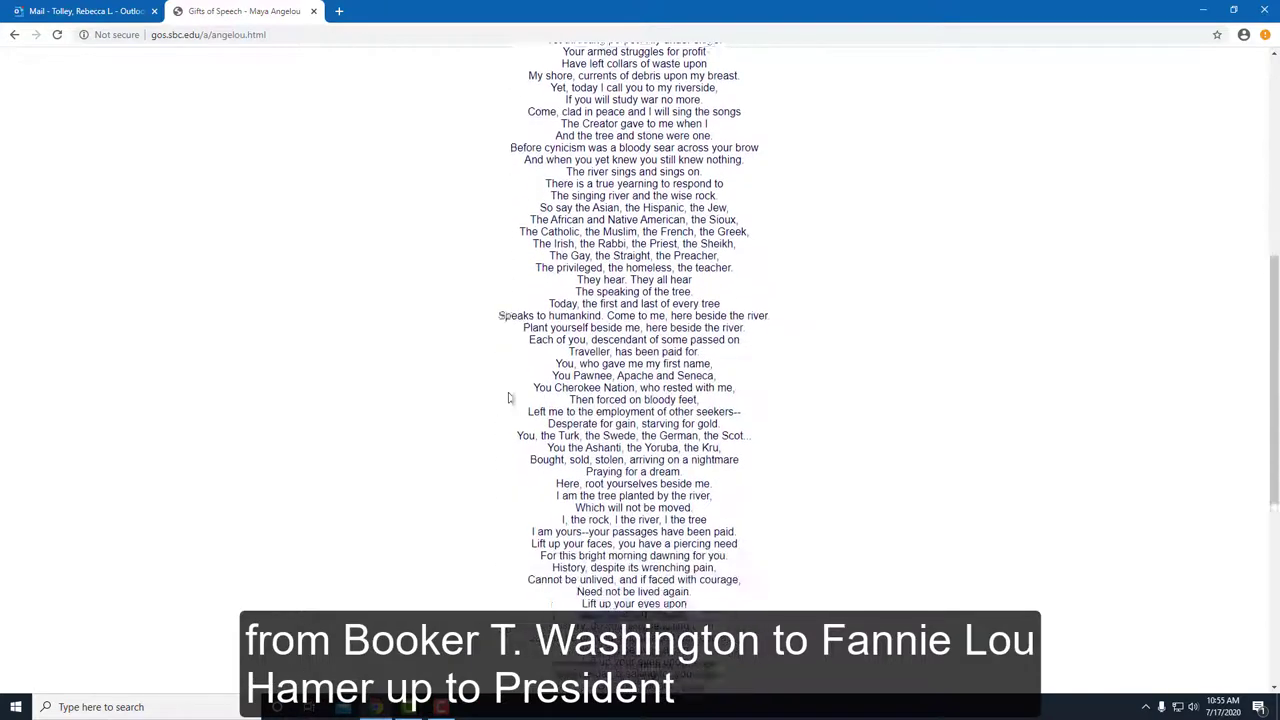
scroll(down, 3)
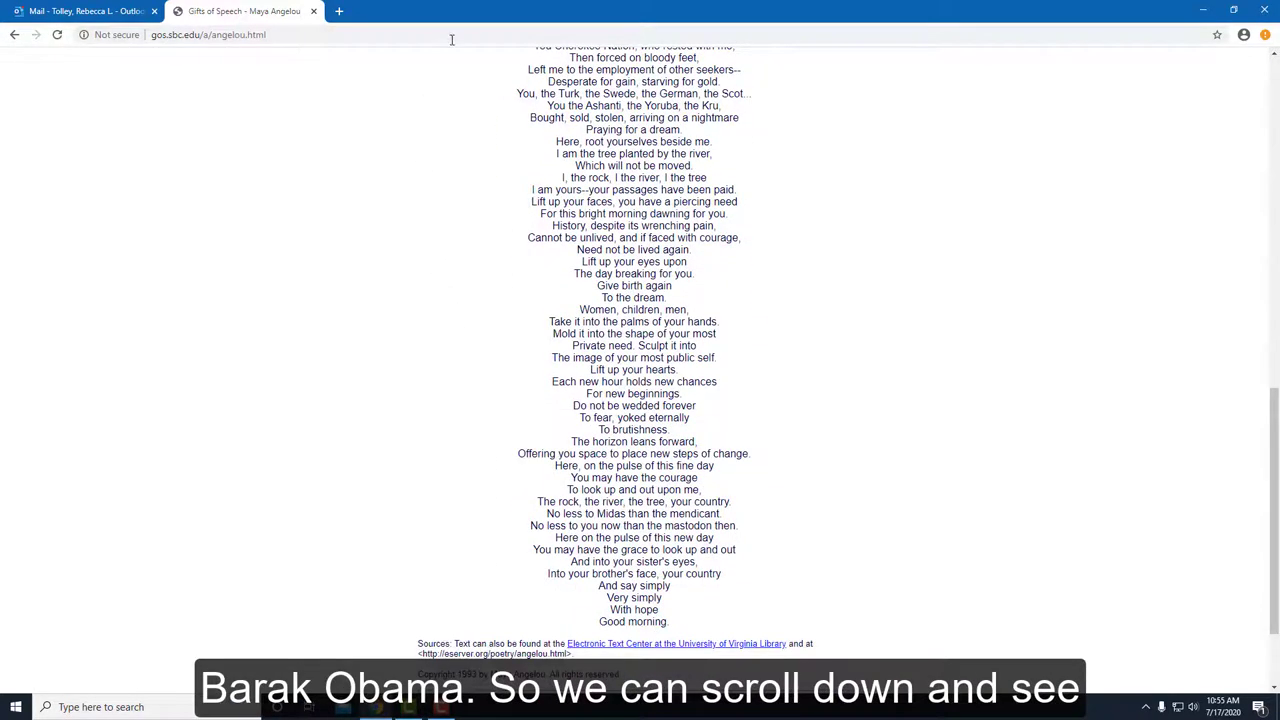
Step: Search 'american public media', open American RadioWorks' Say It Plain, Say It Loud, and scroll its speakers
text(american rhetoric)
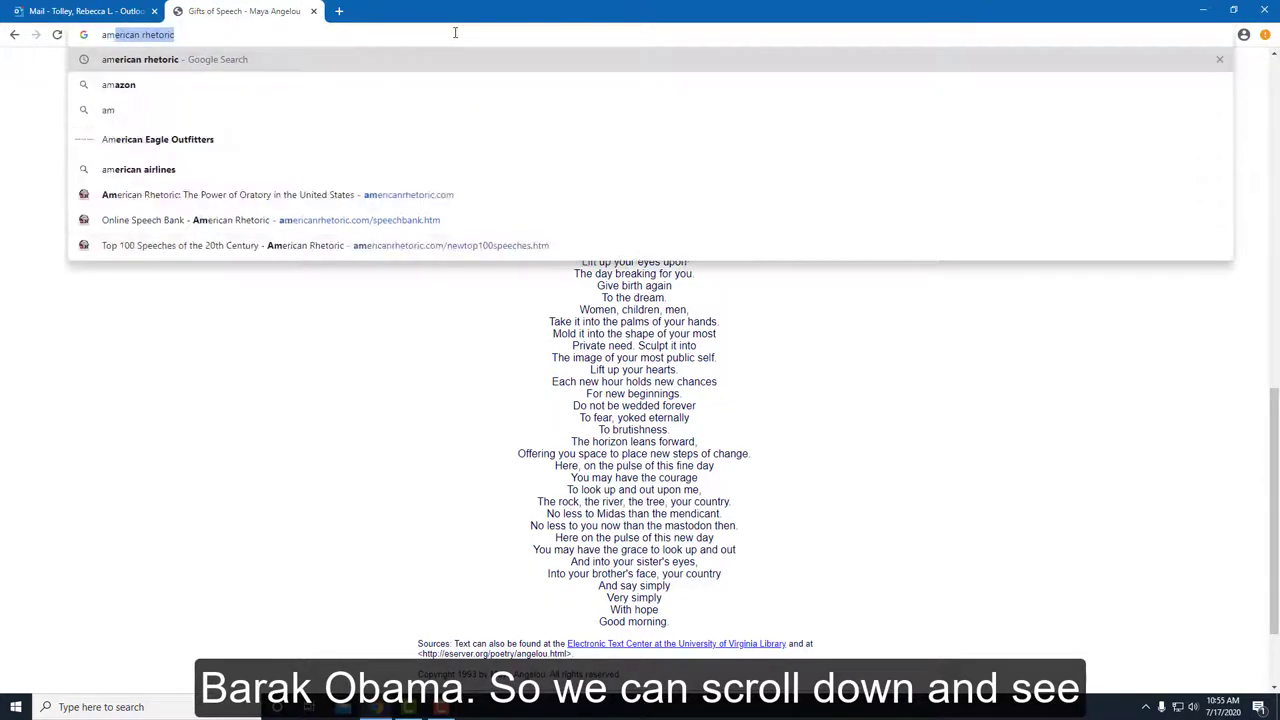
text(american public media)
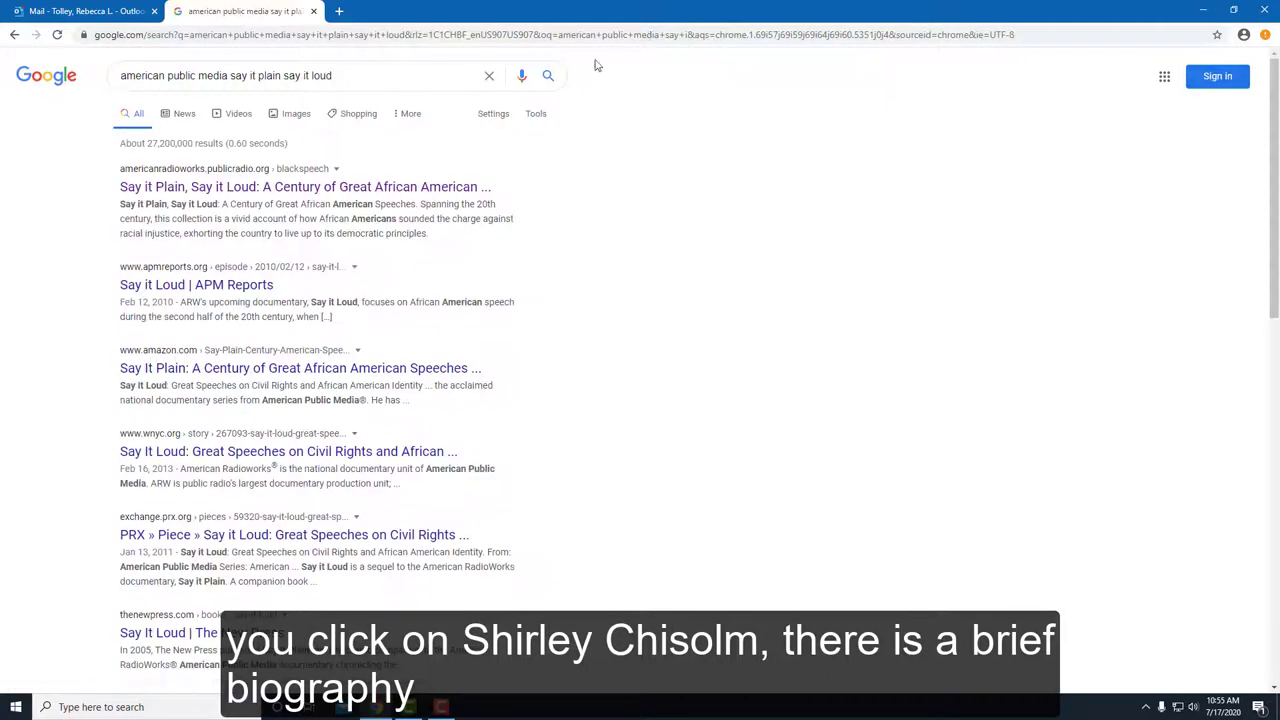
click(304, 187)
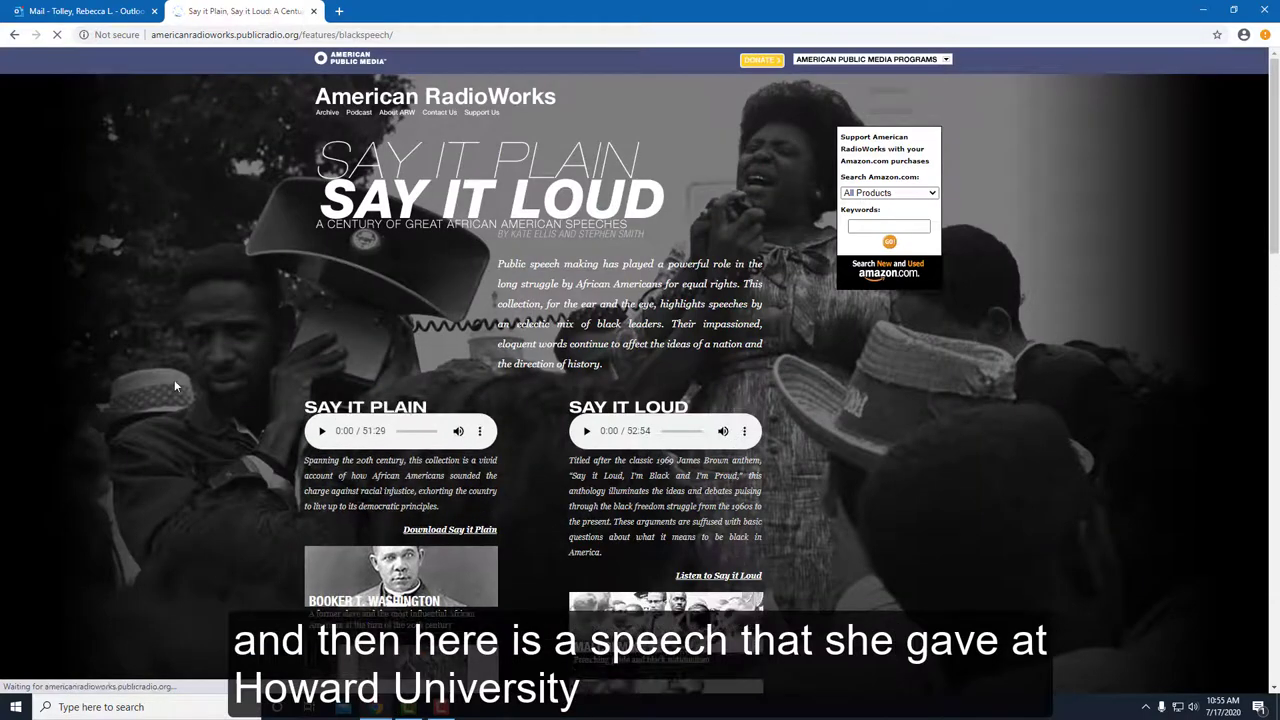
scroll(down, 3)
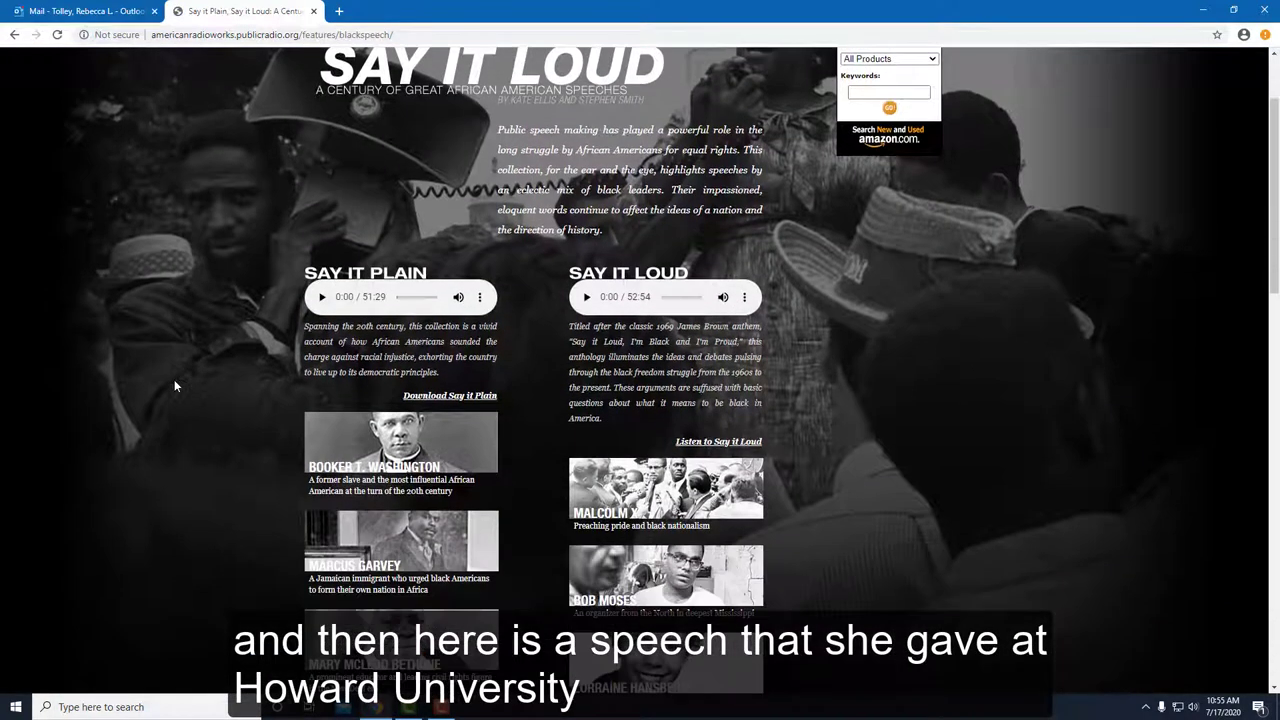
scroll(down, 3)
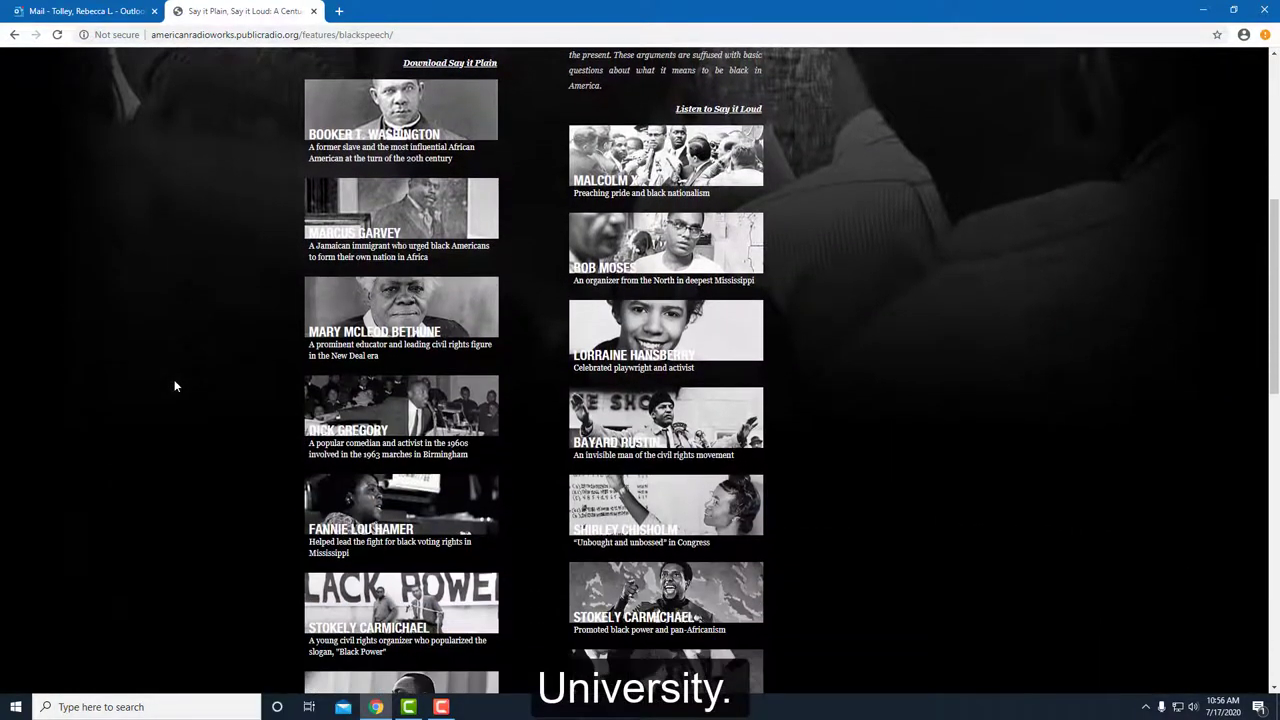
scroll(down, 3)
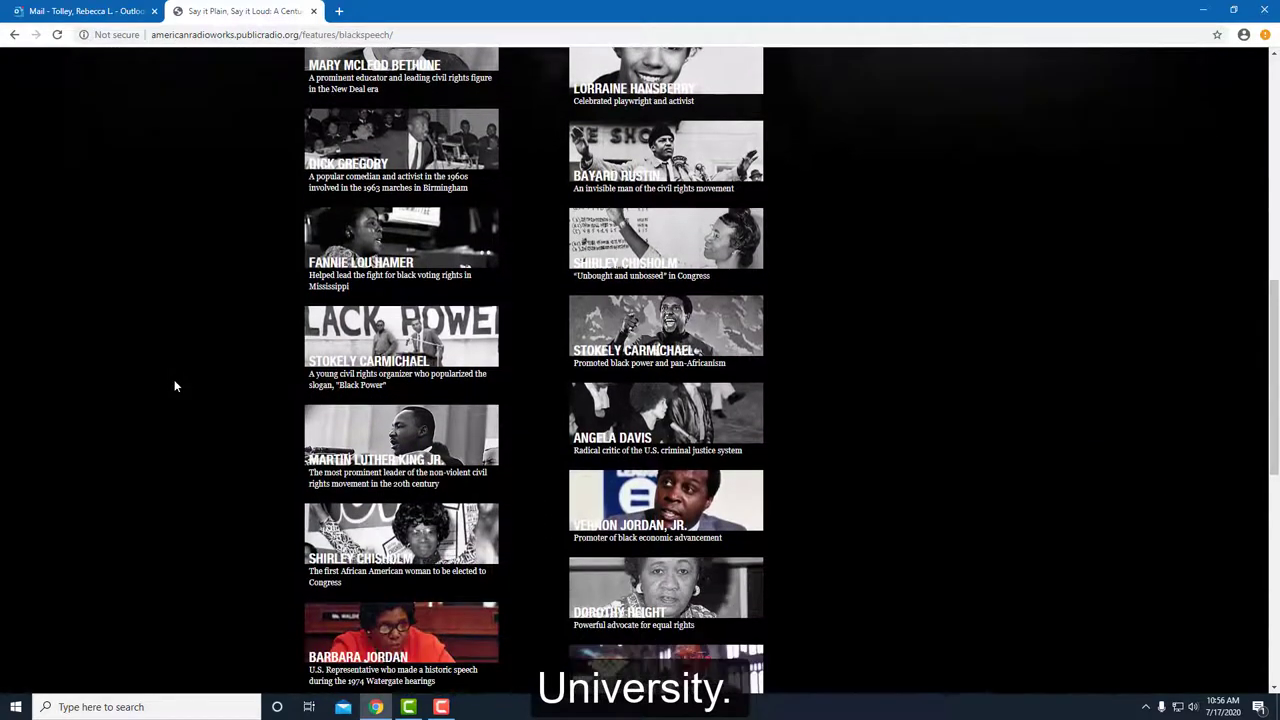
scroll(down, 3)
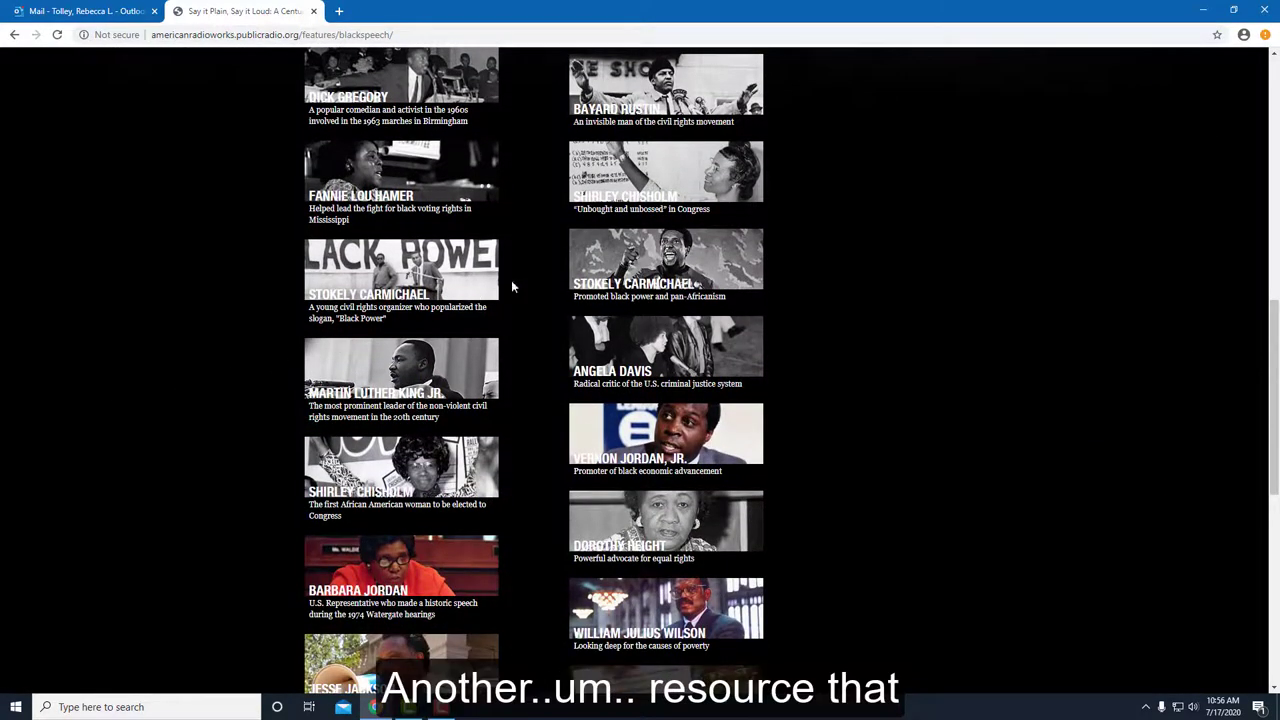
Step: Read Shirley Chisholm's Howard University speech page, then scroll to the collection's end
click(400, 466)
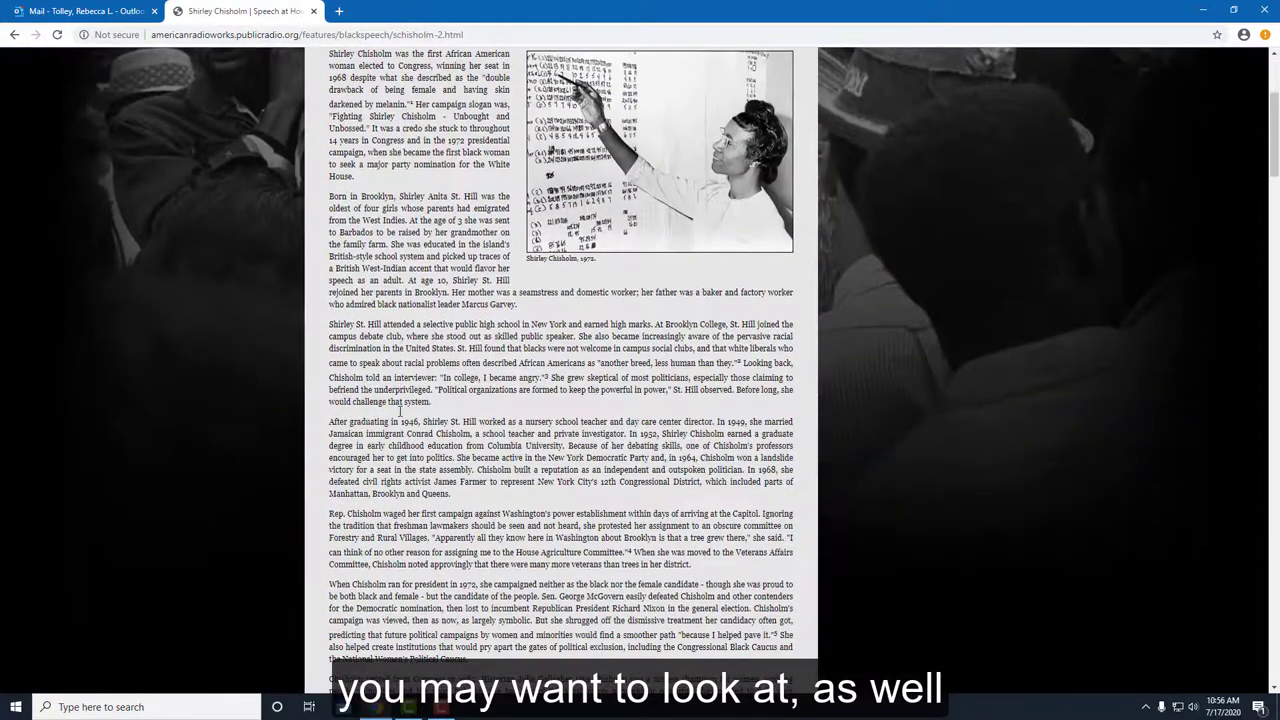
scroll(down, 3)
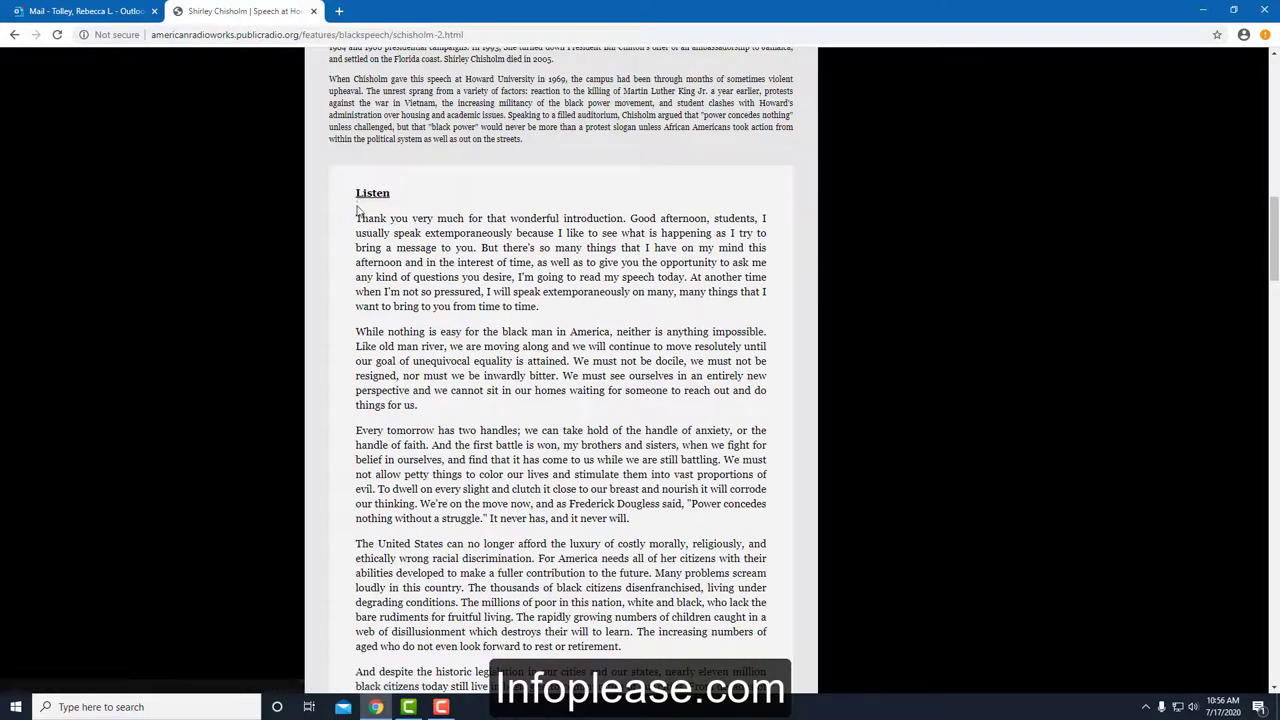
drag(356, 218, 766, 262)
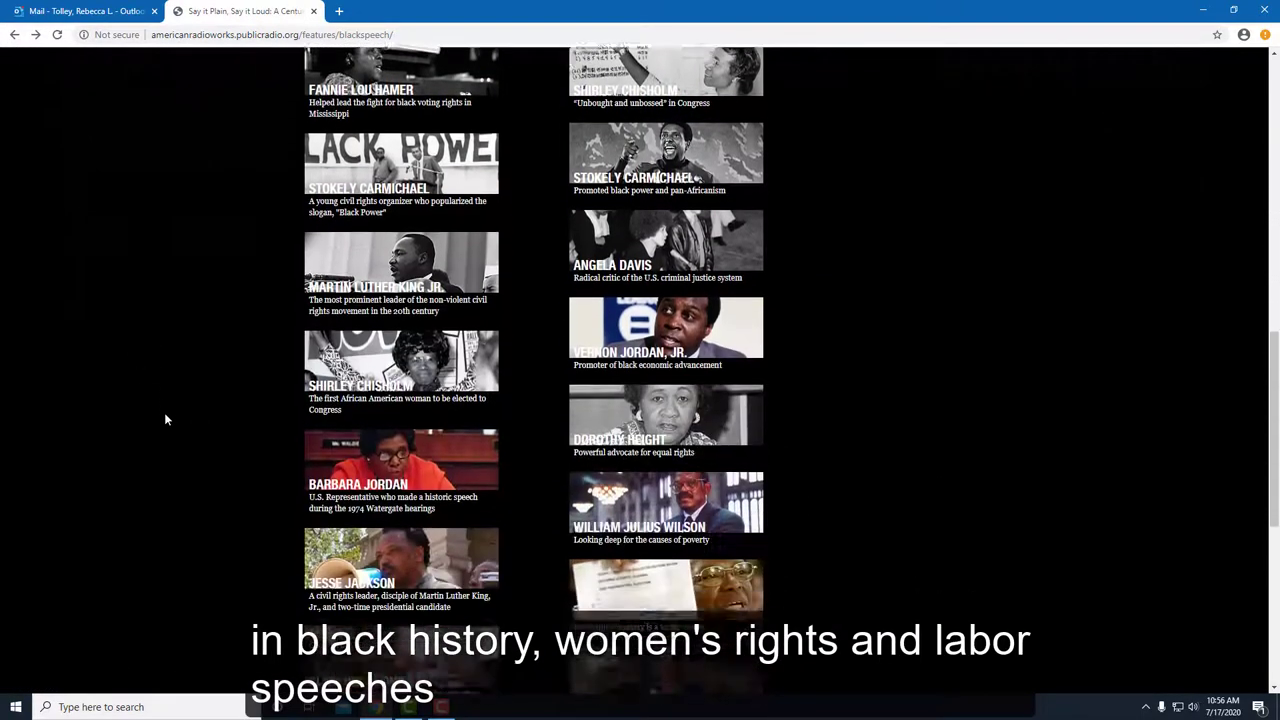
scroll(down, 3)
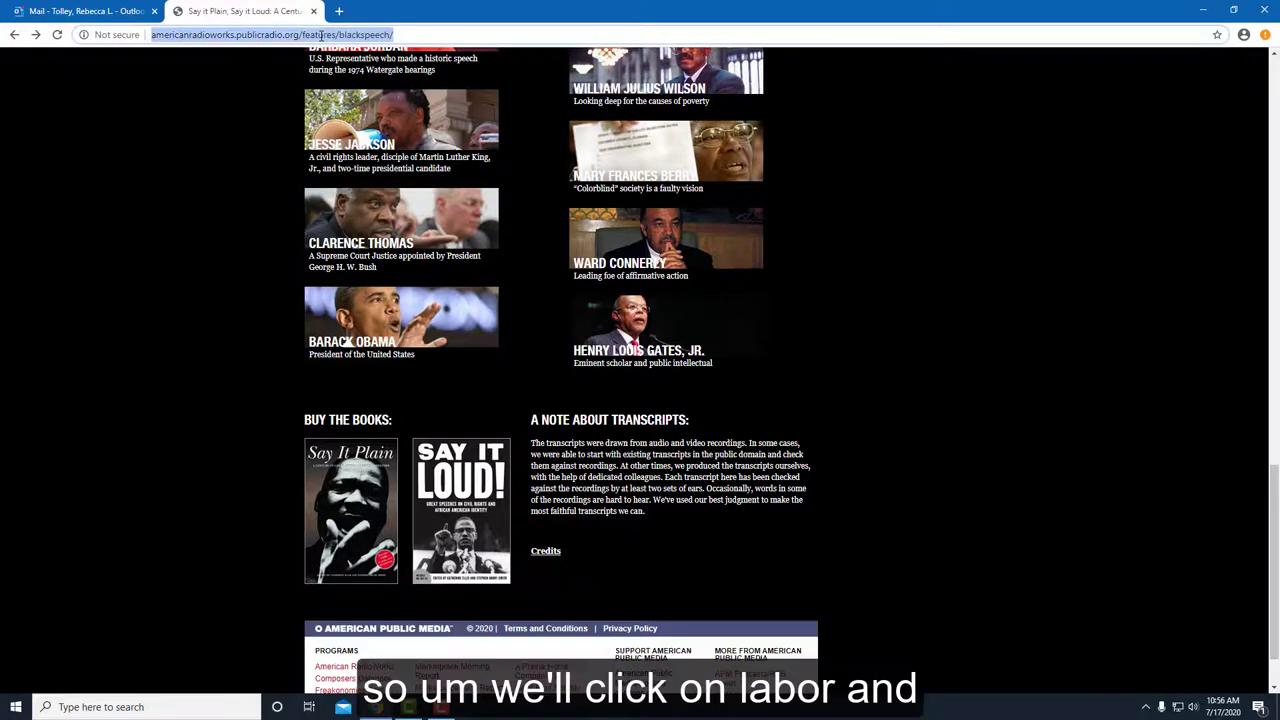
Step: Search 'infoplease spee' and open the Speeches & Essays | Infoplease result
text(infoplease)
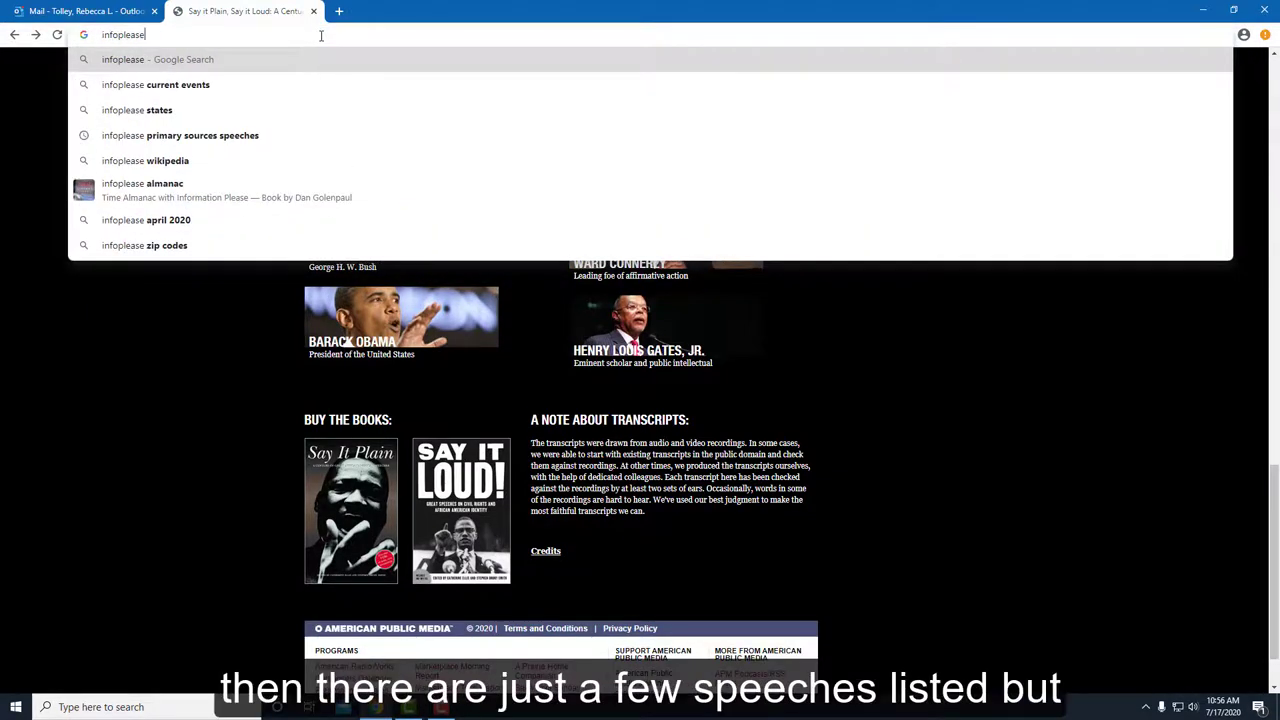
text(spee)
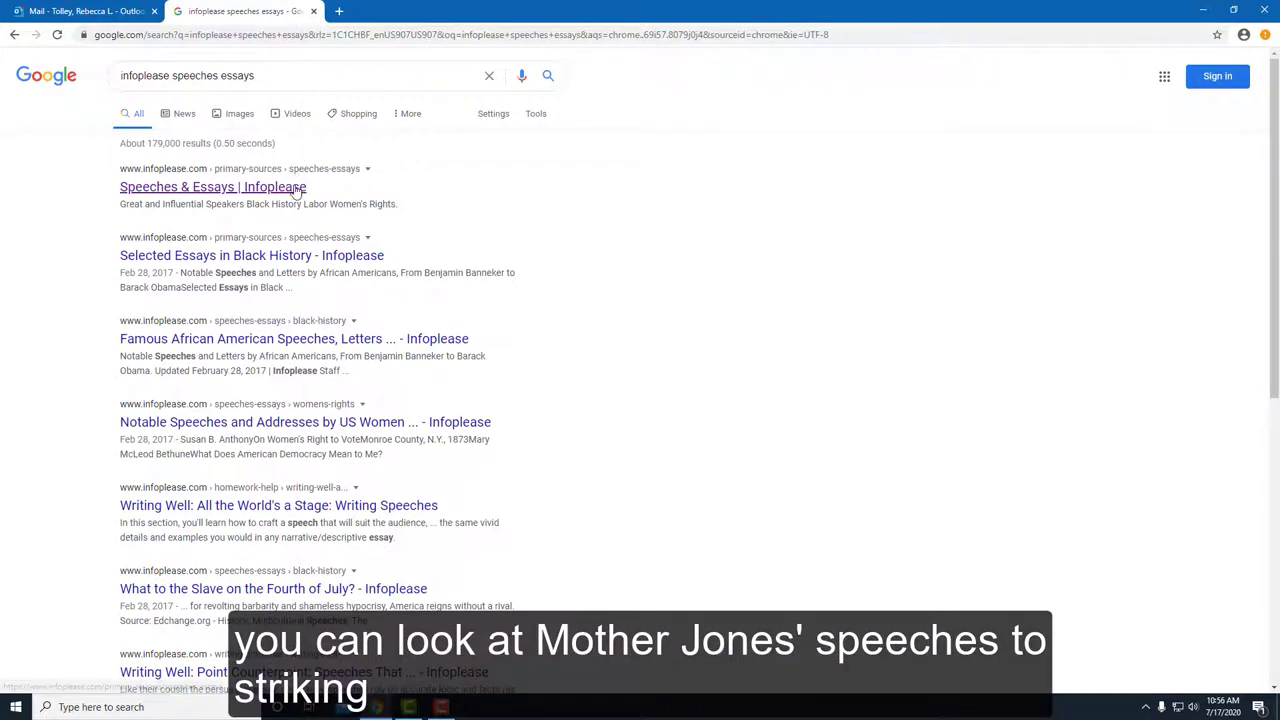
click(212, 187)
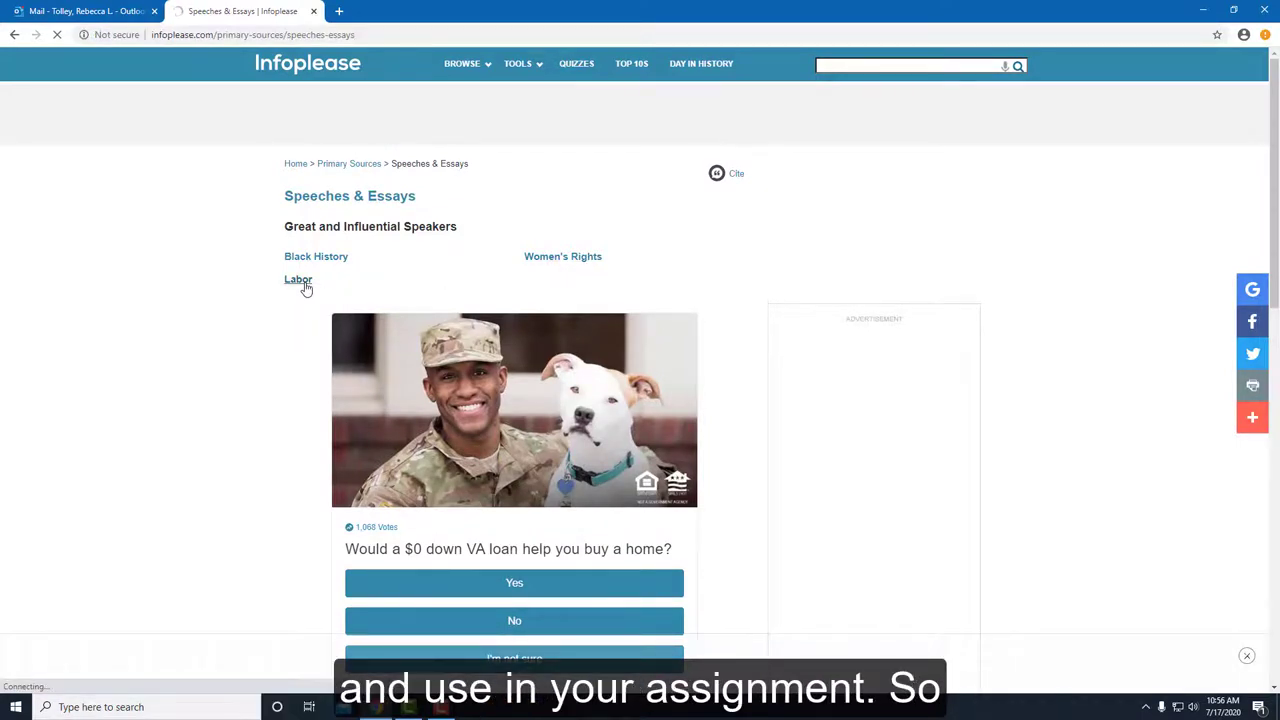
Step: Open Labor speeches, then read 'Mother Jones Speaks to Striking Coal Miners'
click(298, 279)
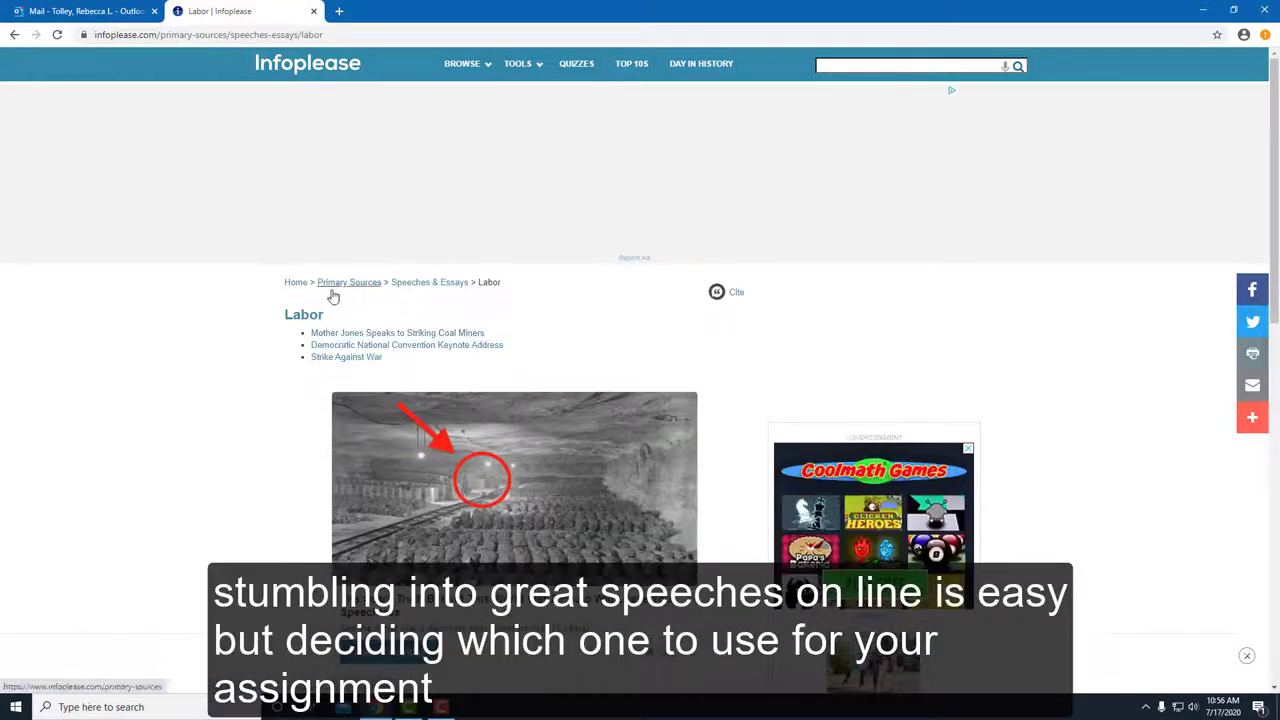
click(396, 332)
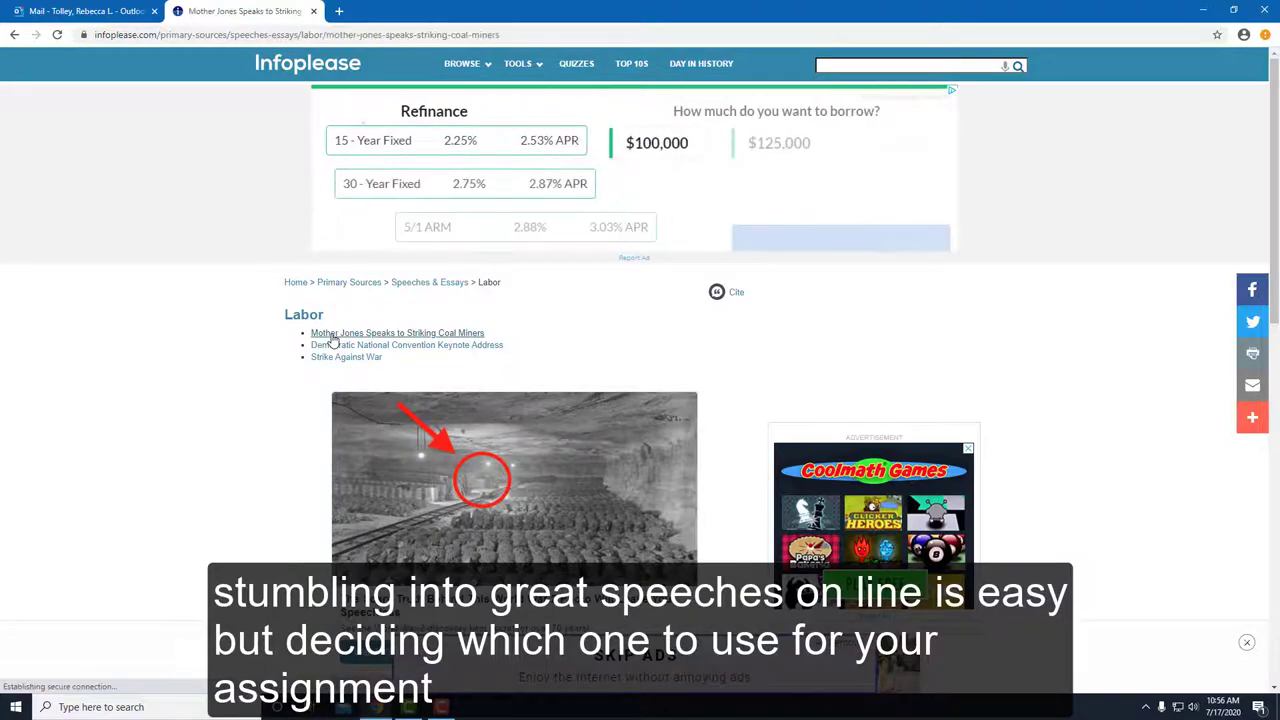
click(397, 332)
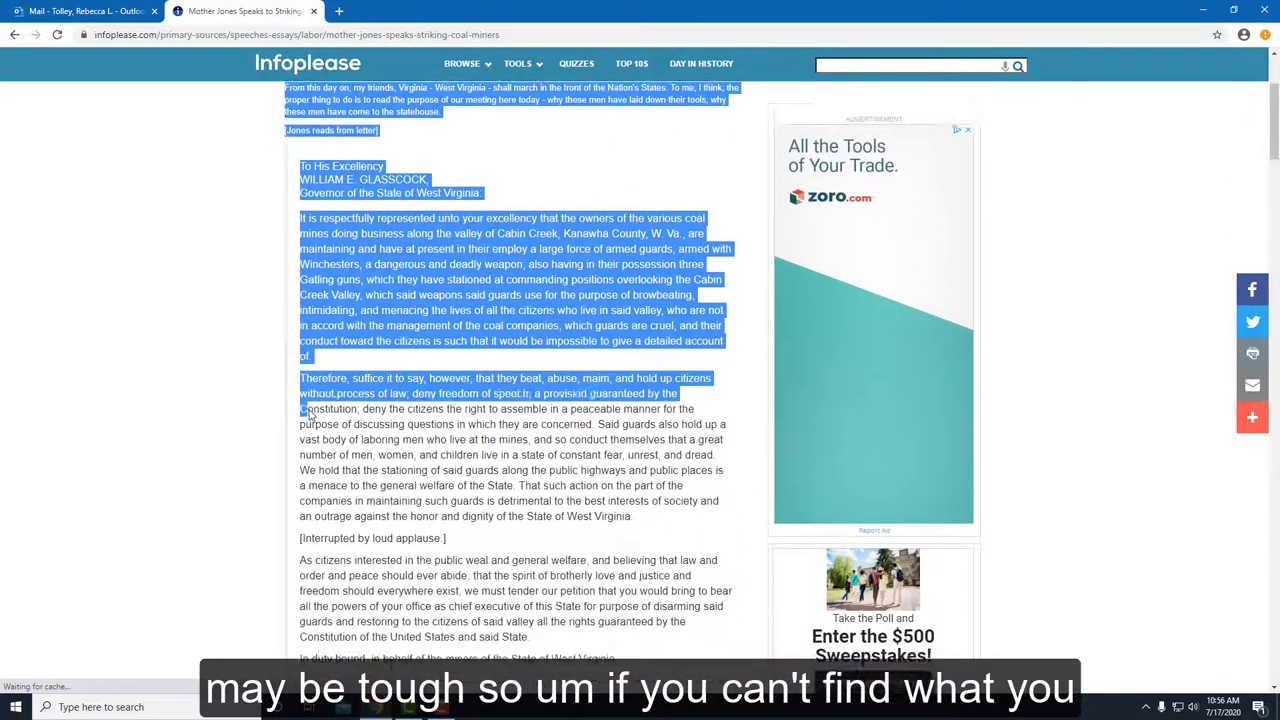
scroll(down, 3)
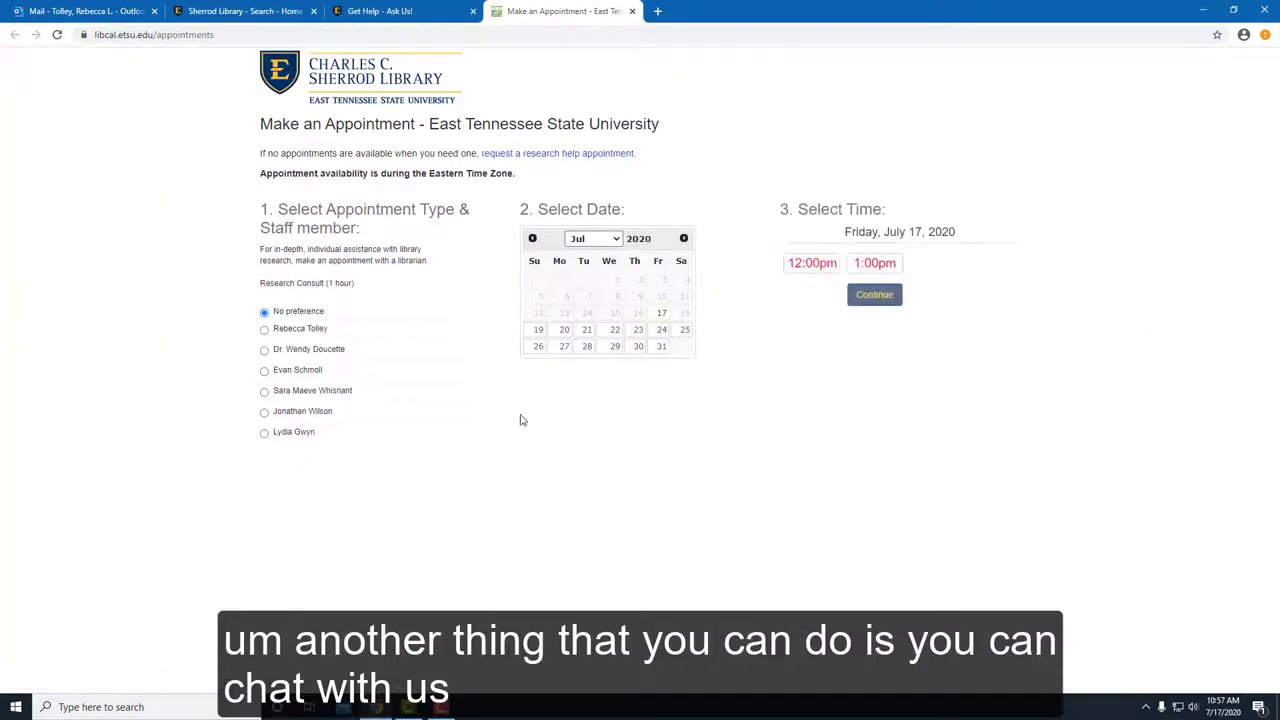
Step: Pick the 12:00pm Friday, July 17 slot, continue, and start filling in the email
click(811, 262)
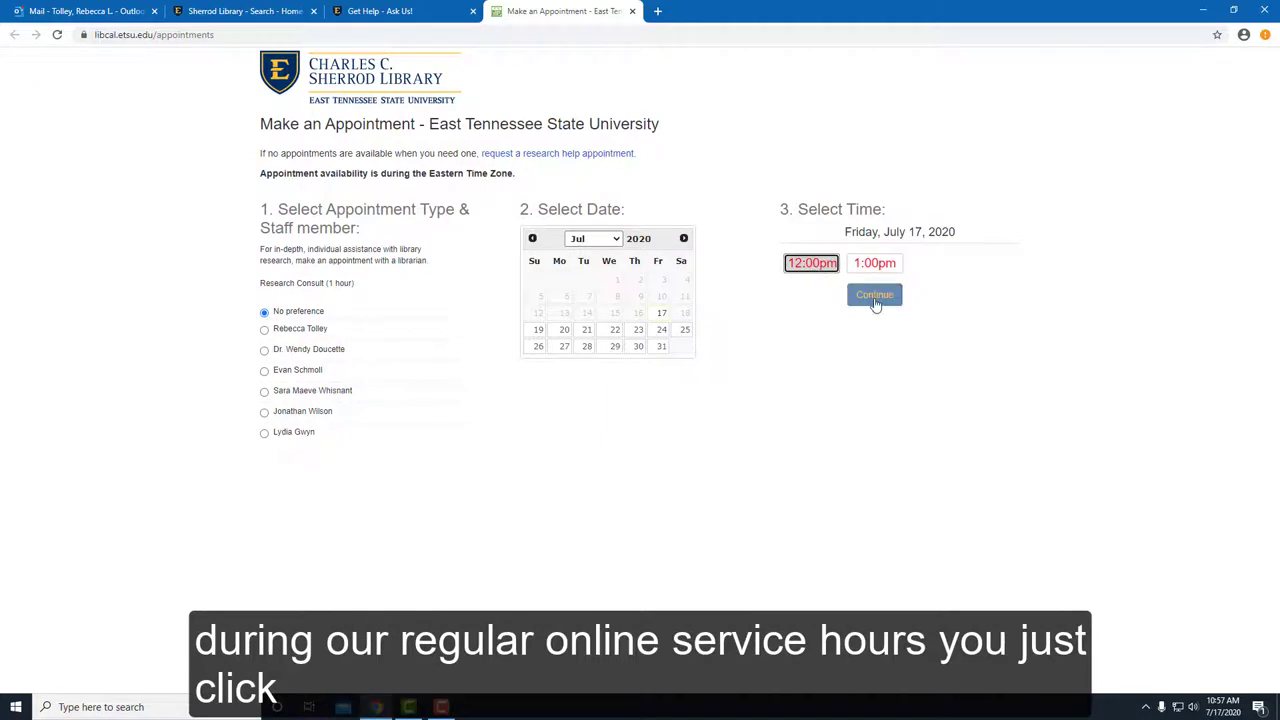
click(874, 294)
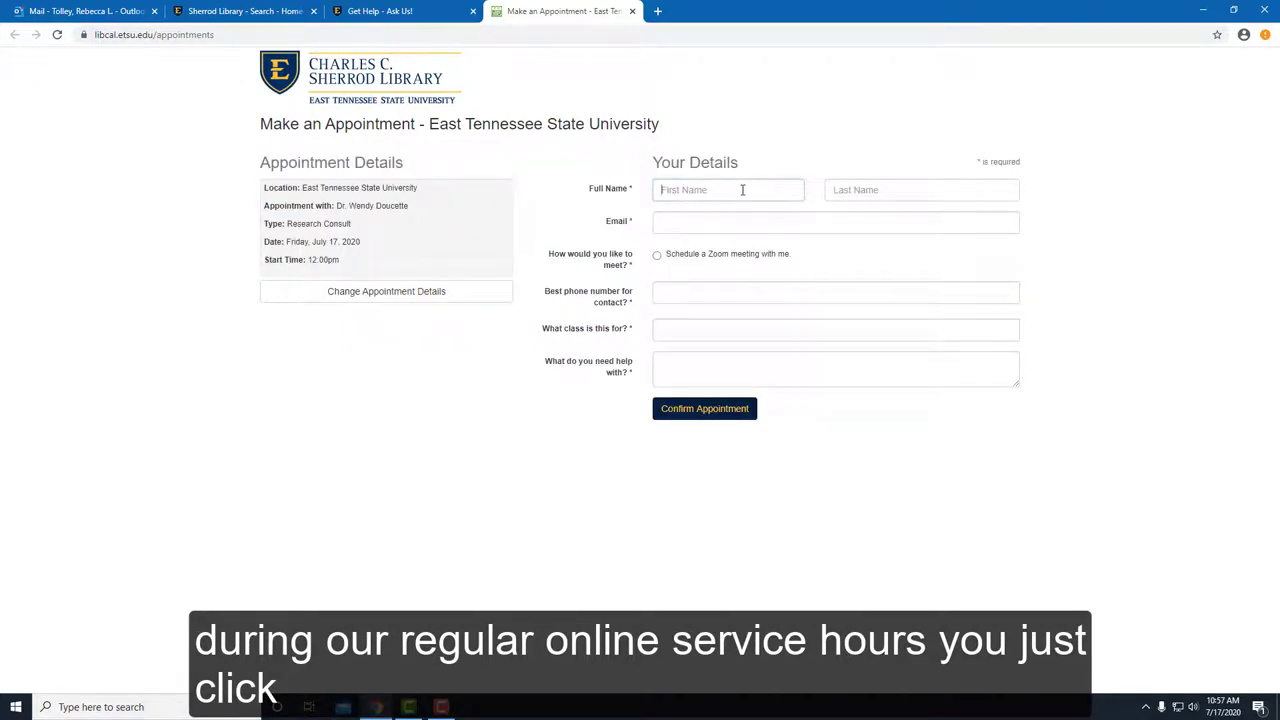
click(835, 221)
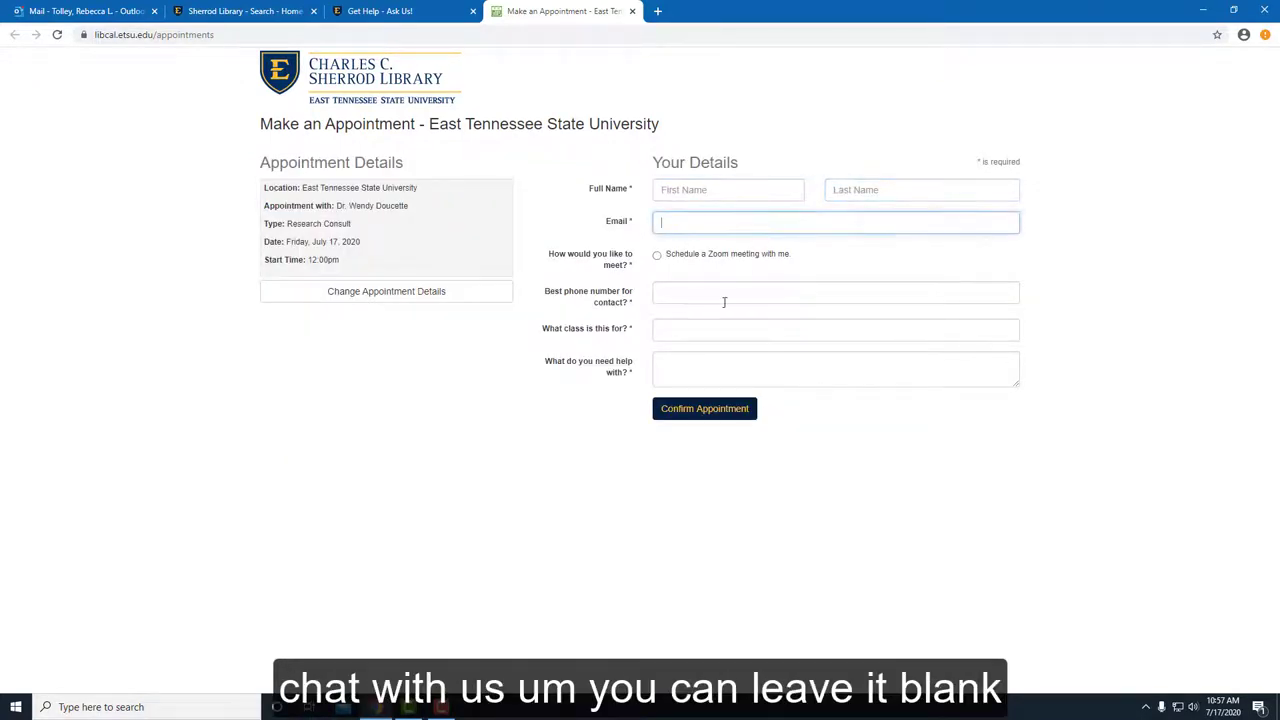